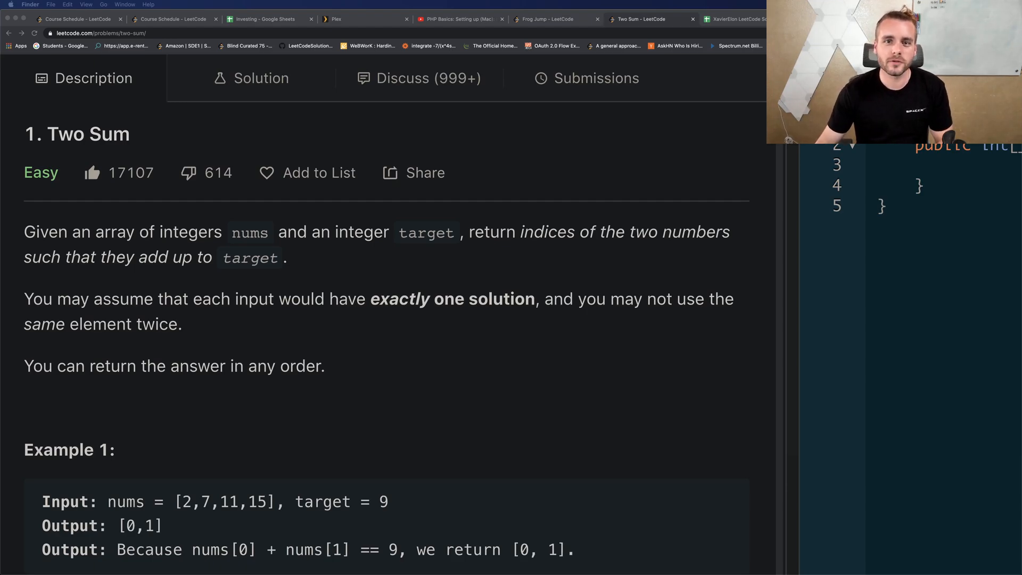
mouse_move(342, 403)
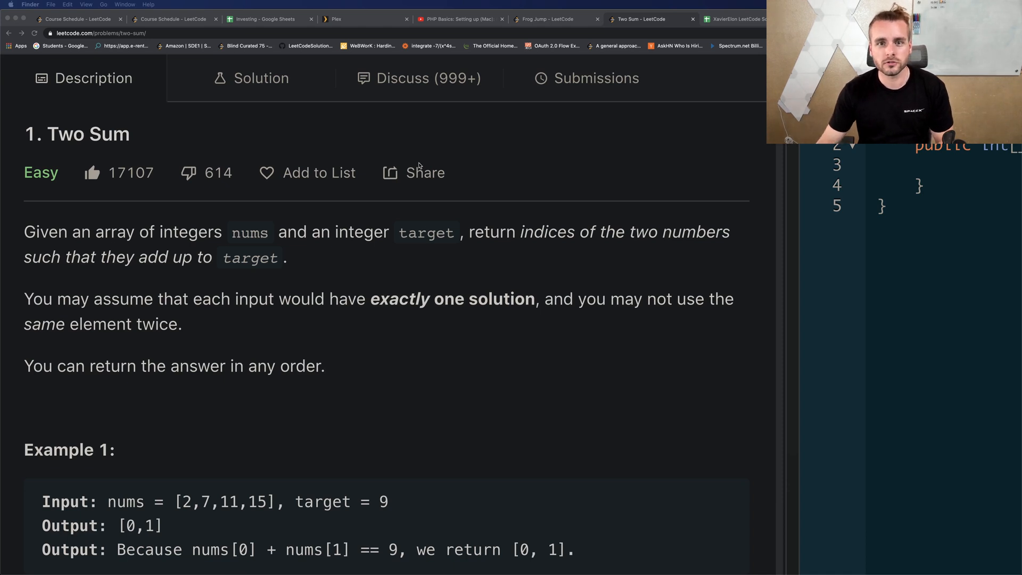
mouse_move(447, 177)
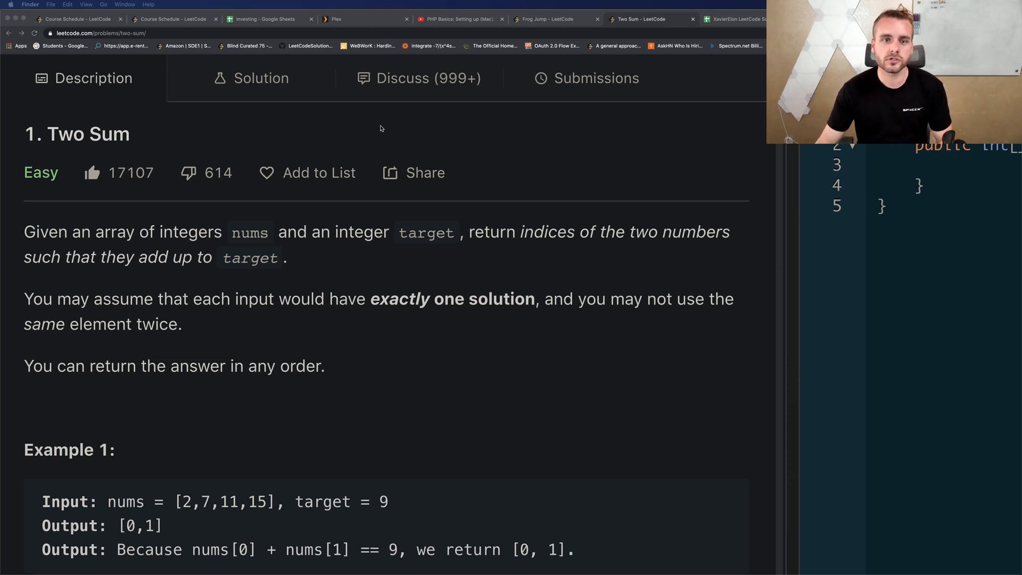
mouse_move(339, 137)
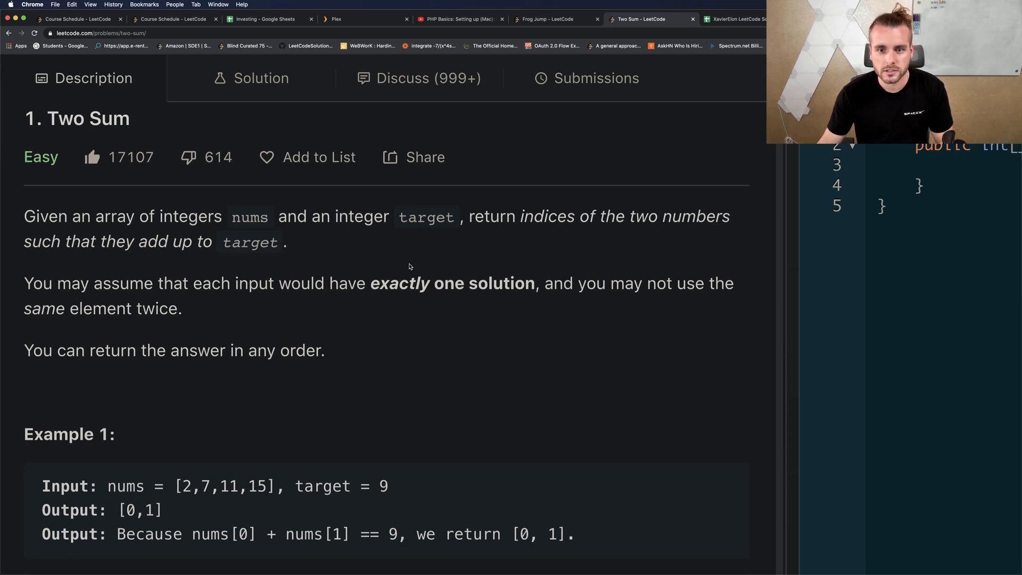
Step: Review the problem, highlighting the pair 2,7 in Example 1, and place the cursor in twoSum
scroll(down, 3)
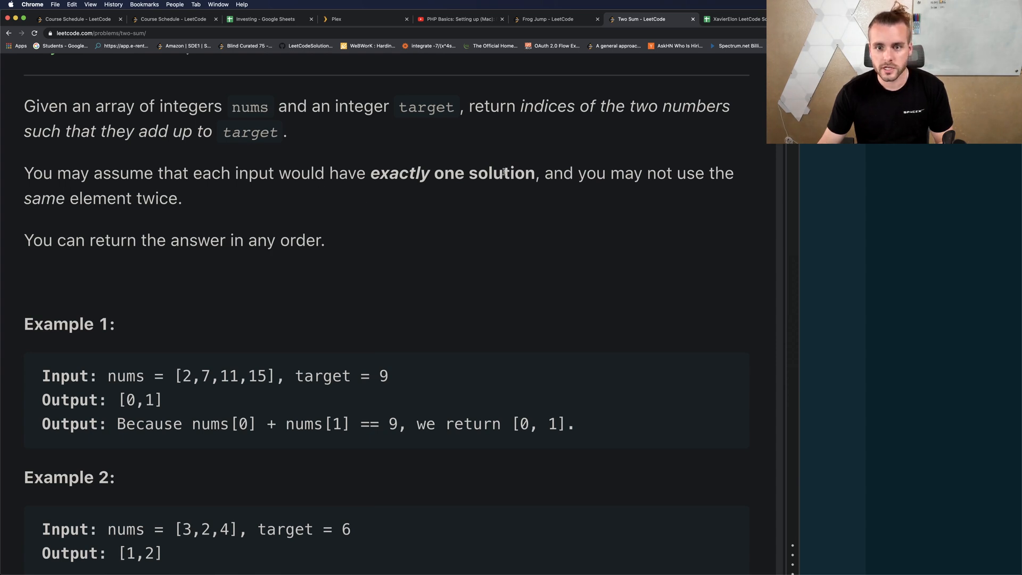
mouse_move(625, 175)
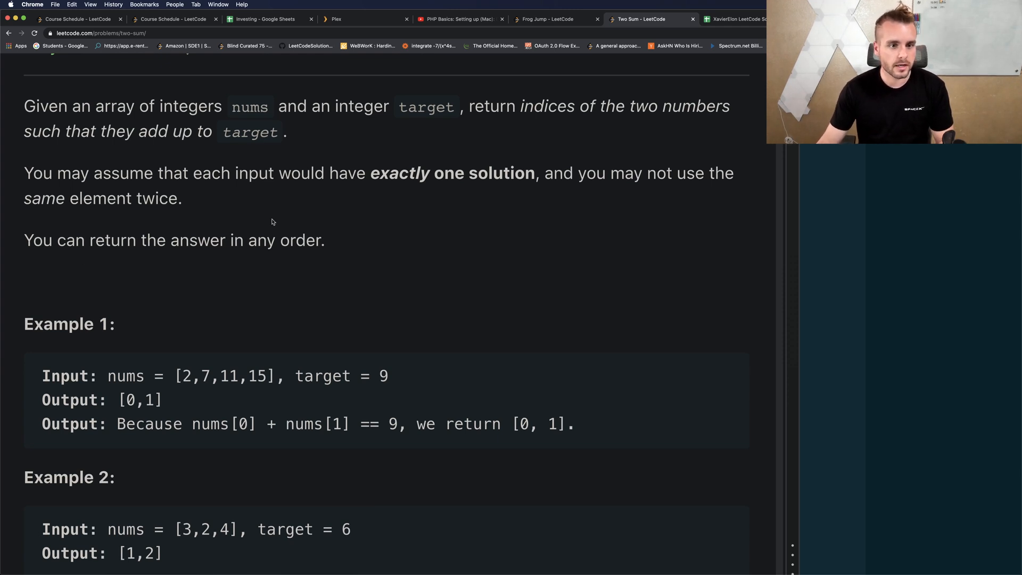
mouse_move(267, 178)
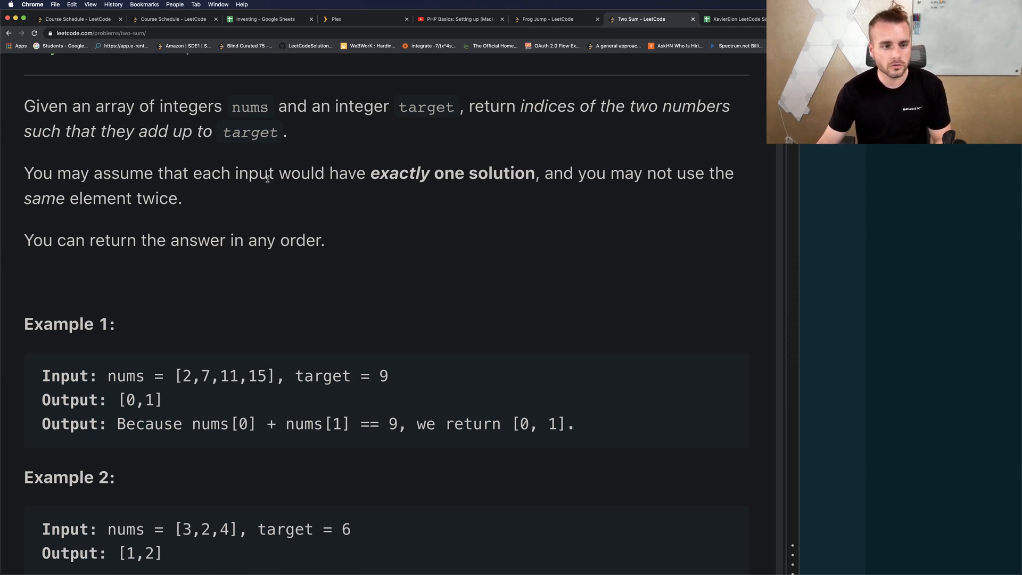
scroll(down, 3)
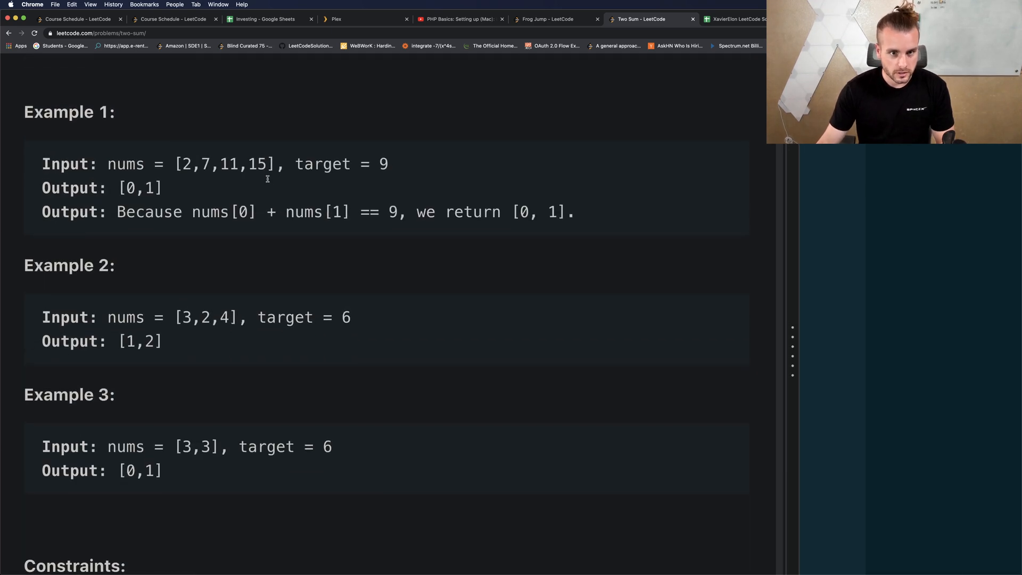
drag(184, 164, 211, 164)
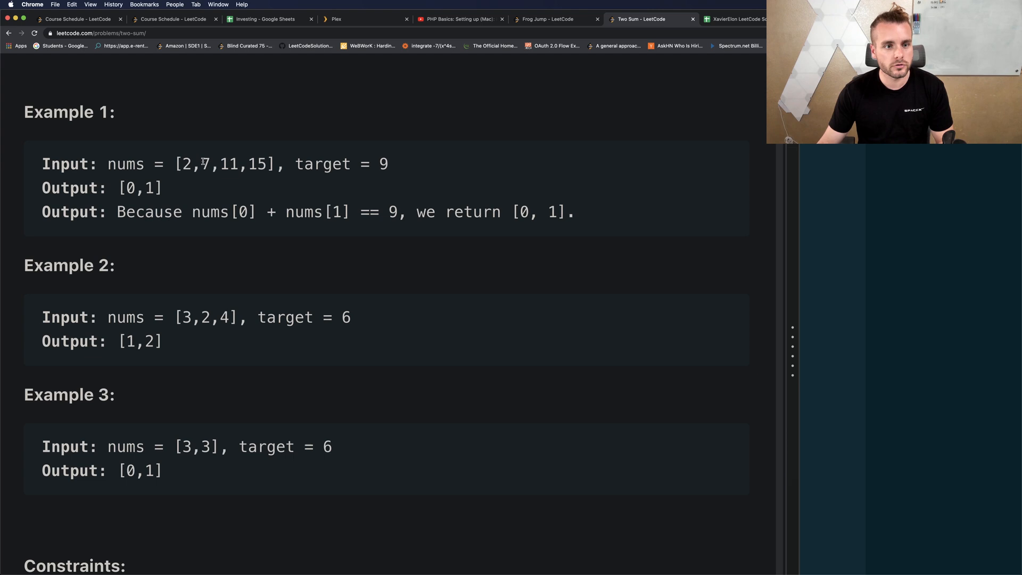
drag(181, 164, 212, 164)
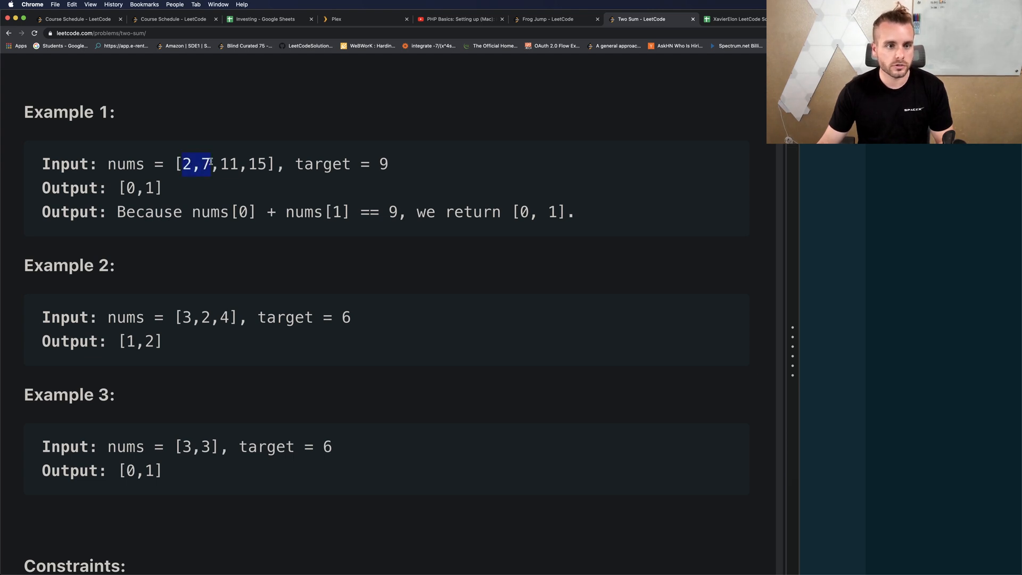
click(196, 164)
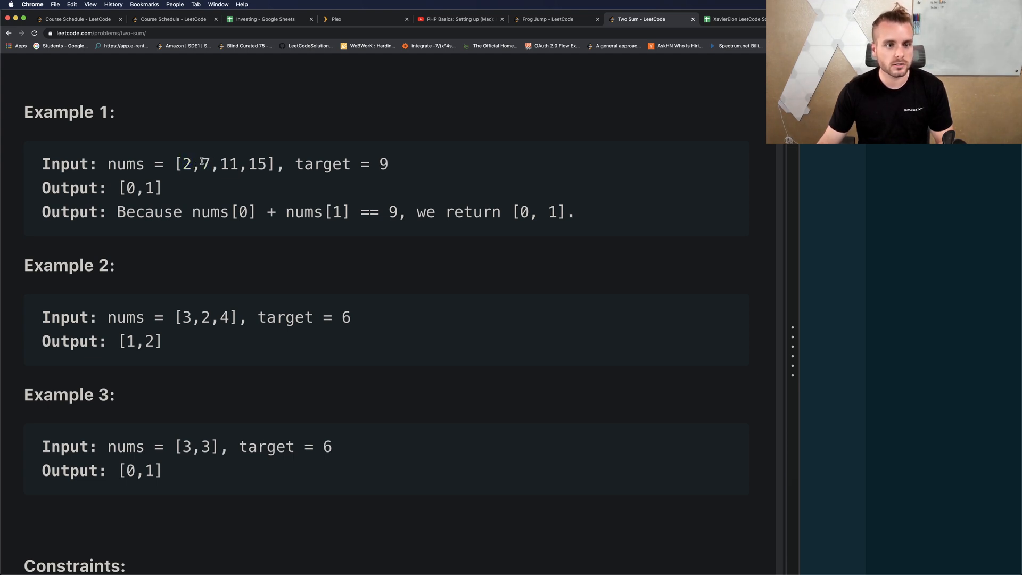
mouse_move(408, 165)
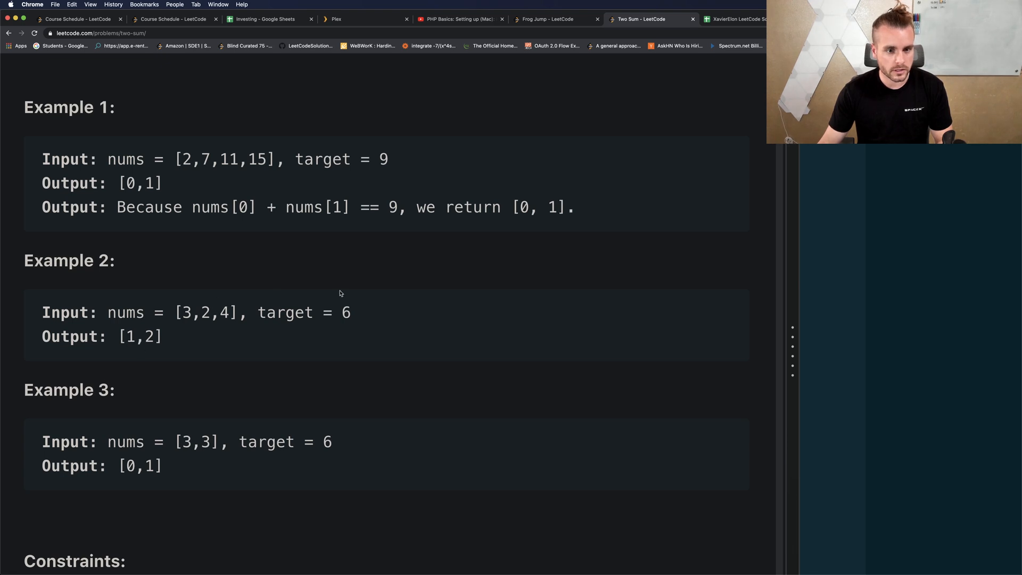
drag(203, 312, 234, 312)
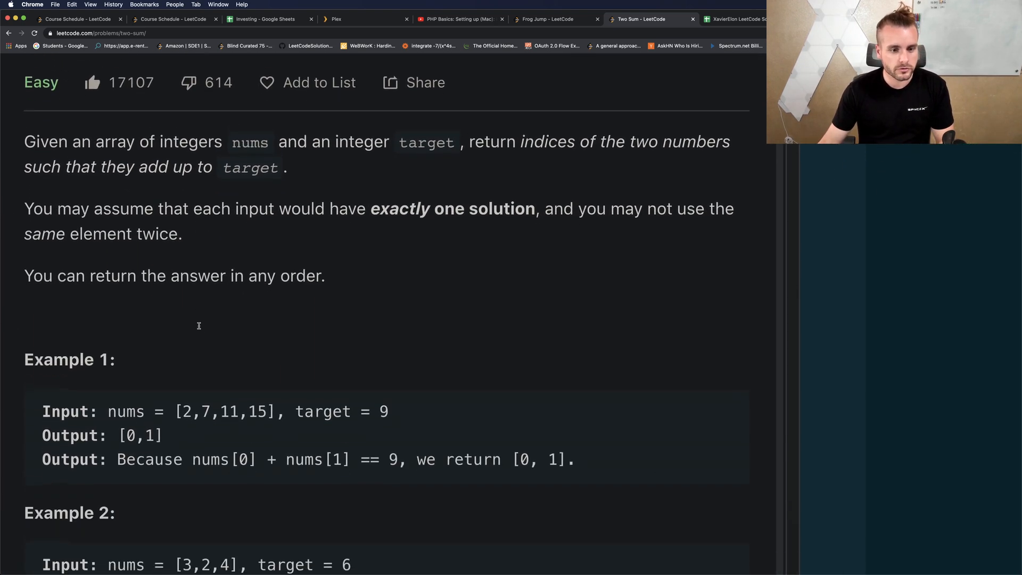
double_click(186, 404)
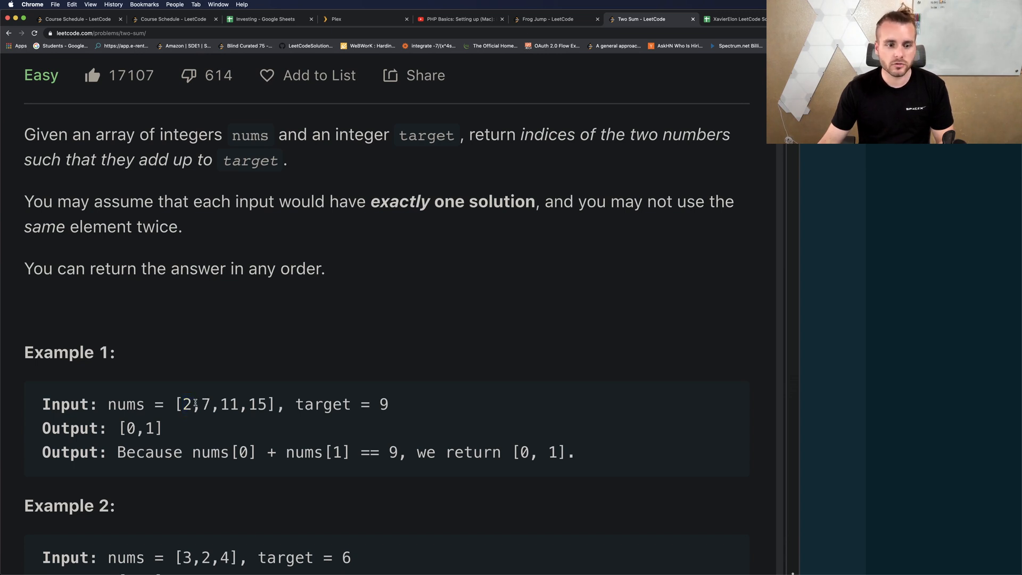
double_click(202, 405)
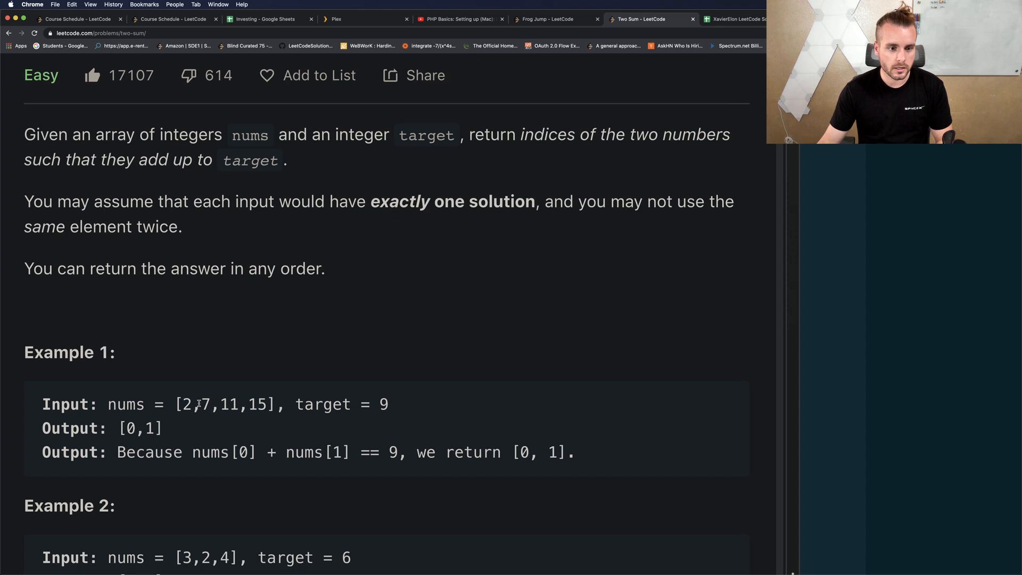
double_click(230, 404)
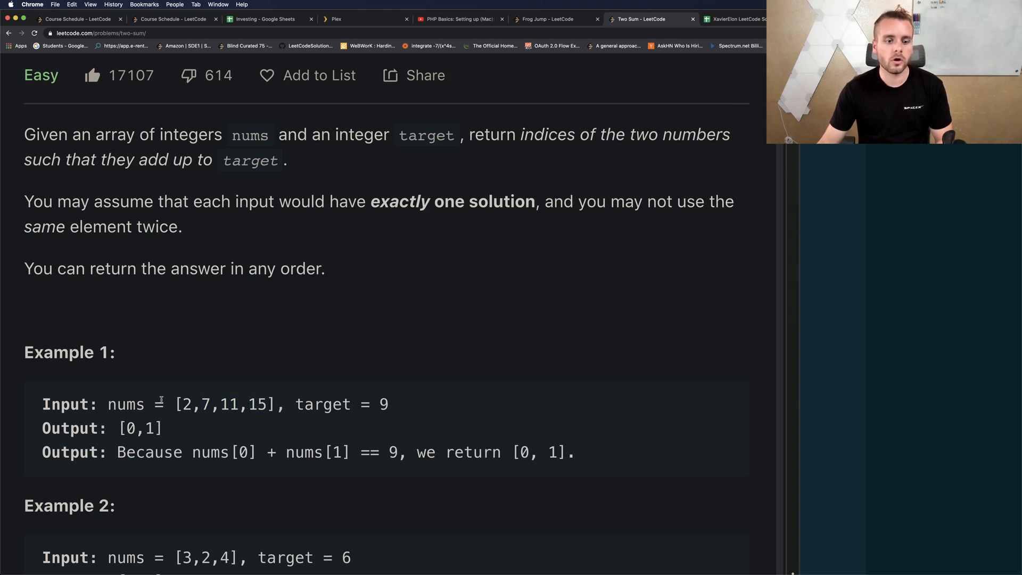
double_click(185, 405)
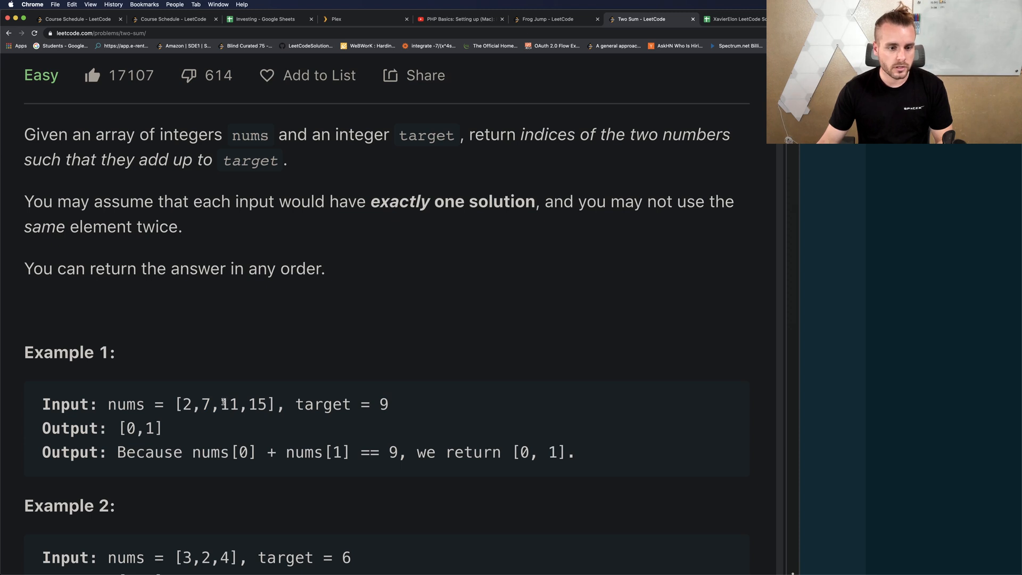
mouse_move(261, 396)
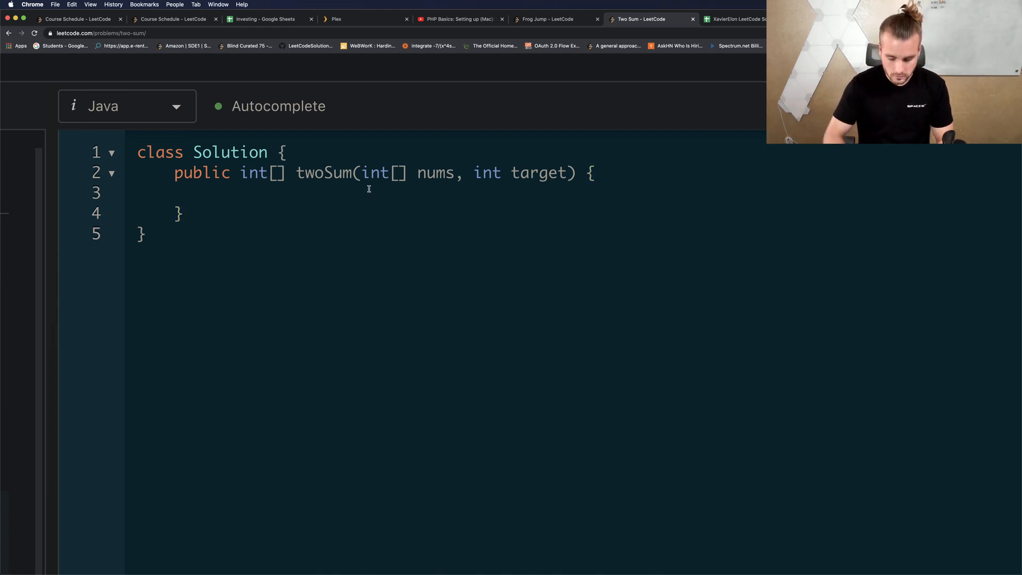
Step: Write the outer loop for (int i = 0; i < nums.length-1; i++) {
text(for (int i)
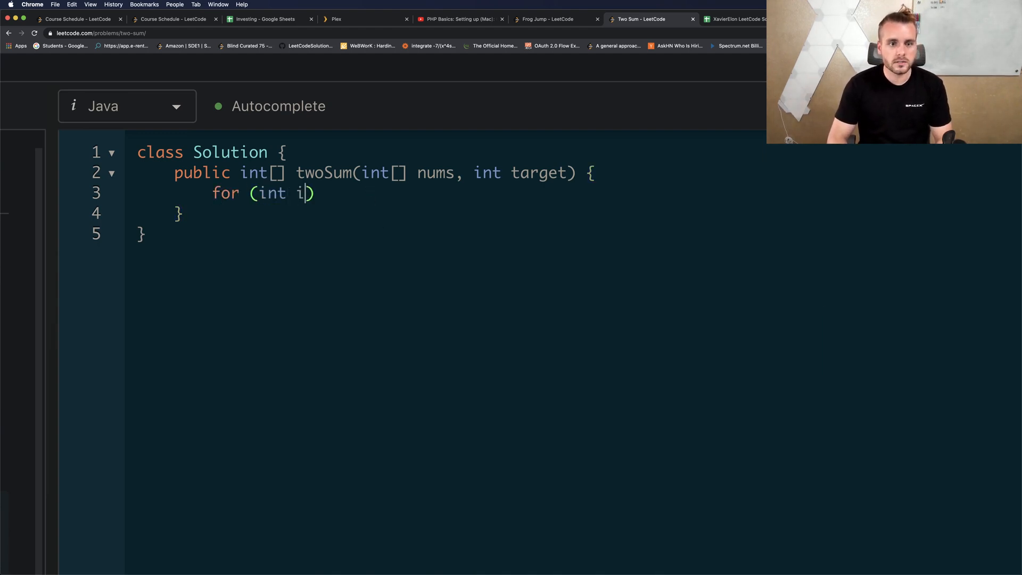
text(= 0; i)
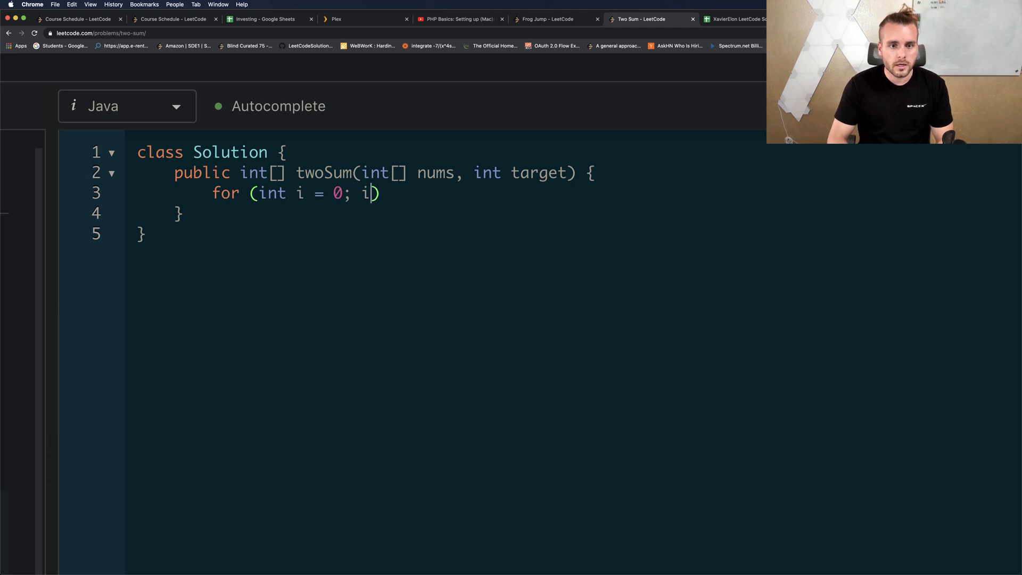
text(< nums.)
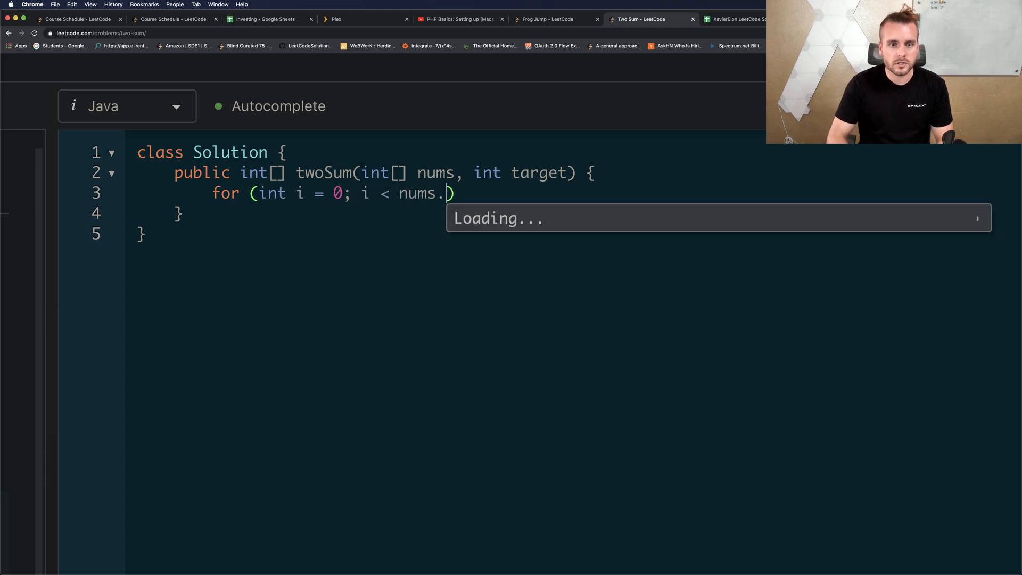
text(length-1)
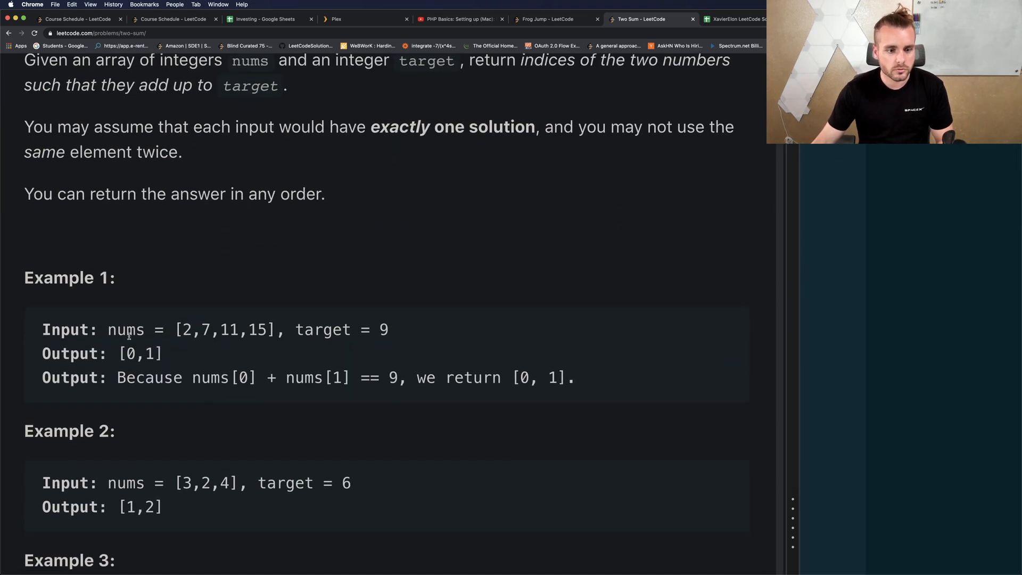
double_click(185, 329)
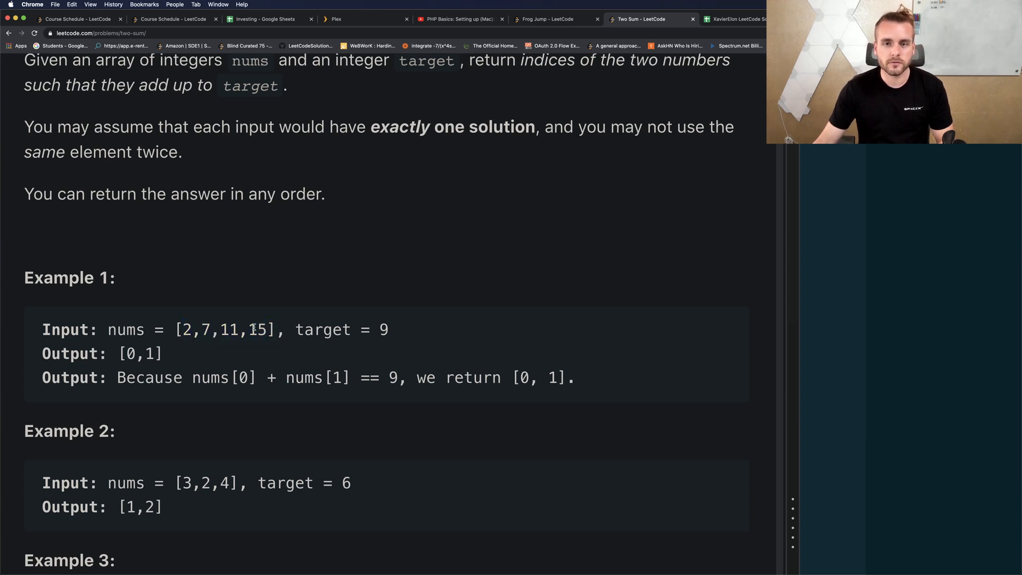
double_click(257, 329)
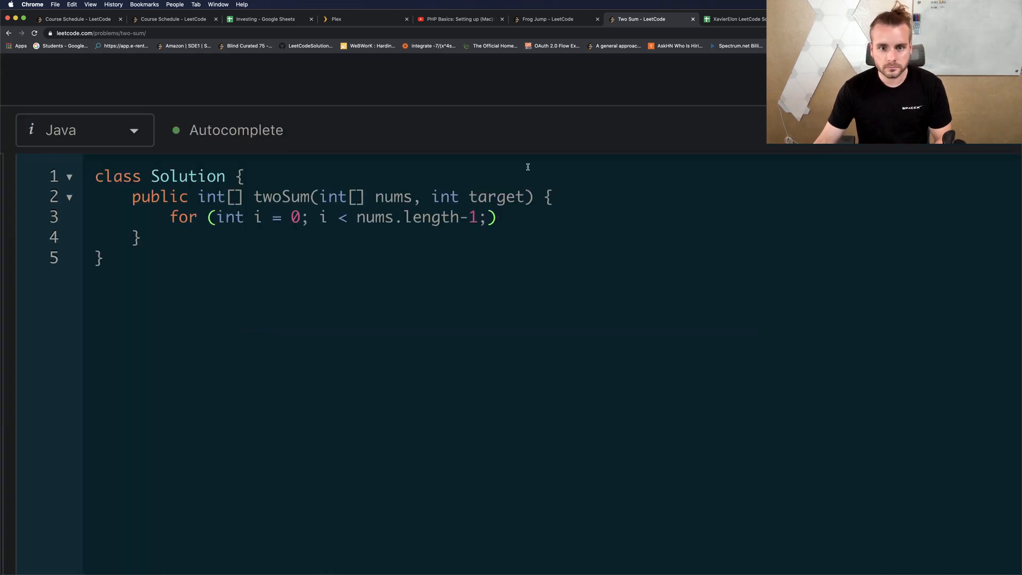
text(i++)
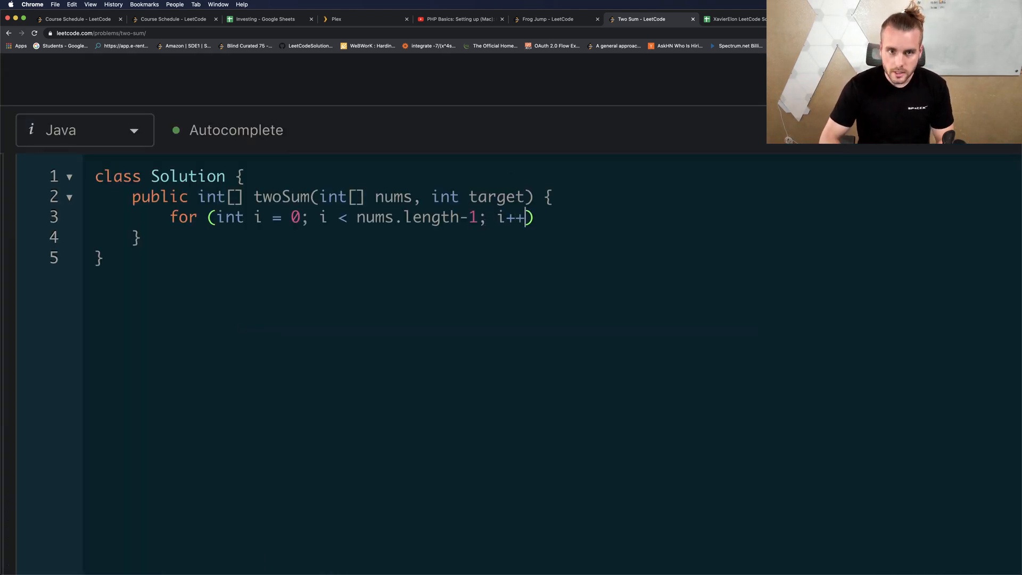
text({)
text(for (int j = )
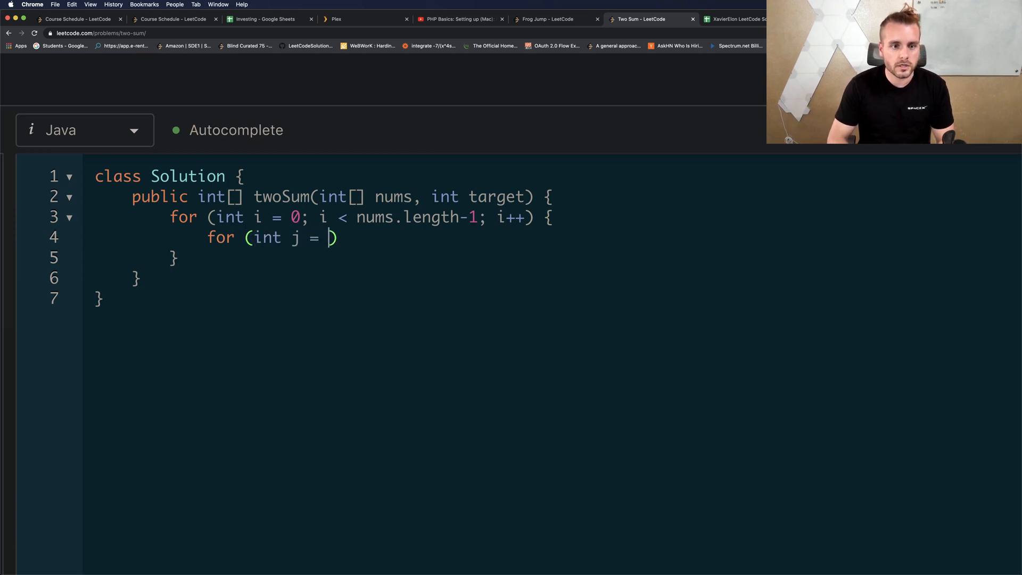
Step: Write the inner loop with j = i+1 running to nums.length
text(i+1)
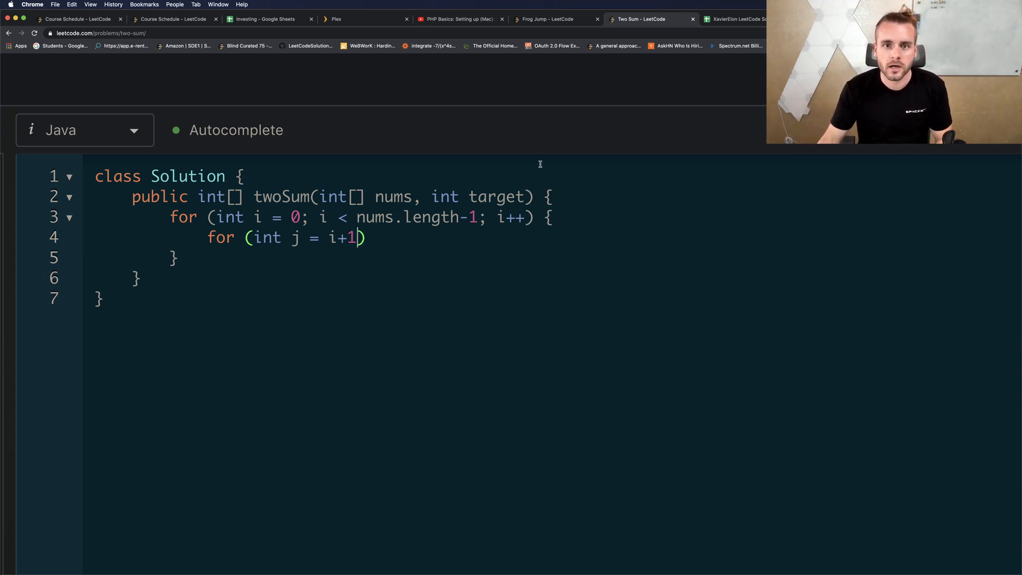
text("; ")
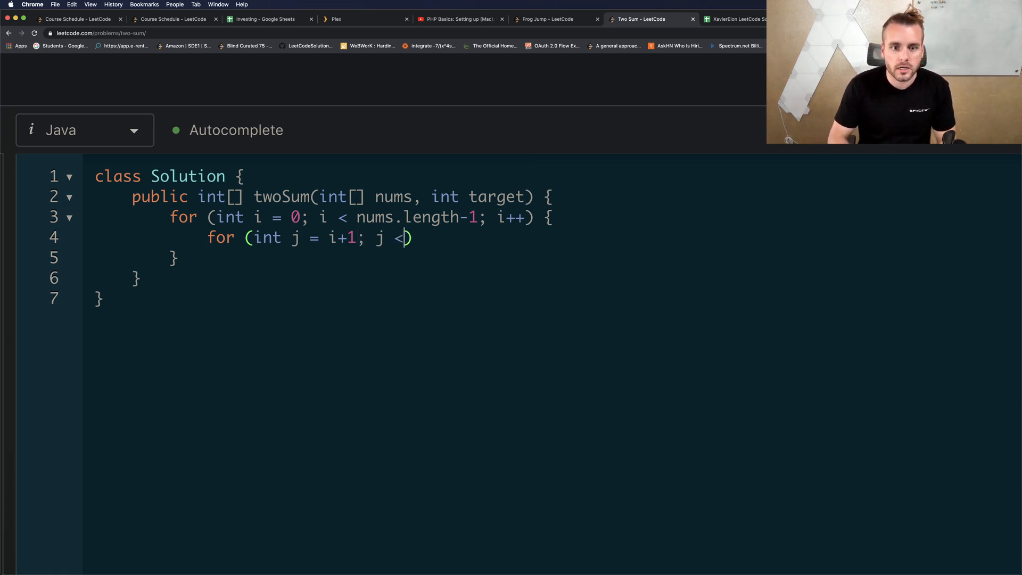
text(nums.lenght)
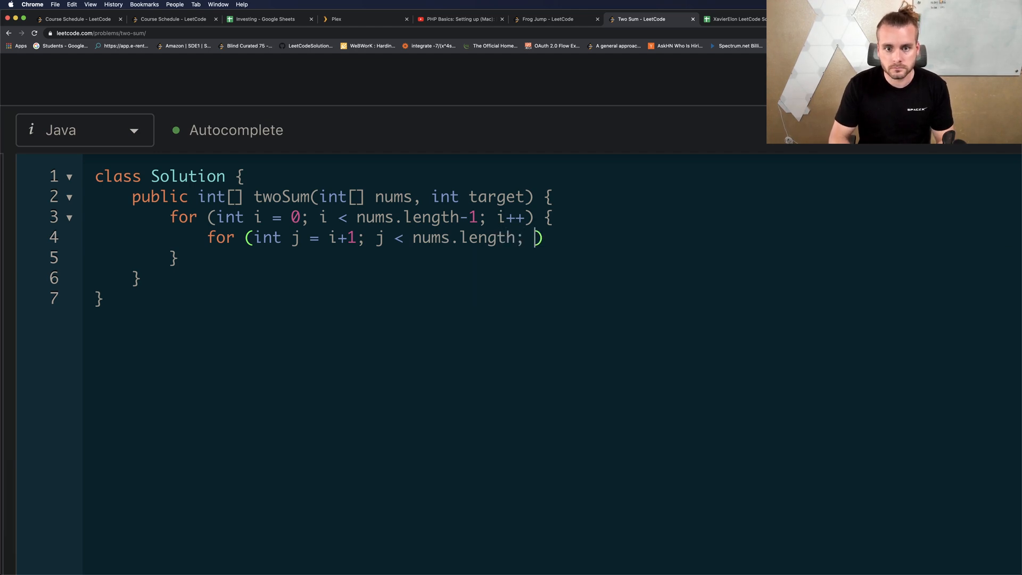
text(j++) {)
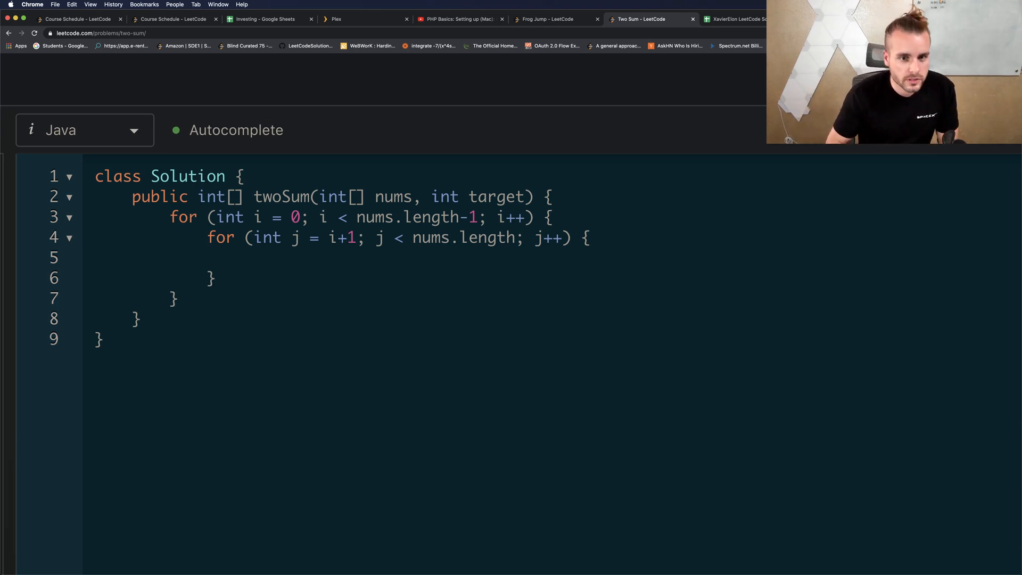
Step: Write if (nums[i] + nums[j] == target) { return new int[] { i, j }; } inside the inner loop
text(if)
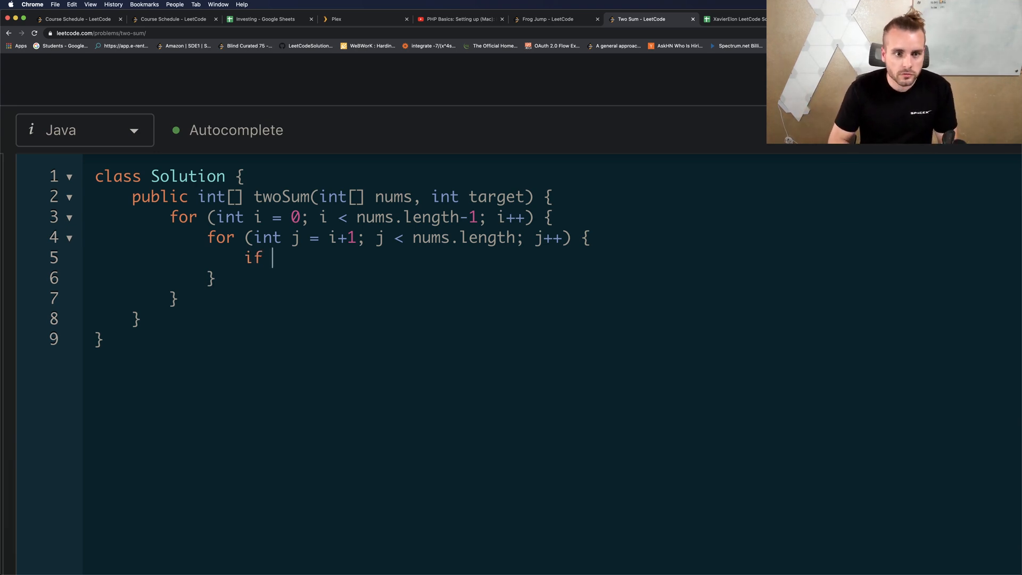
text((nums[i]))
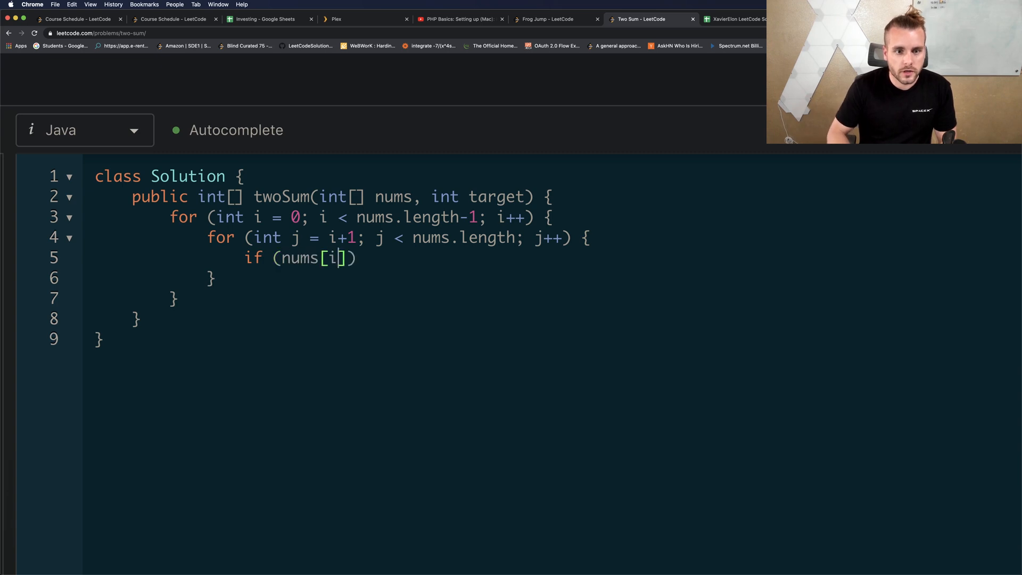
text(+ n)
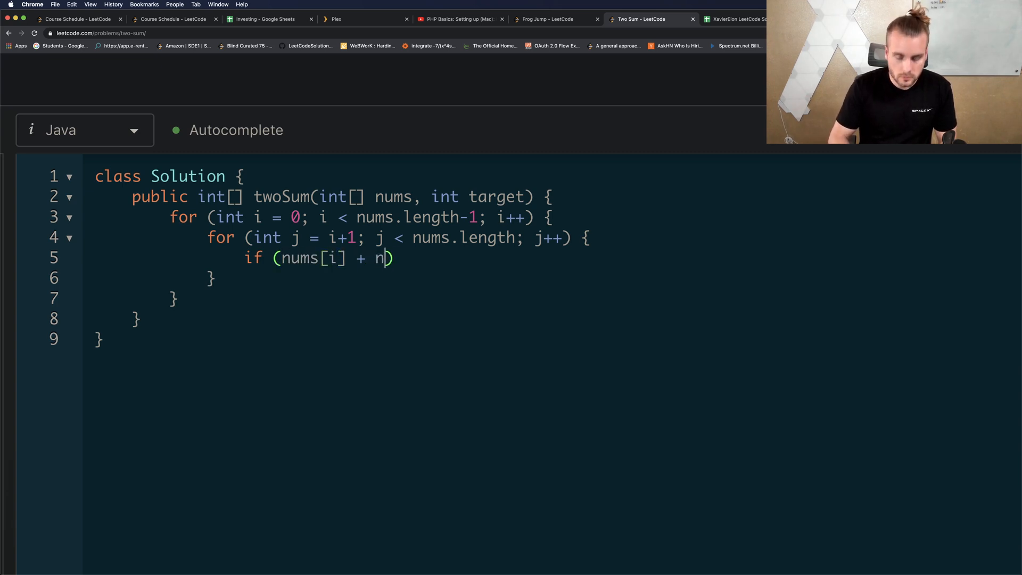
text(ums[j] == target)
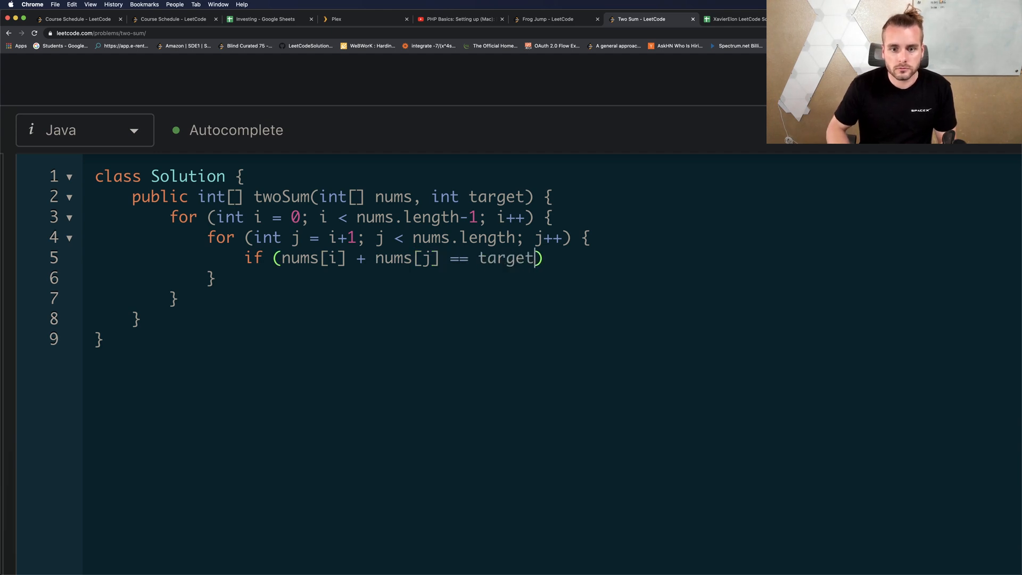
text({ return)
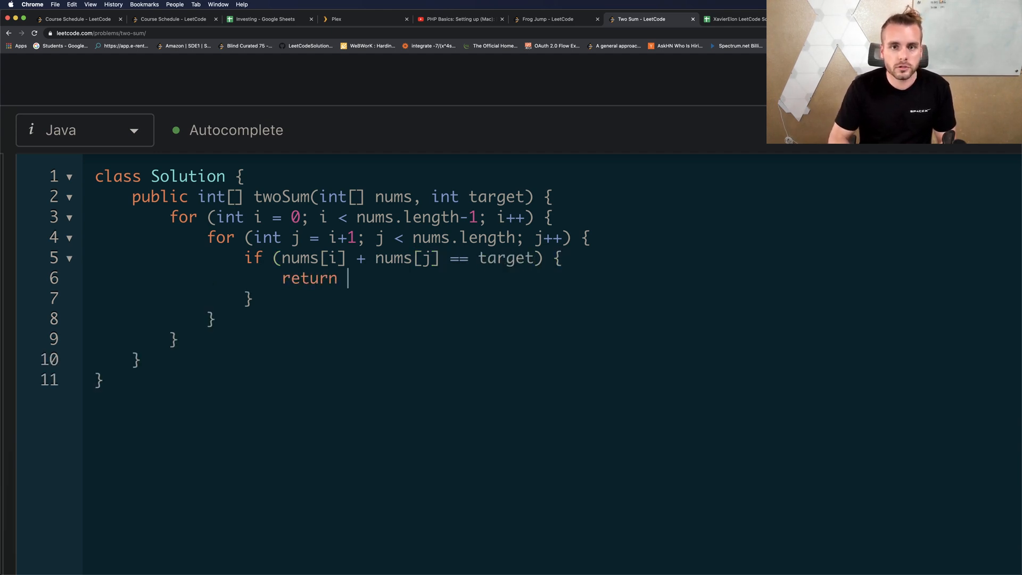
text(new int[])
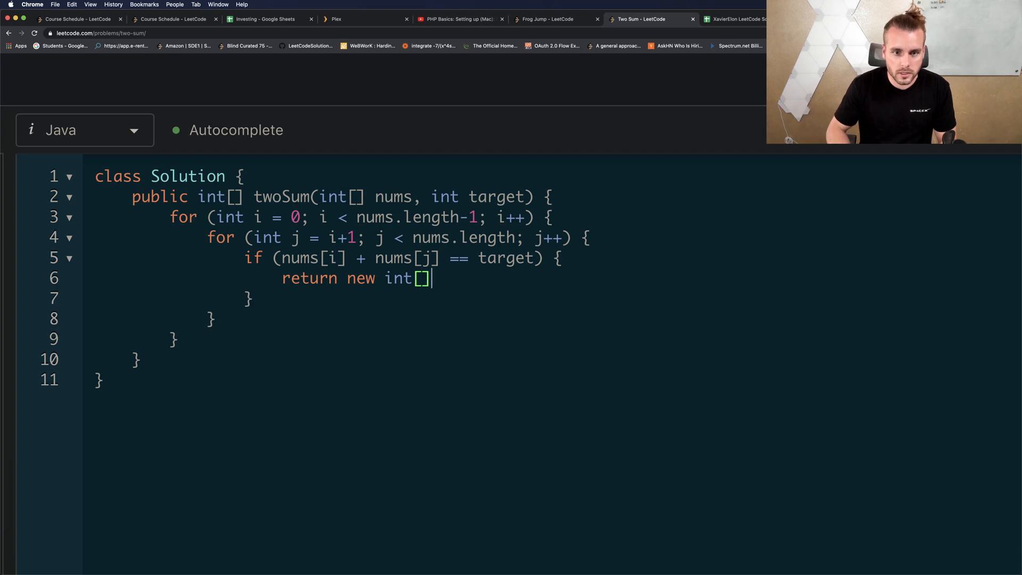
text({ i, j };)
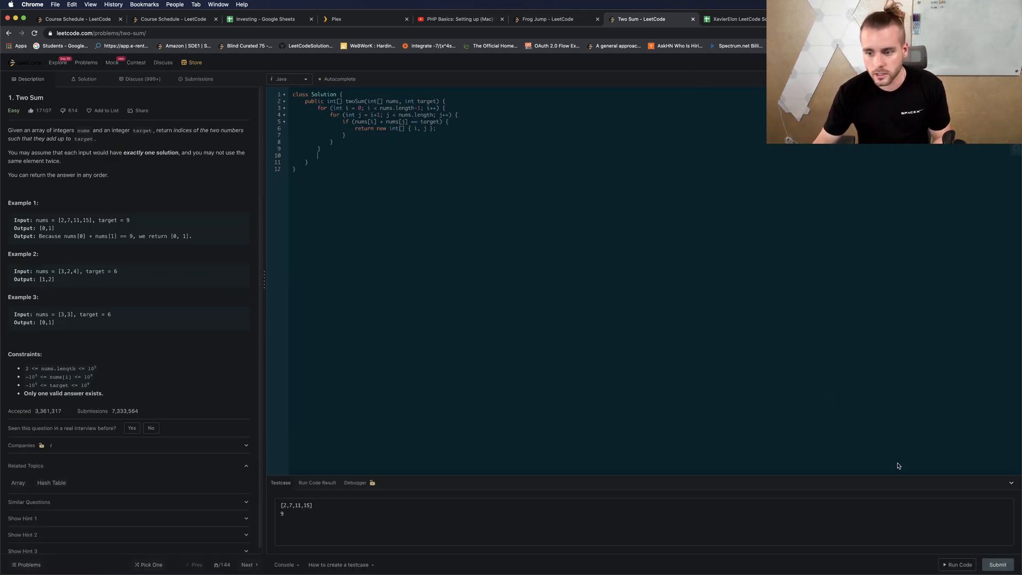
Step: Add throw new IllegalArgumentException("No solution.") after the loops
click(961, 564)
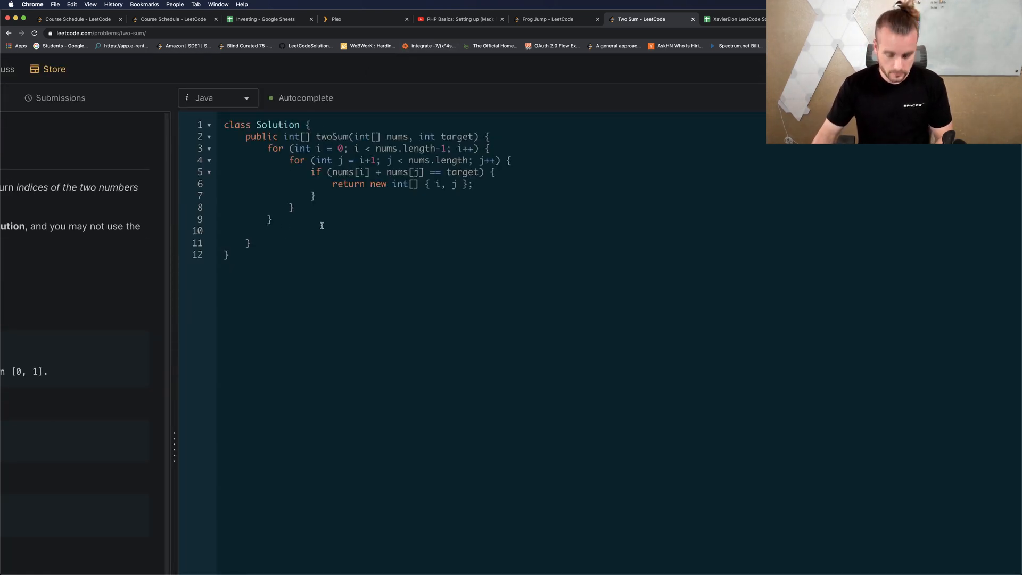
text(throw new)
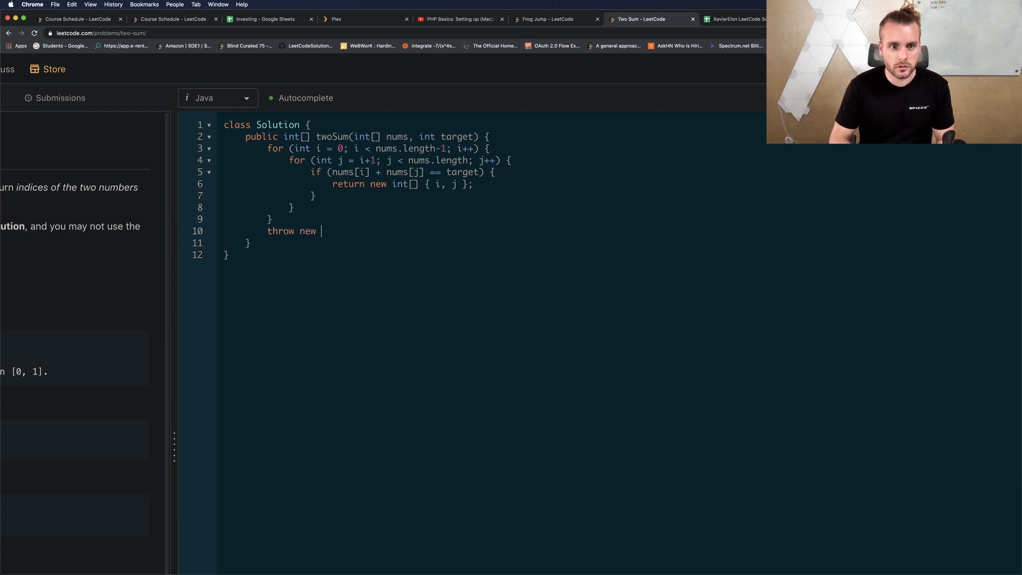
text(Illegal)
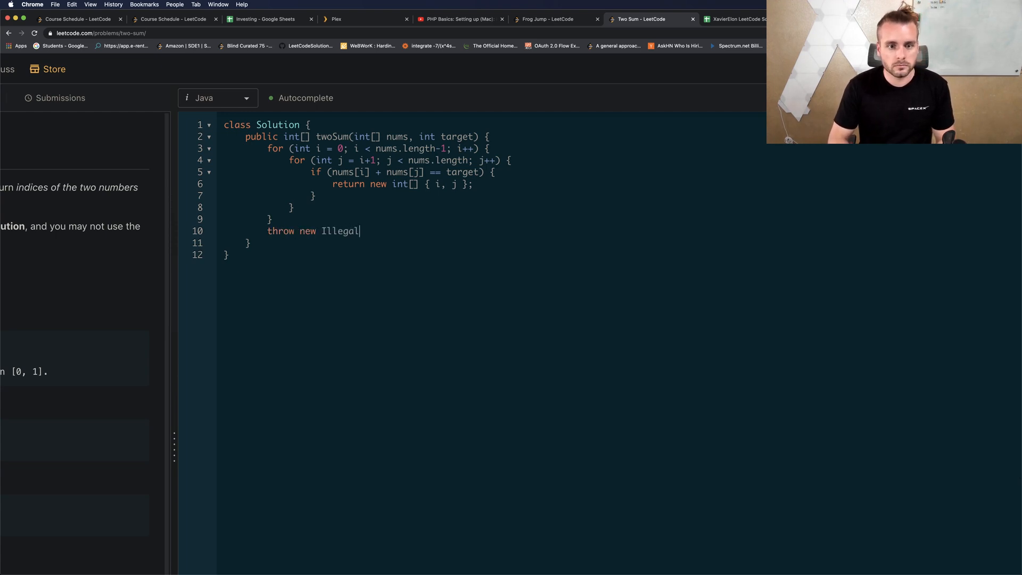
text(ArgumentExc)
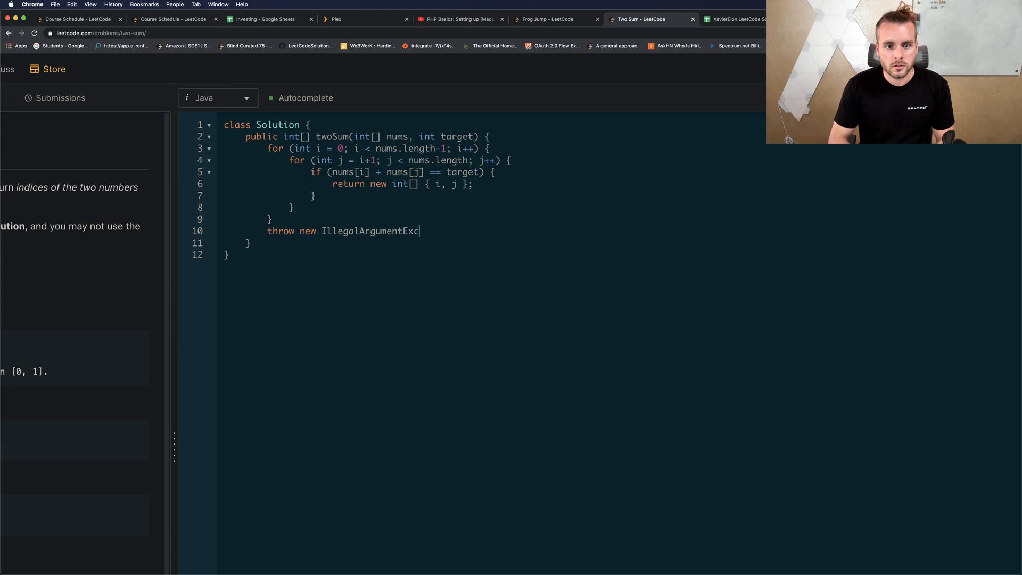
text(eption())
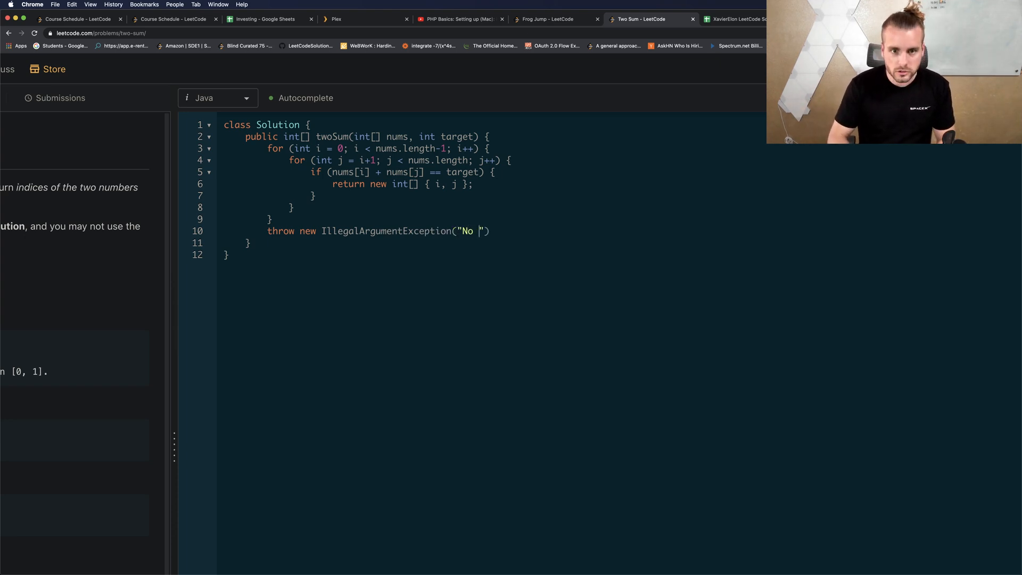
text(solu)
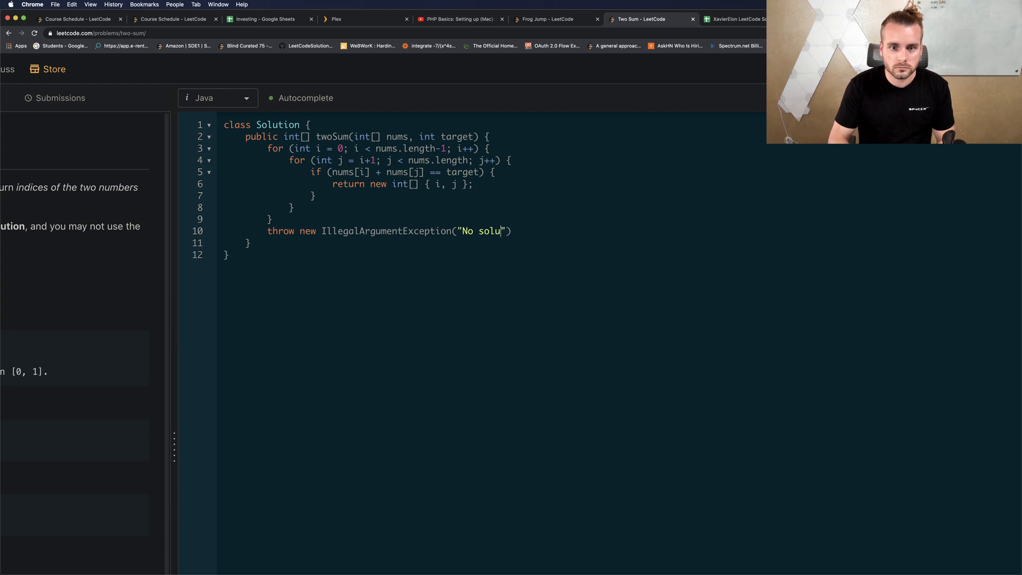
text(tion.)
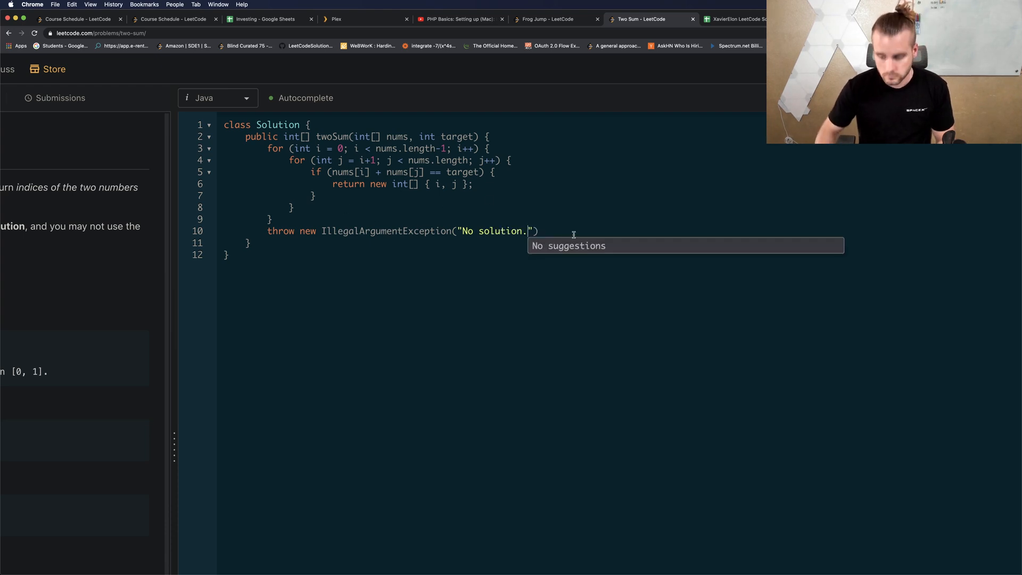
Step: Submit the brute-force solution, see it accepted, and return to the description
click(960, 565)
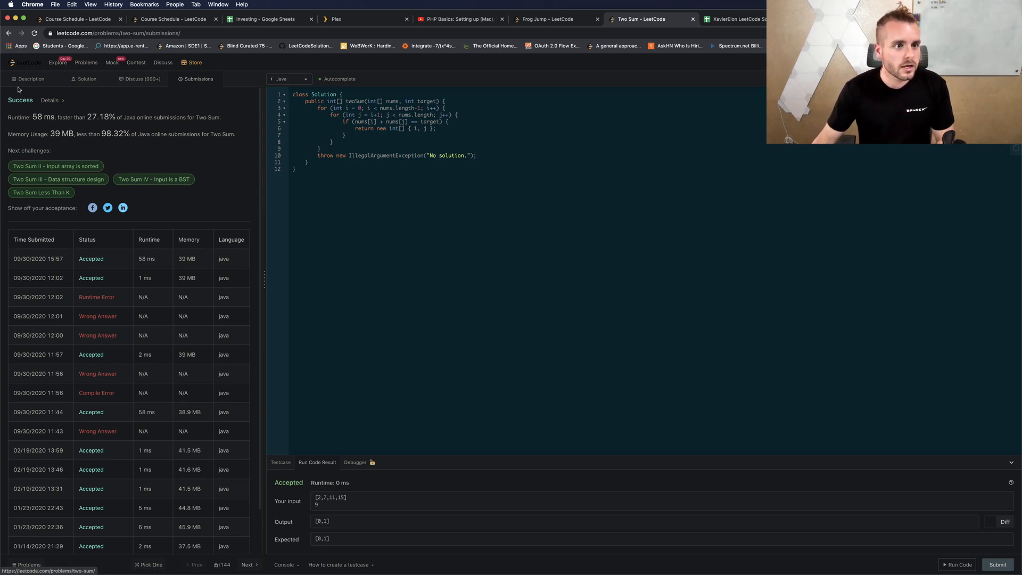
click(30, 78)
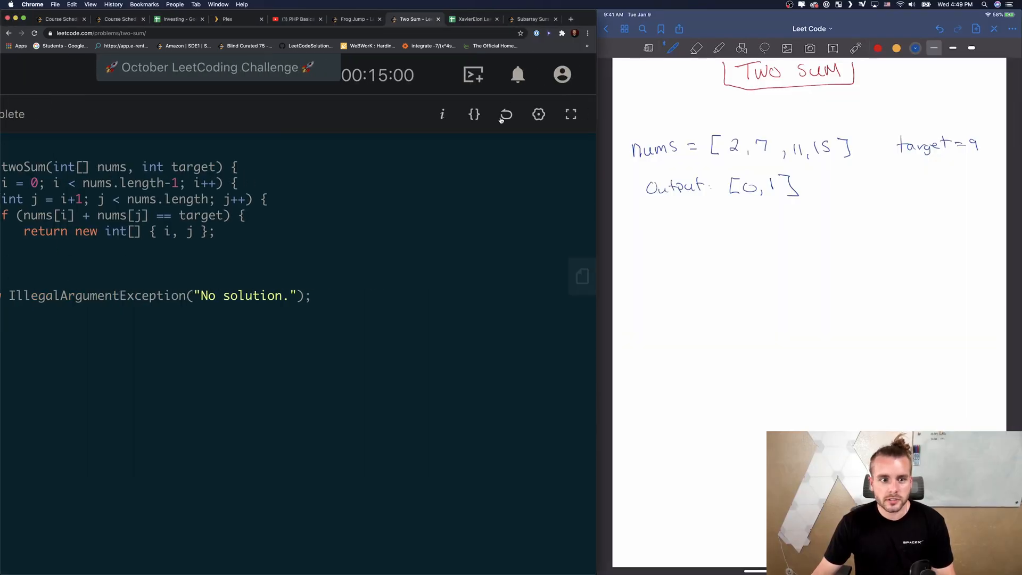
Step: Reset the code, then handwrite in red 9 - 2 = 7 = complement and the HashMap heading
click(505, 114)
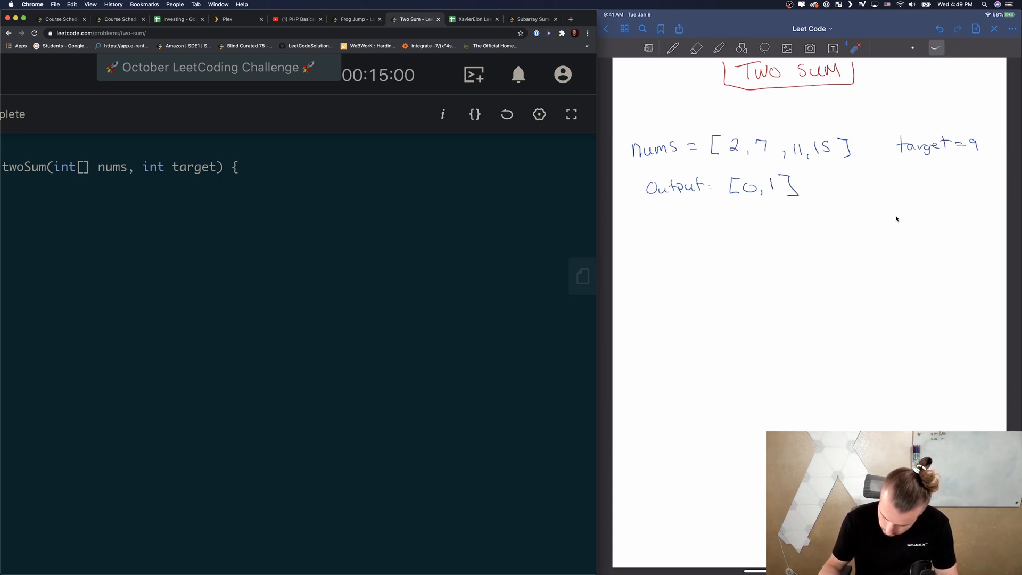
click(673, 48)
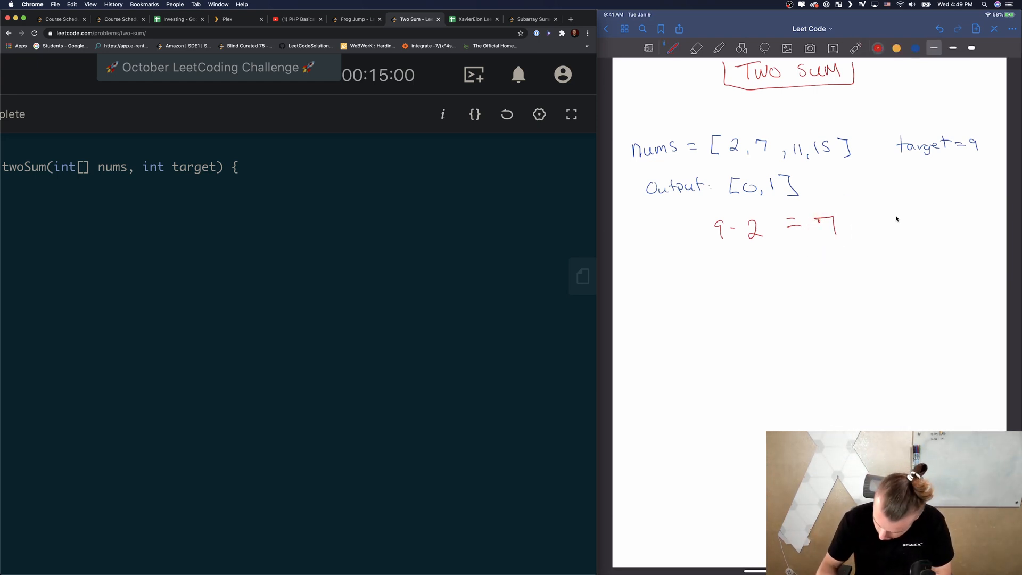
text(= complement)
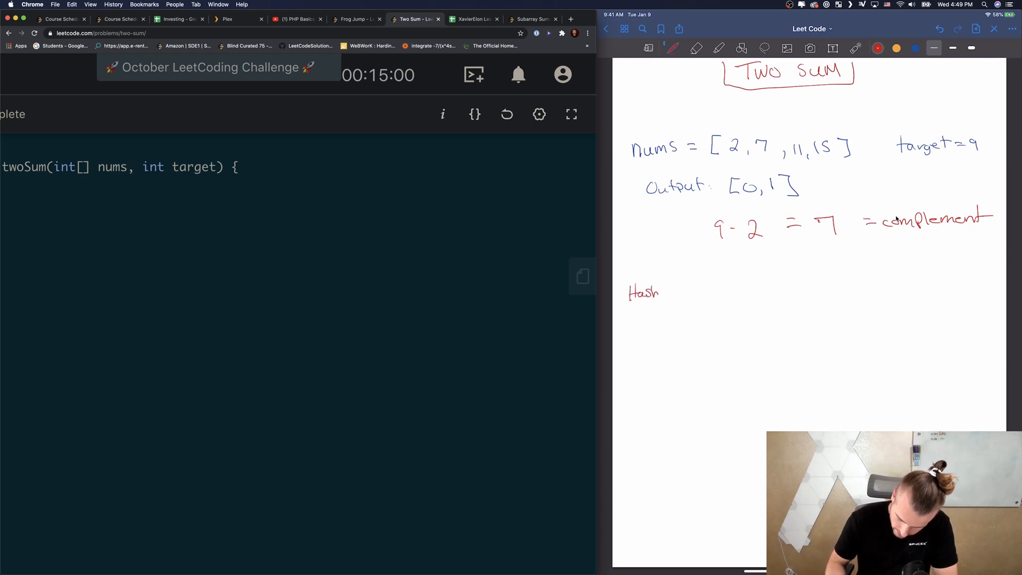
text(Map)
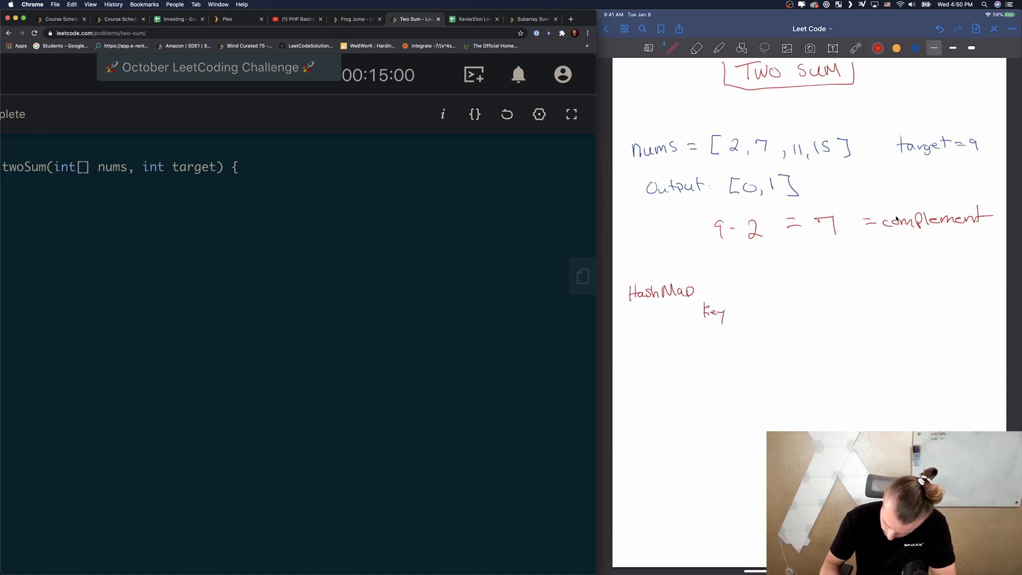
Step: Draw Key and Value boxes holding 2, 7, 11, 15 mapped to 0, 1, 2, 3
drag(701, 325, 724, 324)
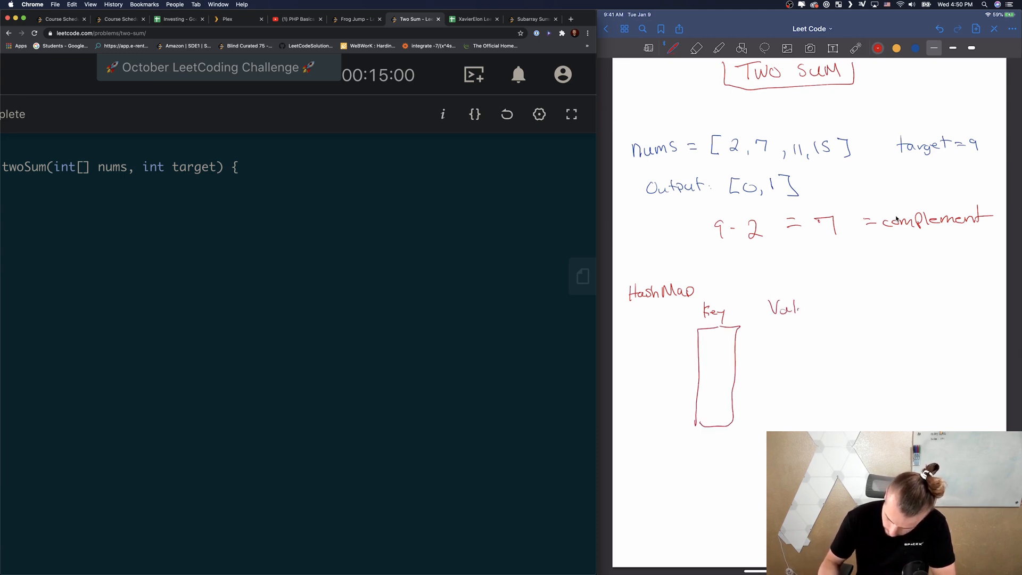
drag(779, 325, 789, 397)
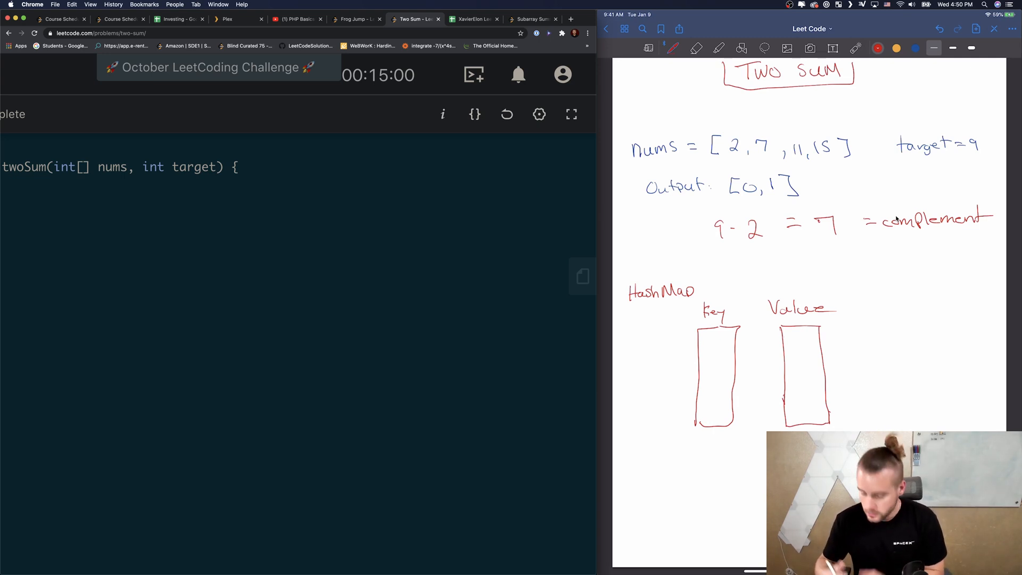
text(2)
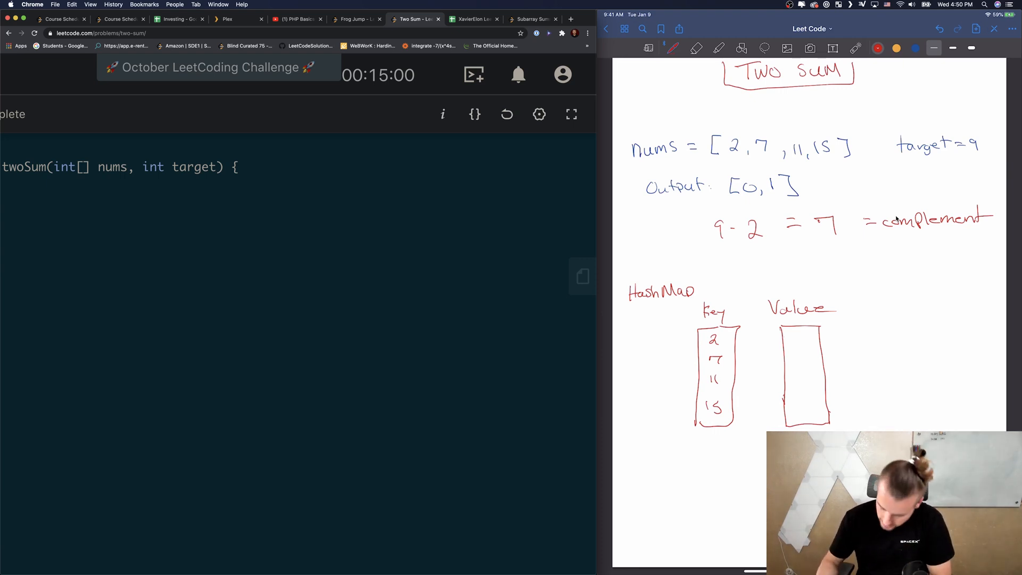
drag(798, 332, 801, 338)
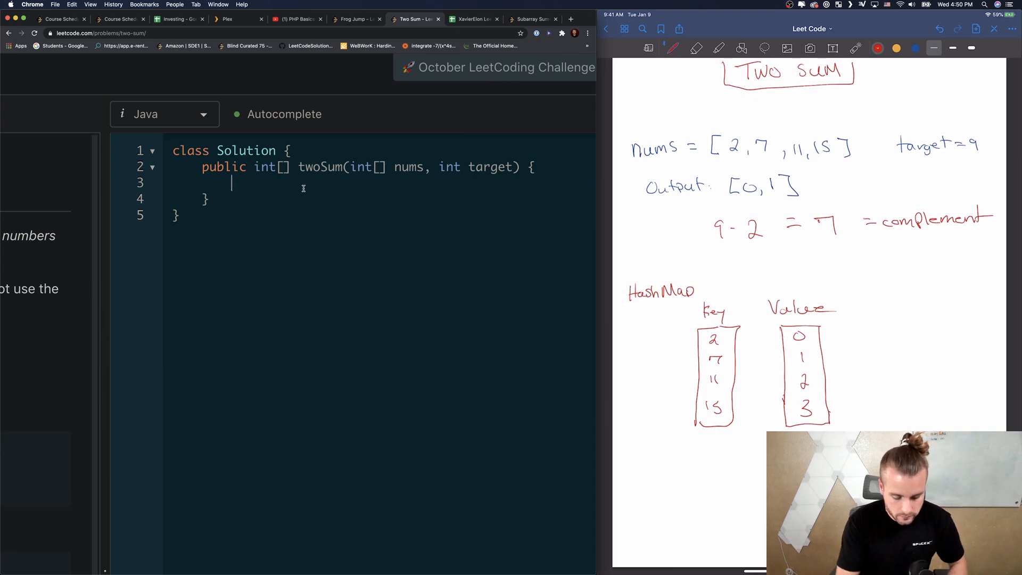
Step: Declare HashMap<Integer, Integer> map = new HashMap<>();
text(H)
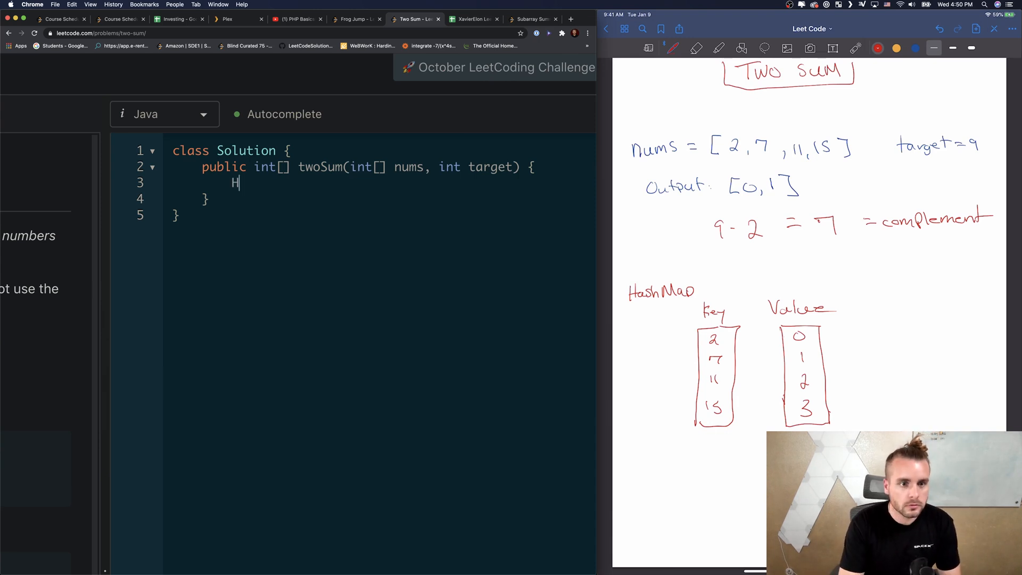
text(ashMap<I)
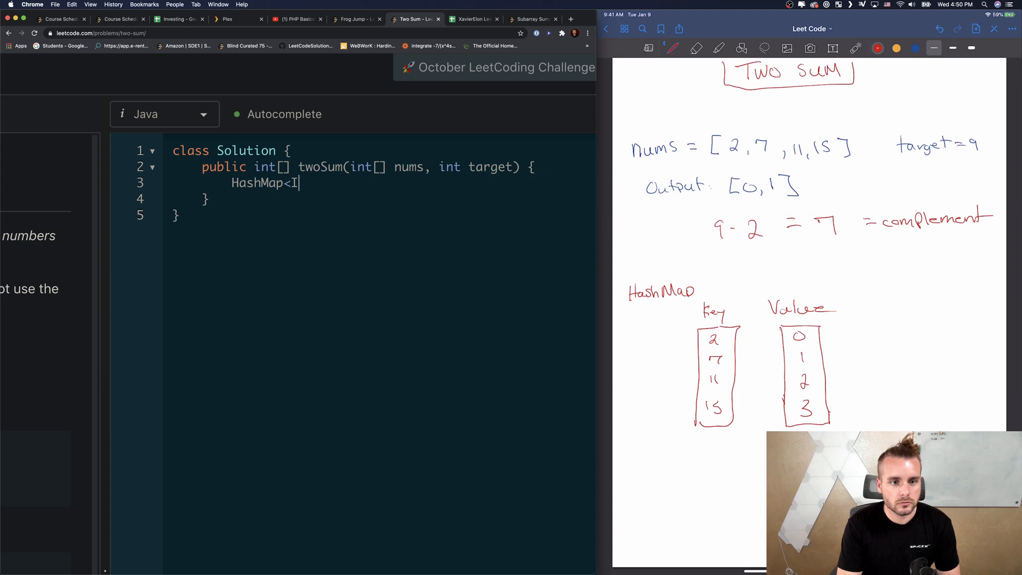
text(nteger,)
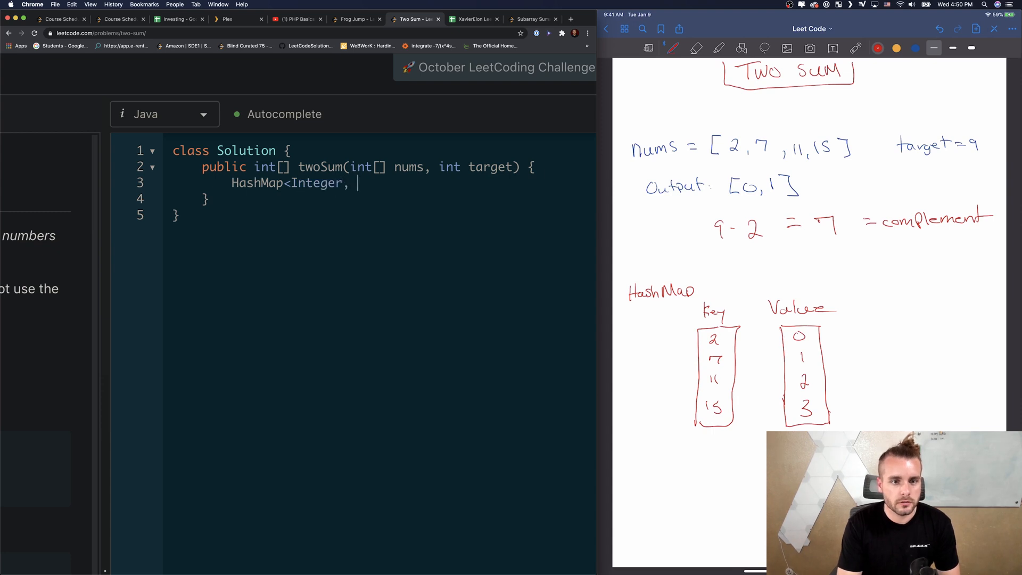
text(Integer> map)
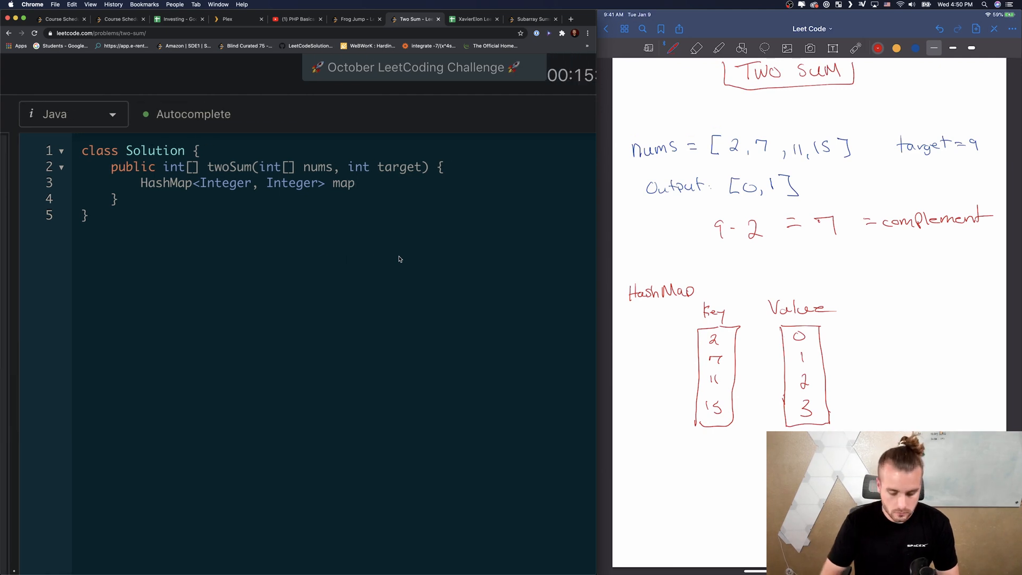
text(= new Hash)
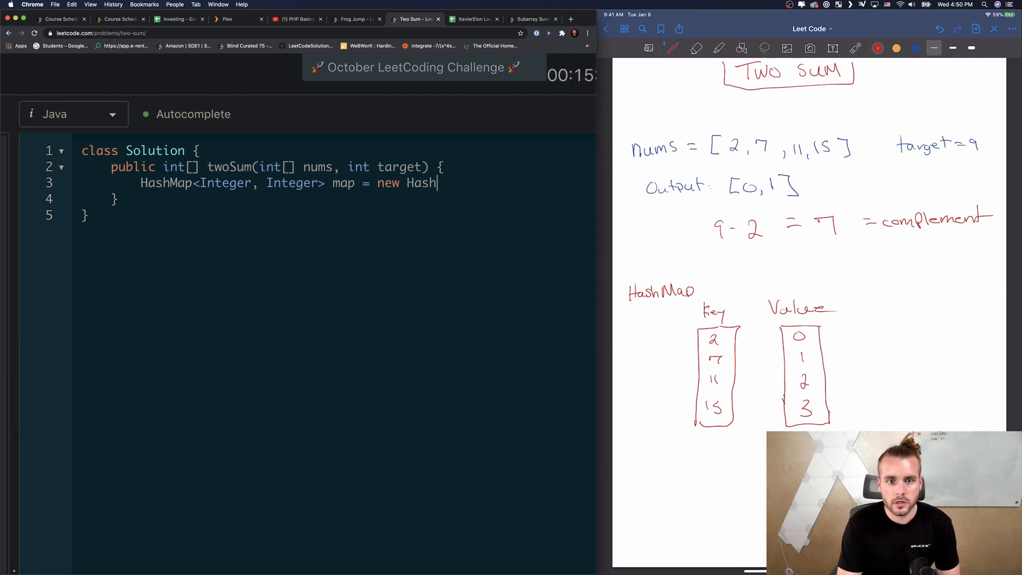
text(Map<>())
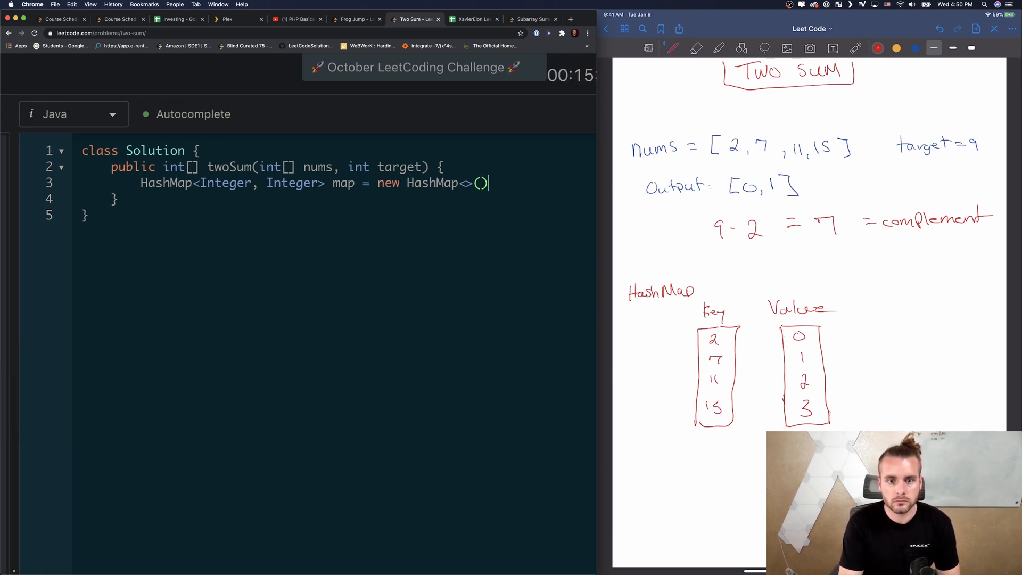
text(;)
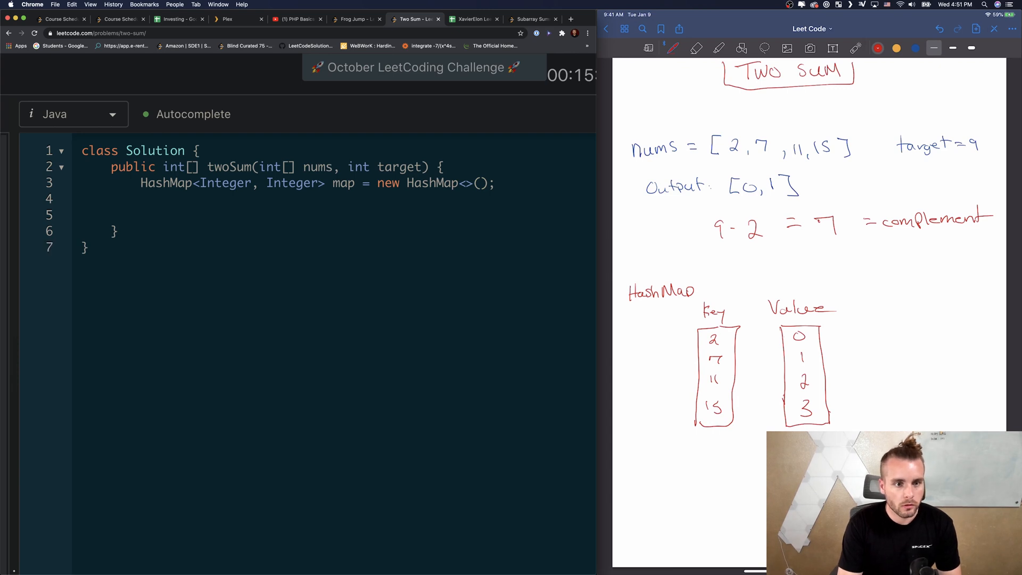
Step: Write a for loop over nums calling map.put(nums[i], i)
text(for ())
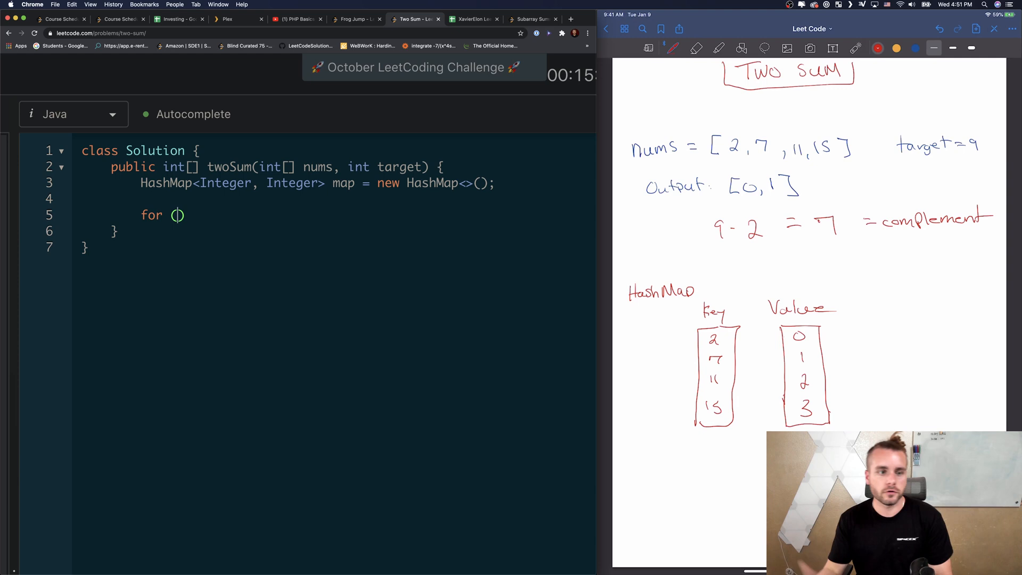
text(int i =)
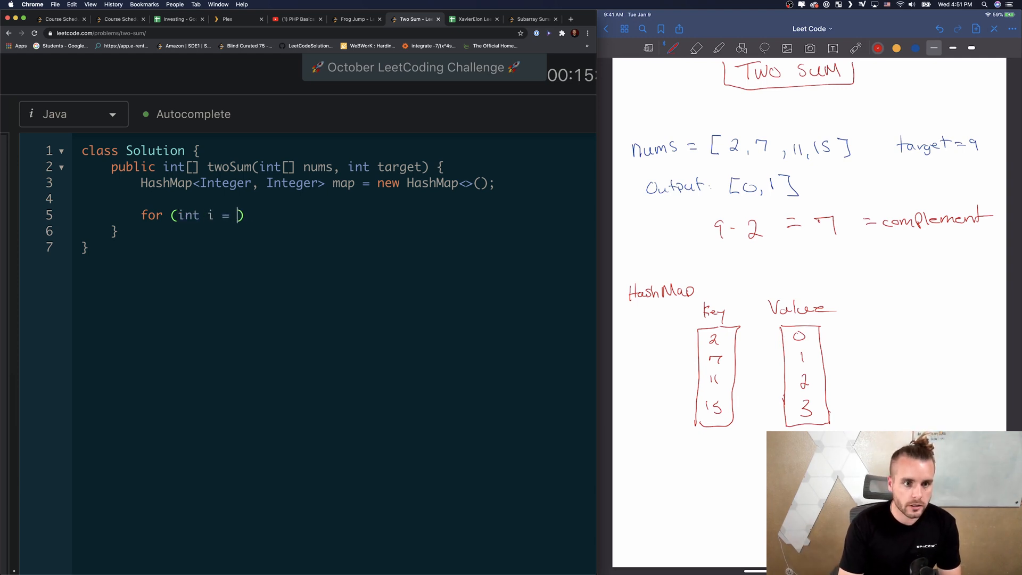
text(0; i <)
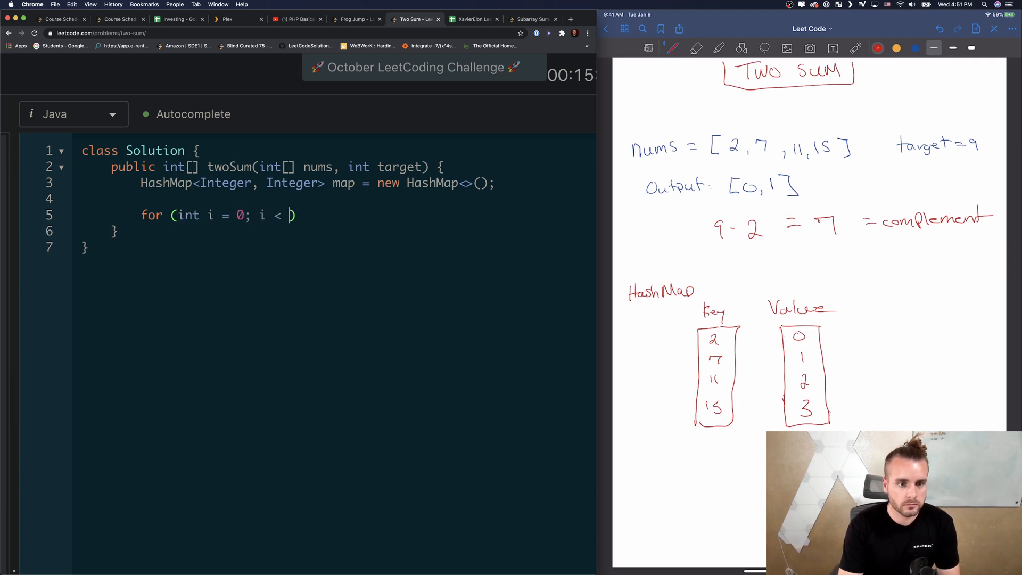
text(nums.length; i++)
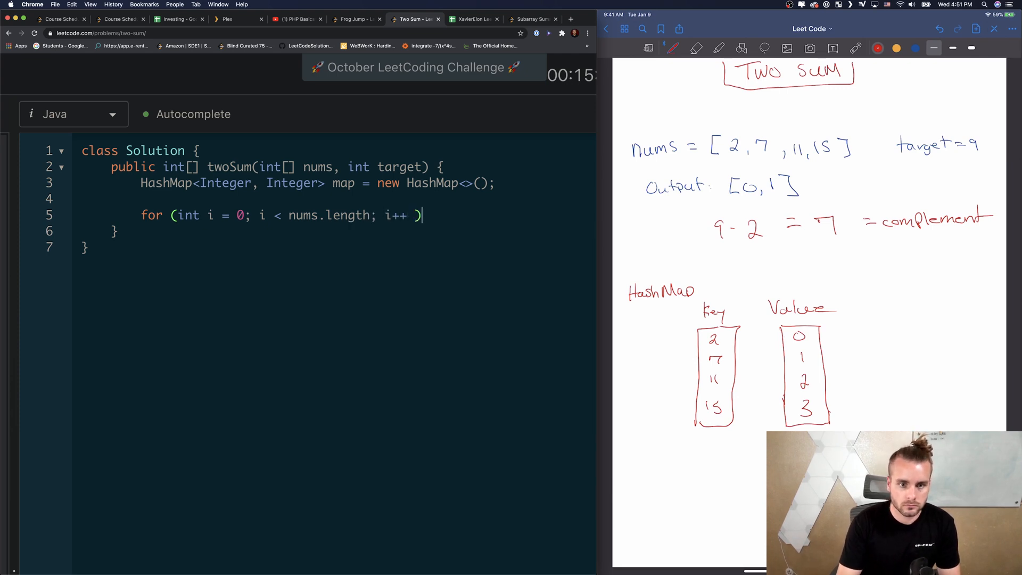
text({)
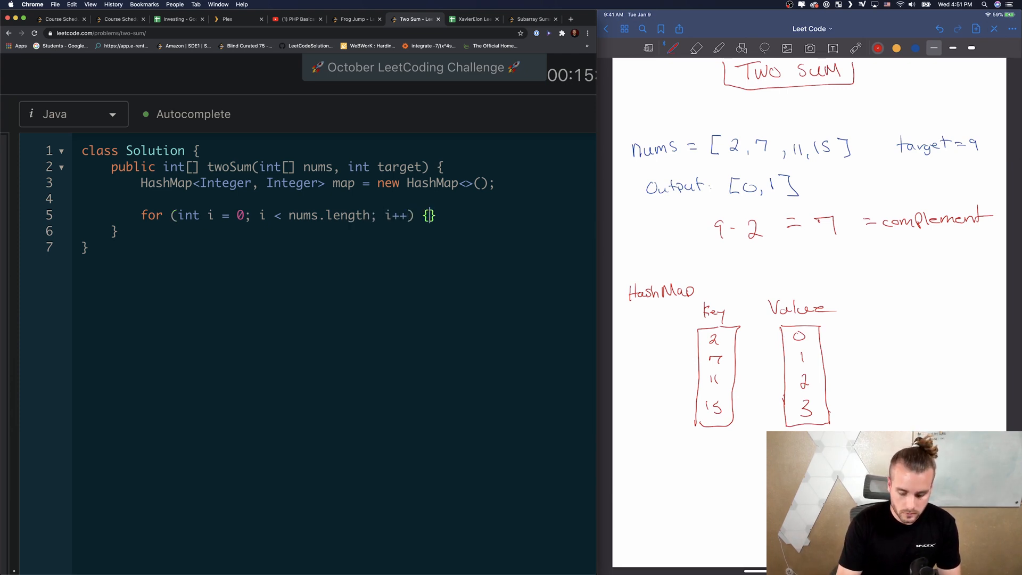
text(map.)
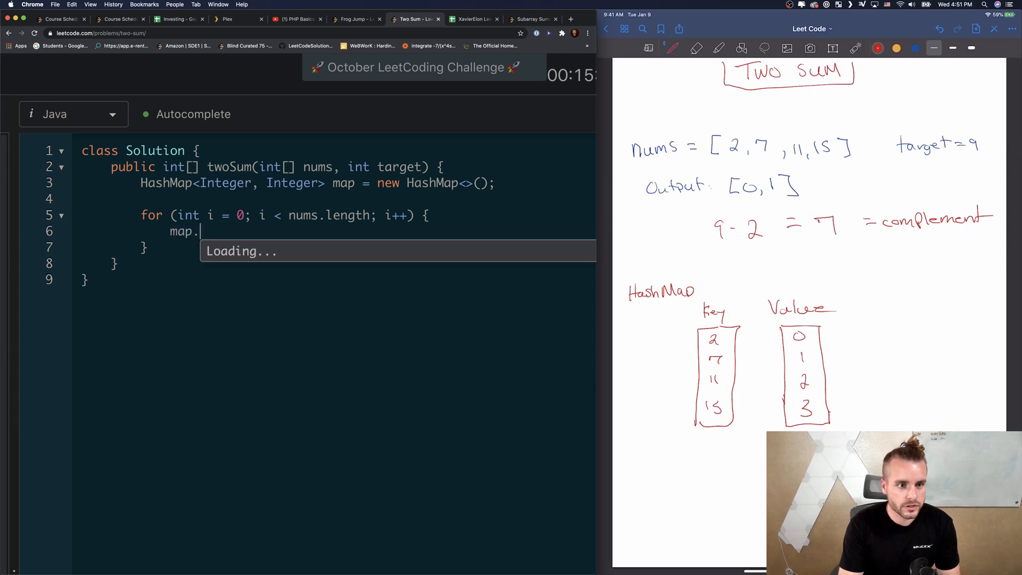
text(put())
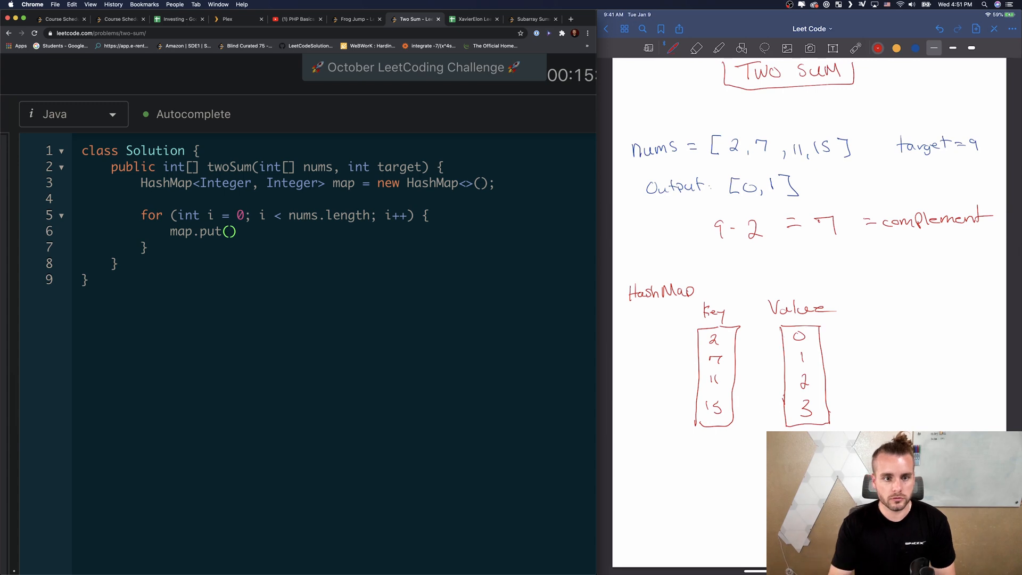
text(nums[i], i)
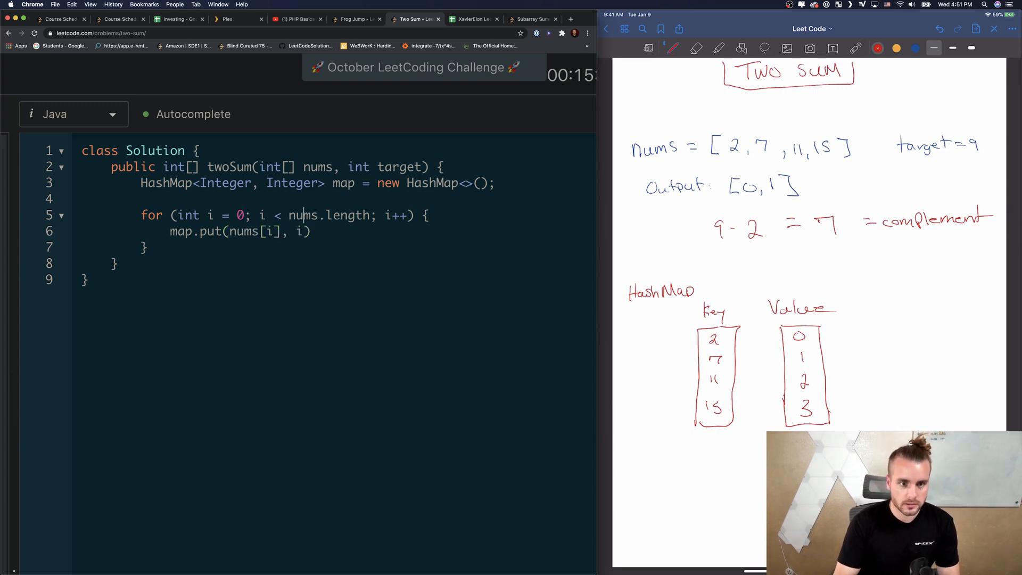
text(;)
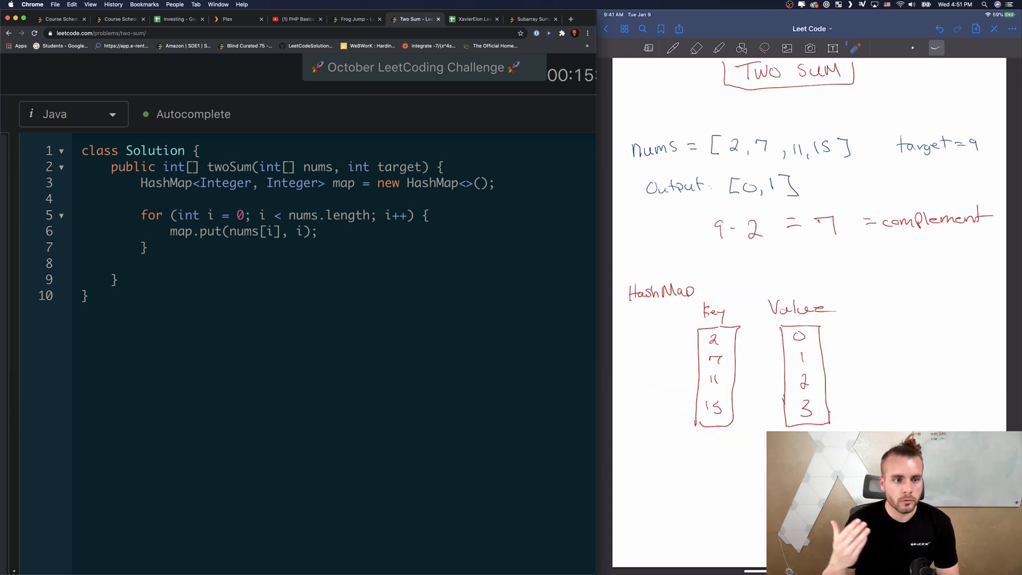
Step: Write a second loop over nums computing int complement = target - nums[i]
text(for ()
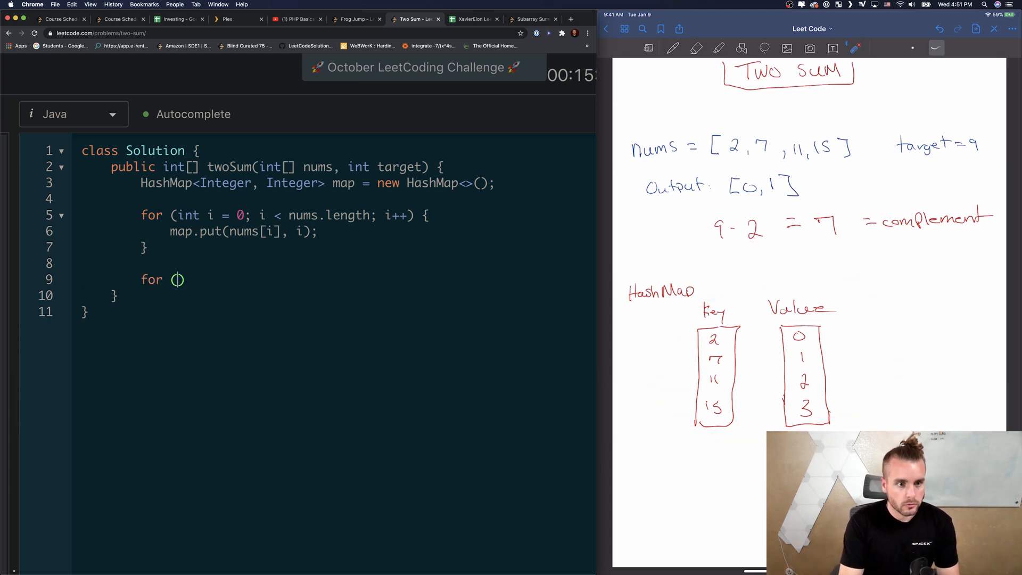
text(int i = 09)
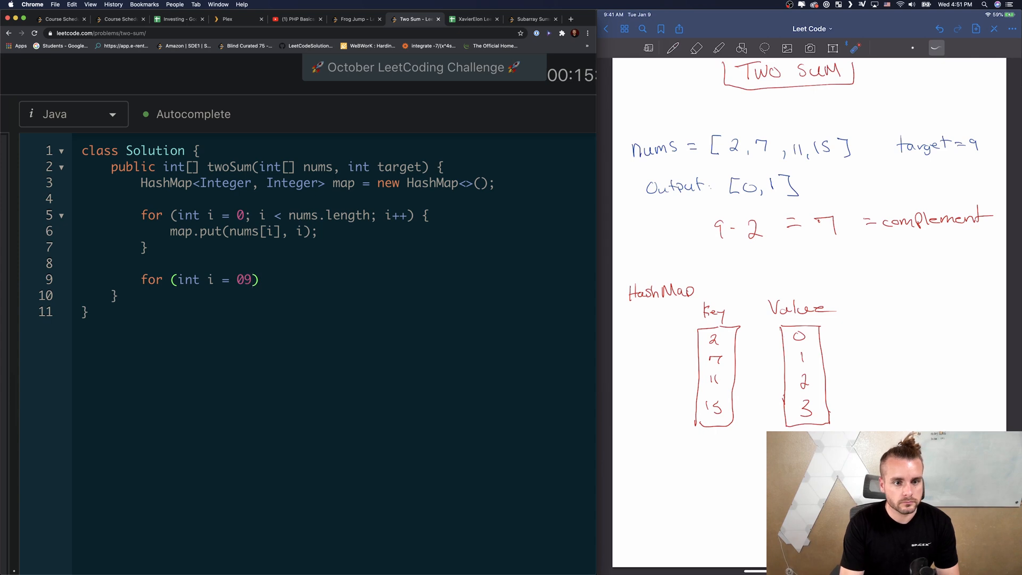
text(; i < nums.length; i)
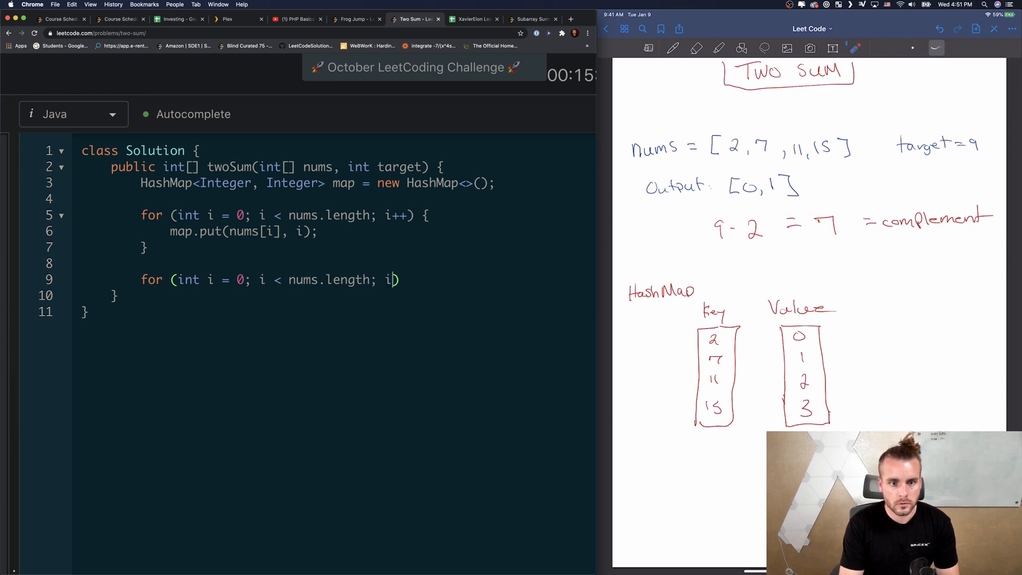
text(++) {)
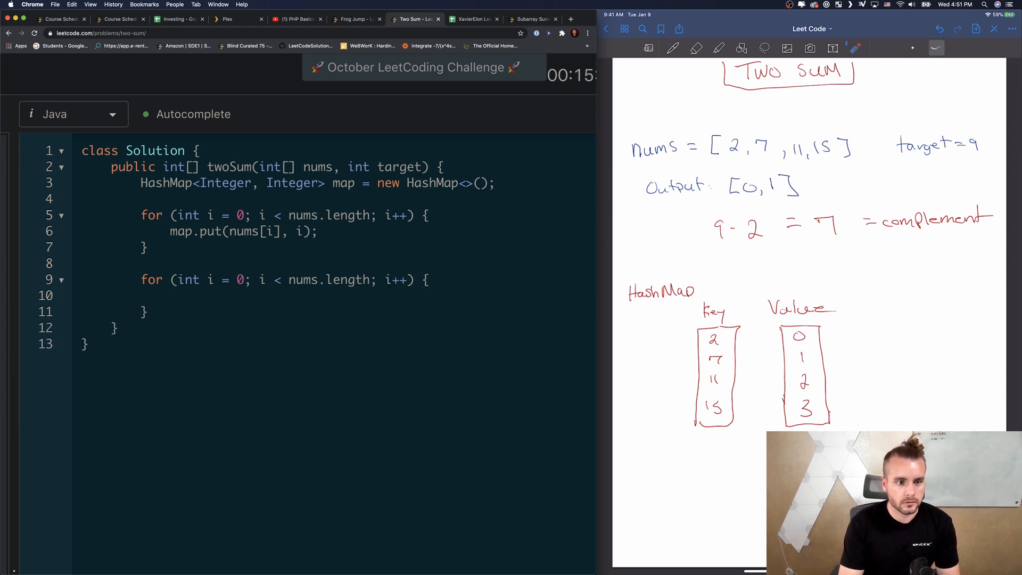
text(int c)
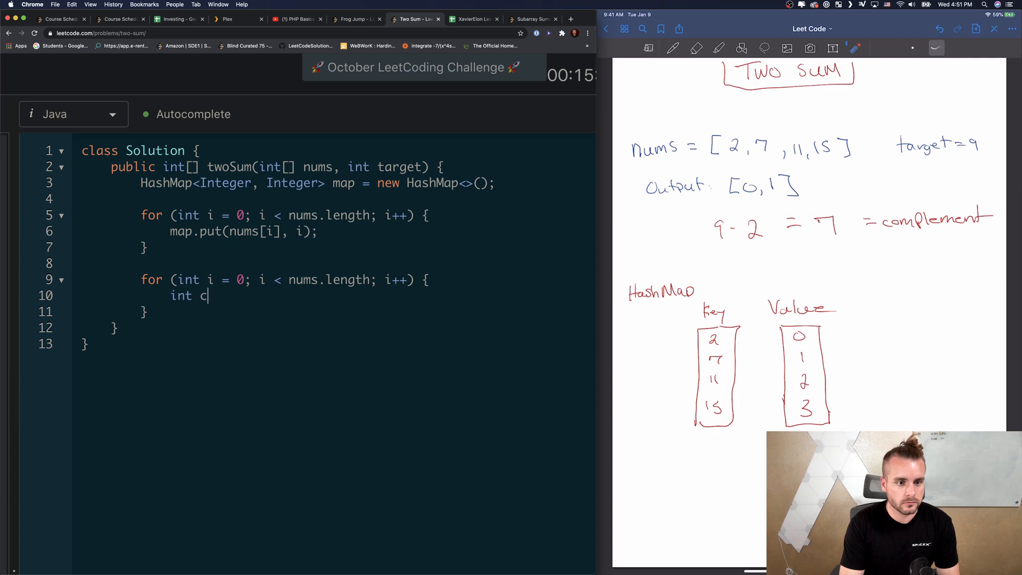
text(omplement)
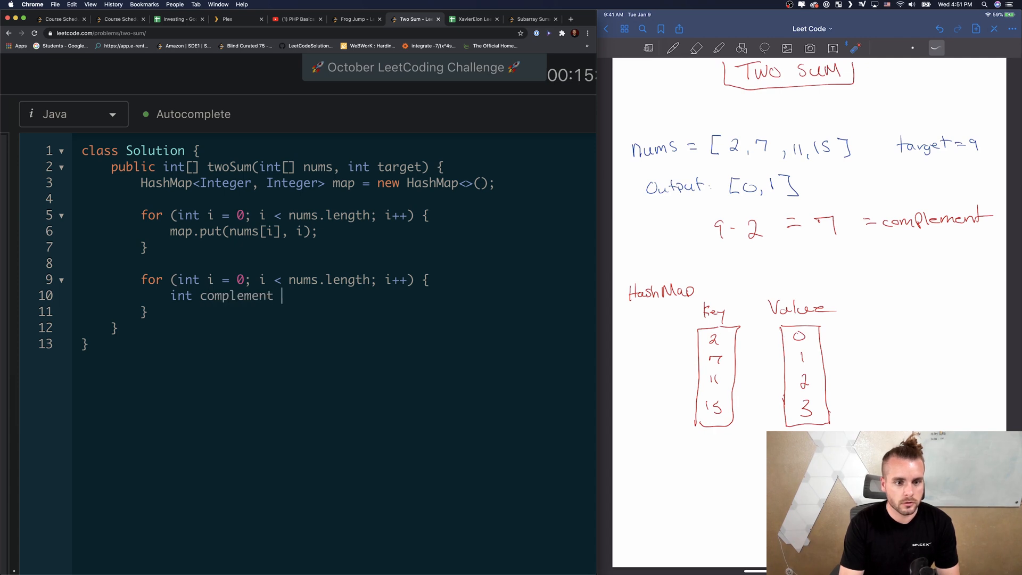
text(=)
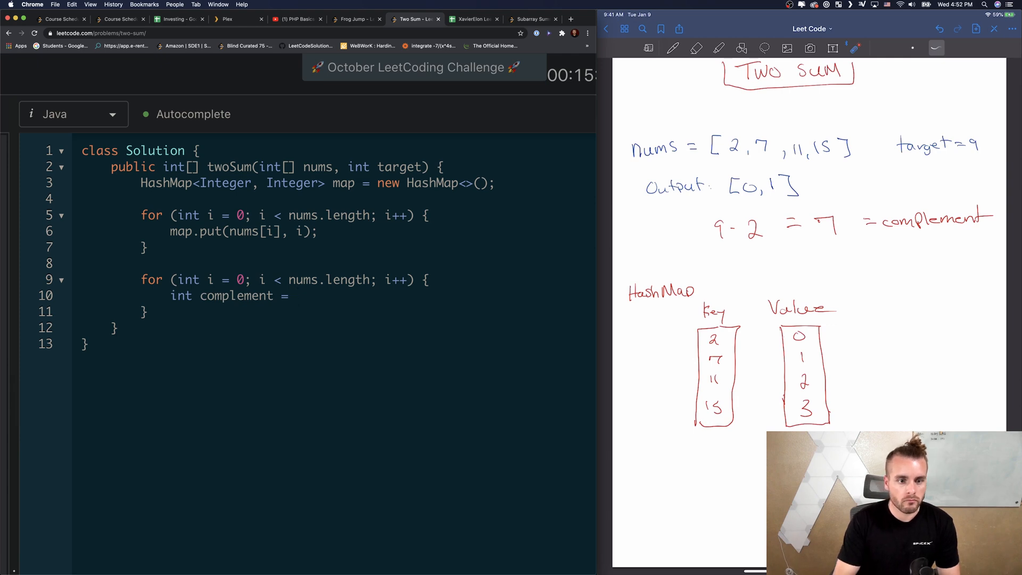
text(nums[])
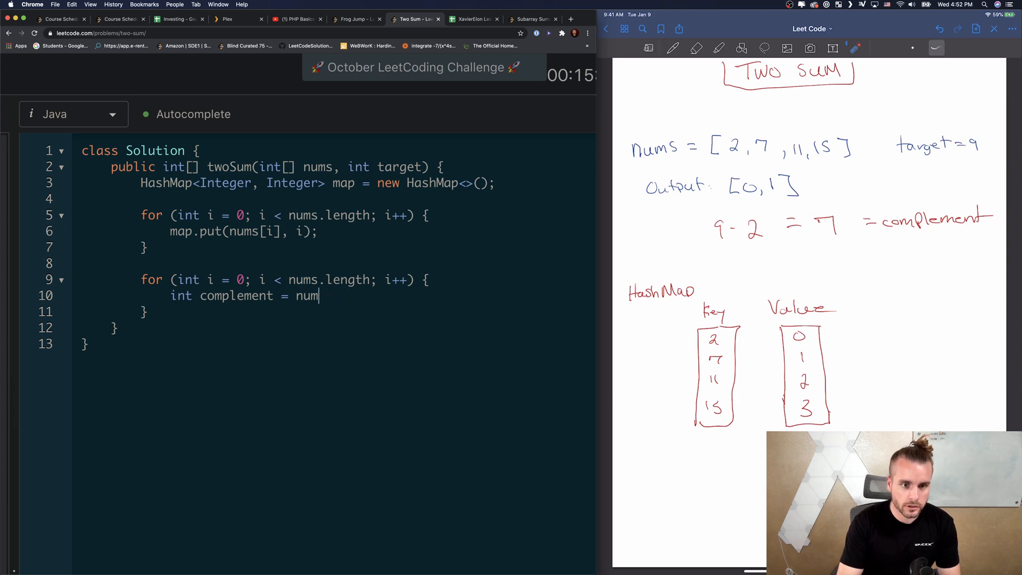
text(target-)
text(if ()
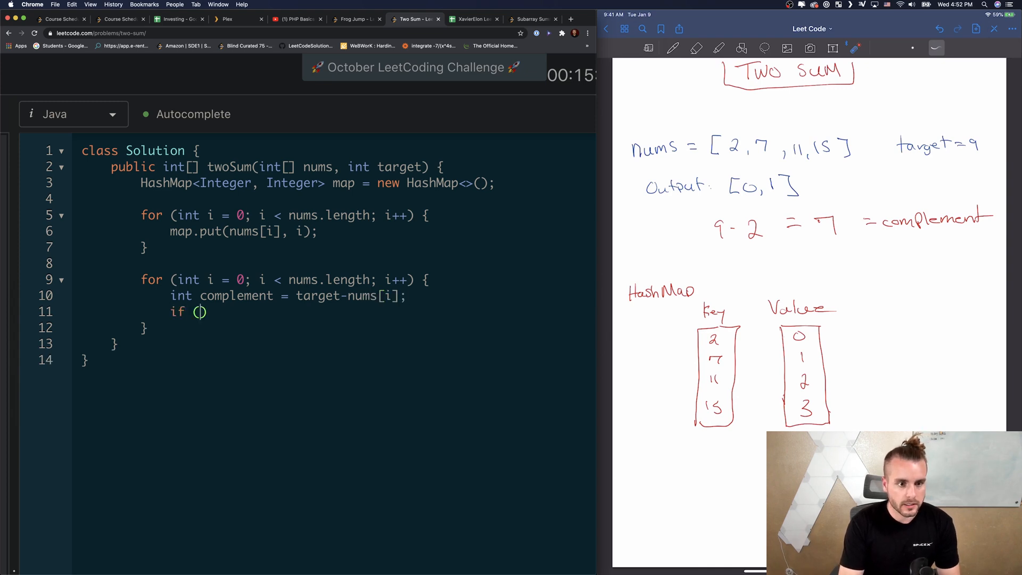
Step: Begin the if checking map.containsKey(complement) && map.get(complement) != i
text(map.containsK)
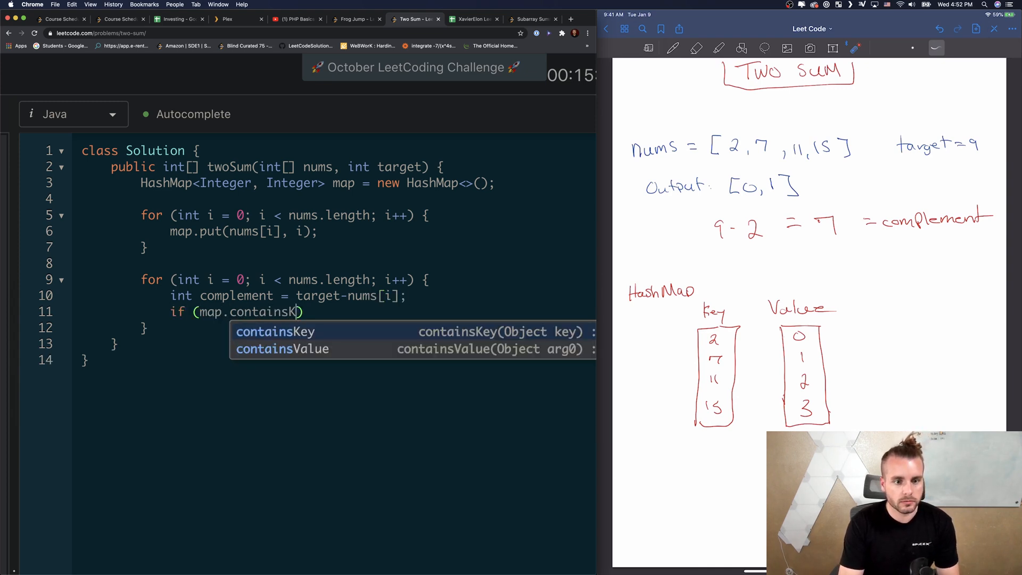
click(275, 331)
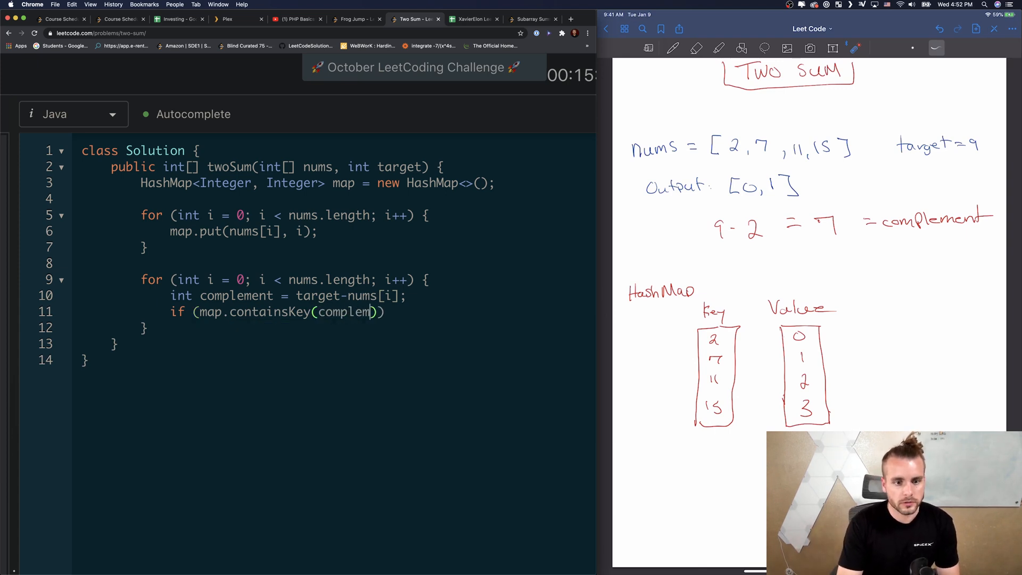
text(ent))
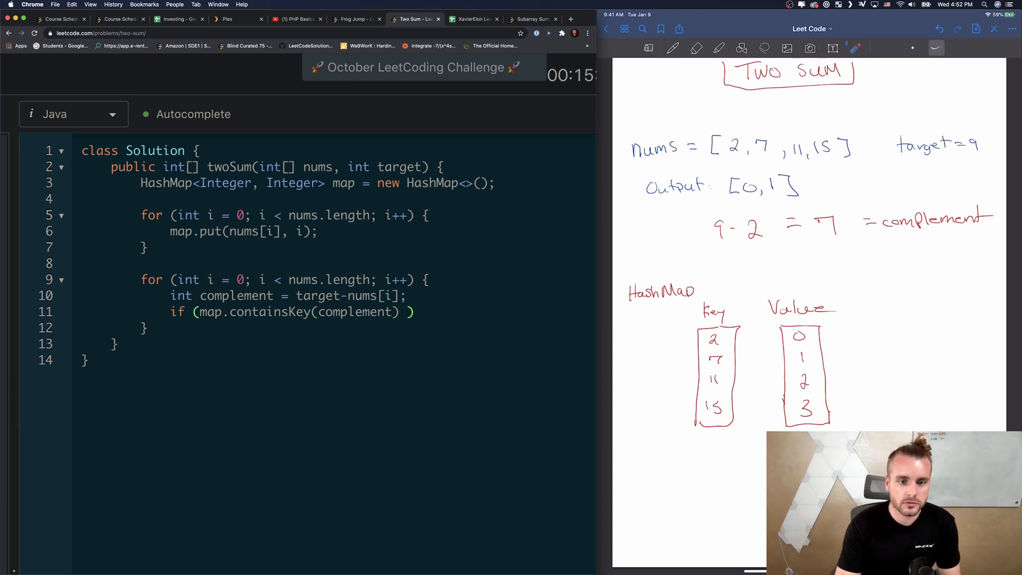
text(&&)
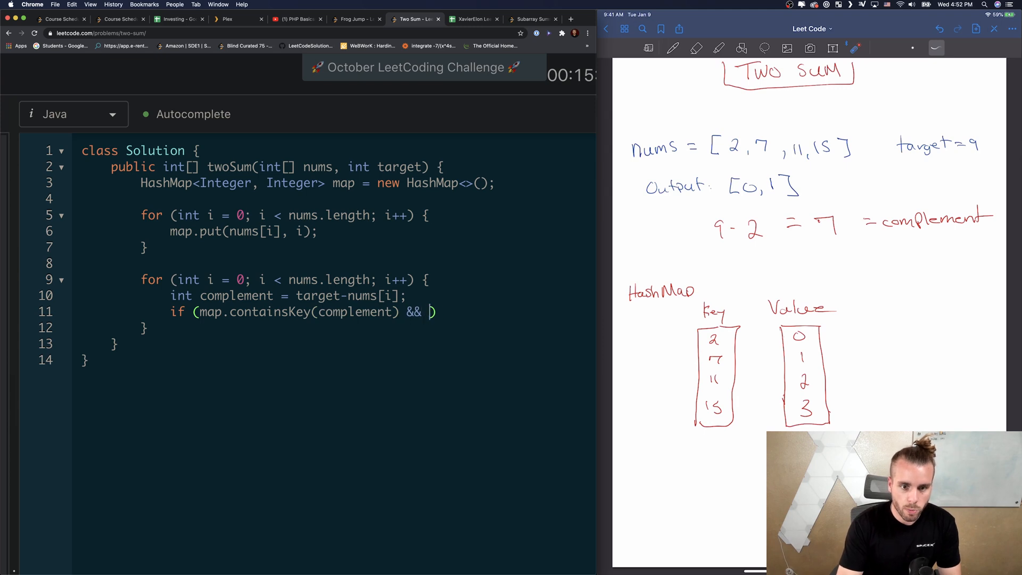
text(map.get())
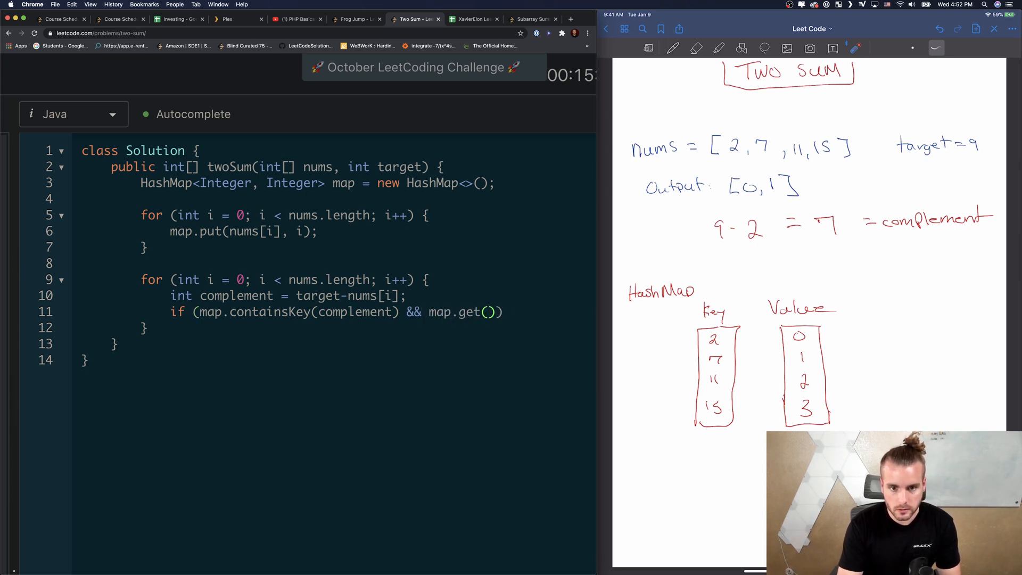
text(comple)
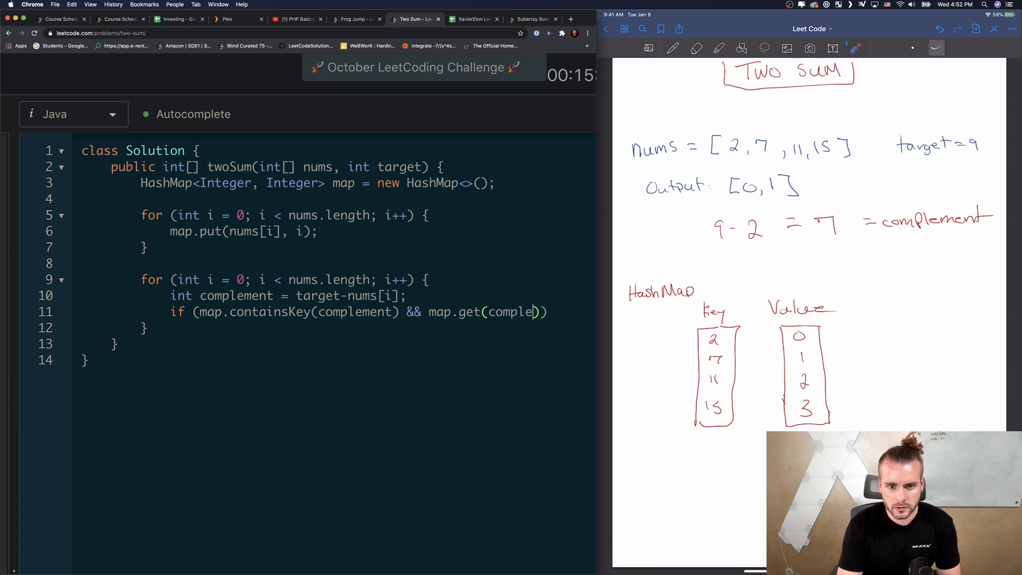
text(ment) != i)
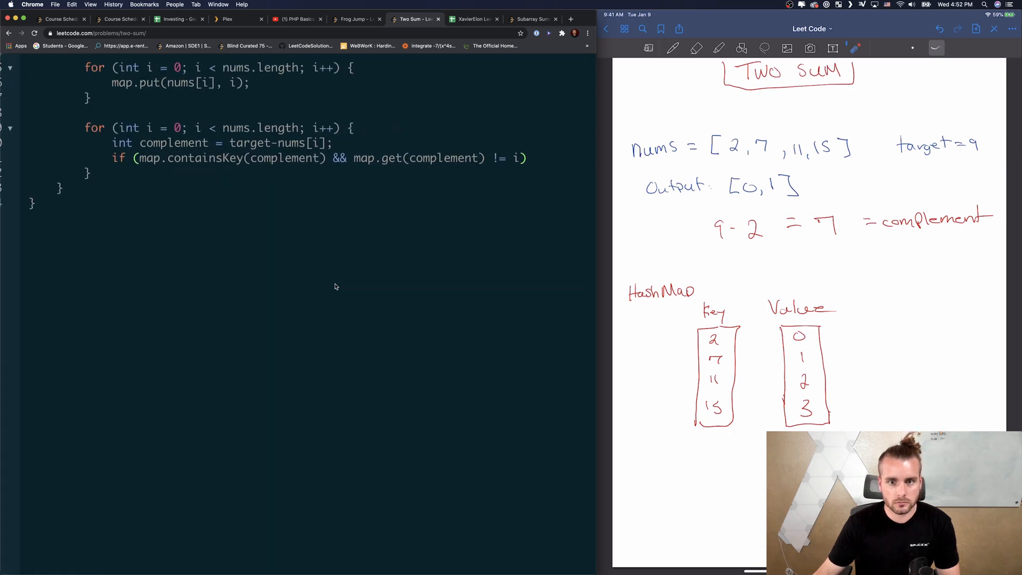
Step: Return new int[] with map.get(complement) and i inside the if
text({})
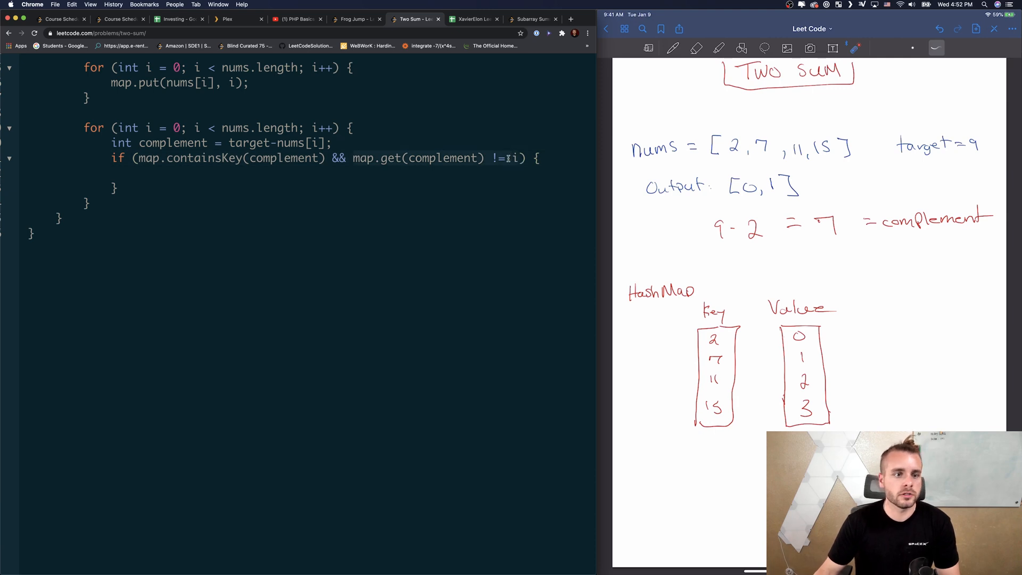
text(return new int[)
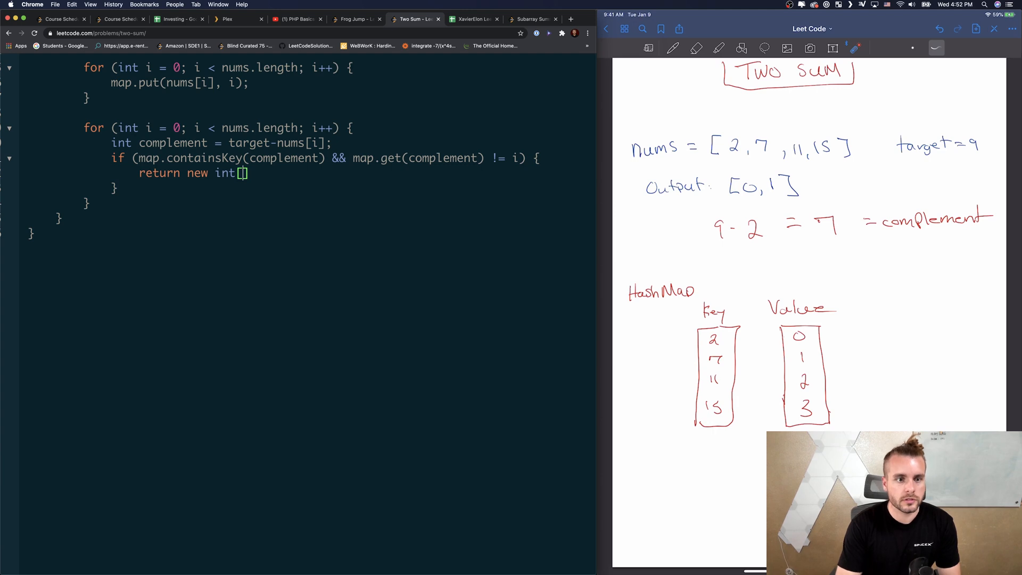
text({})
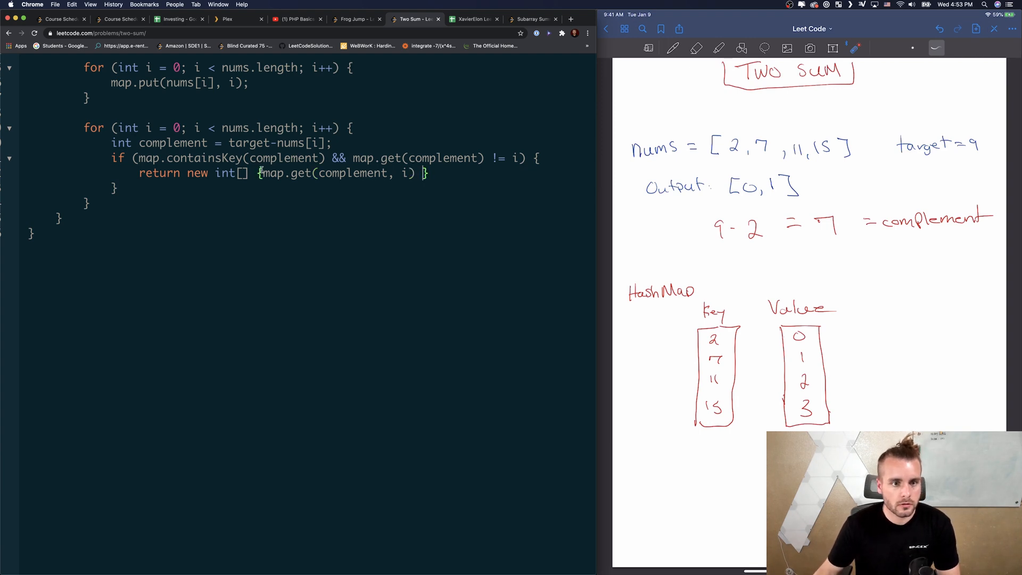
text(};)
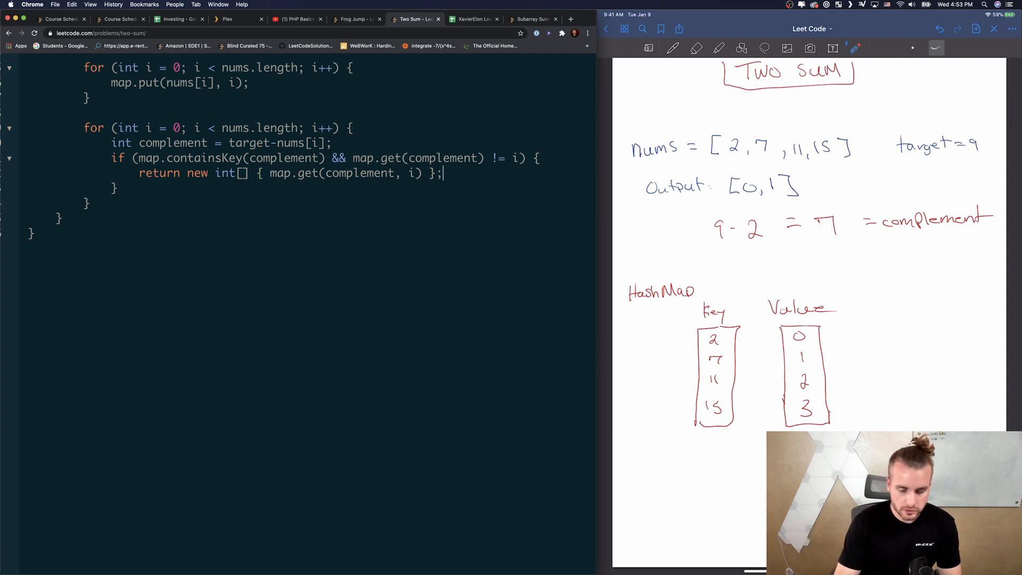
Step: Add throw new IllegalArgumentException("No solution") after the loop
text(tj)
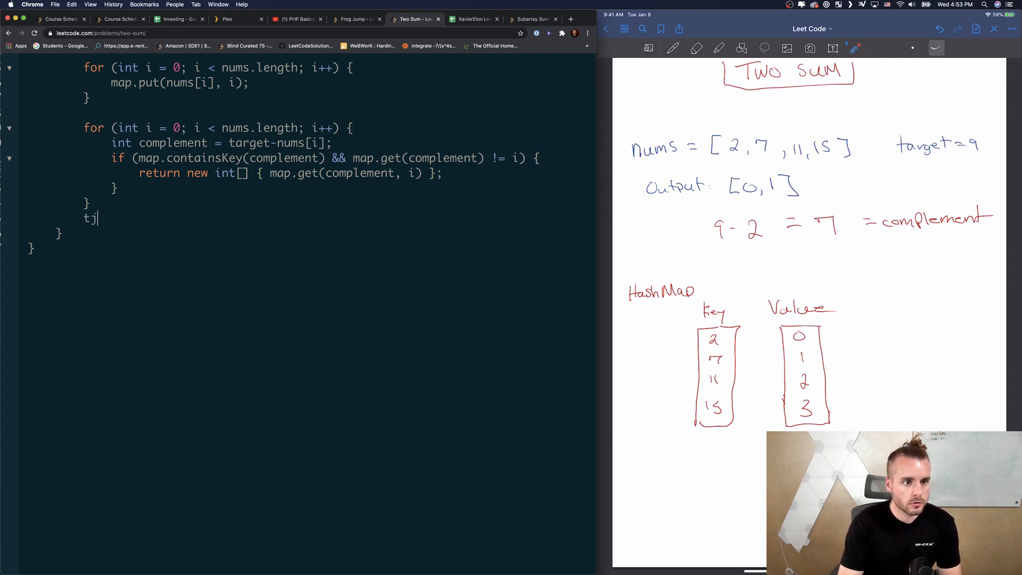
text(hre)
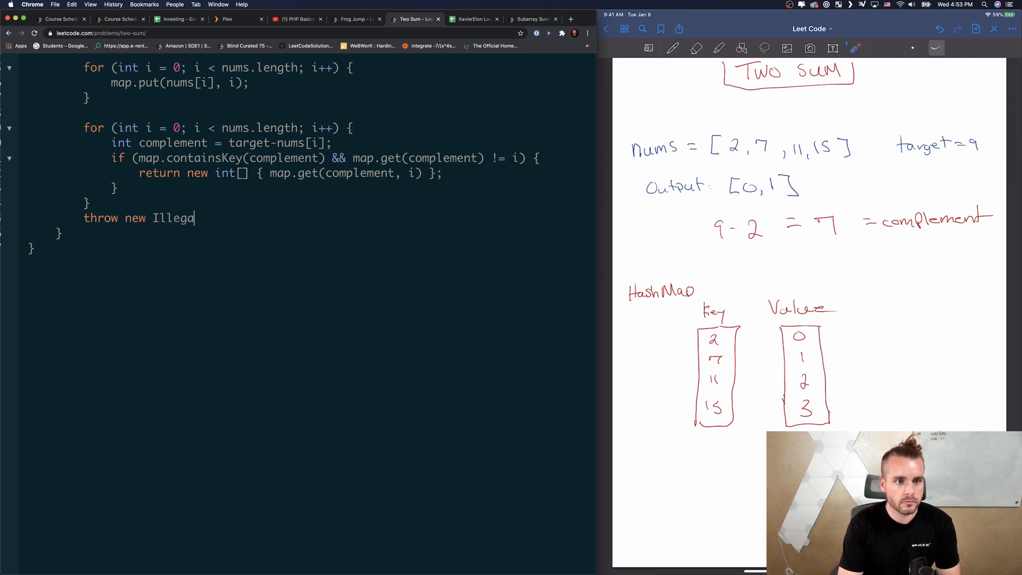
text(lArgumen)
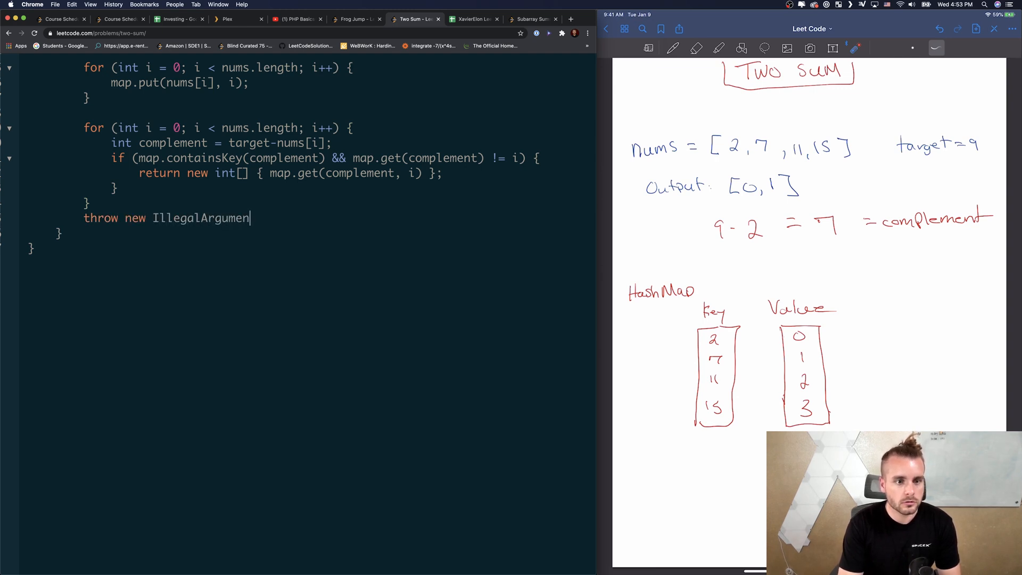
text(tException)
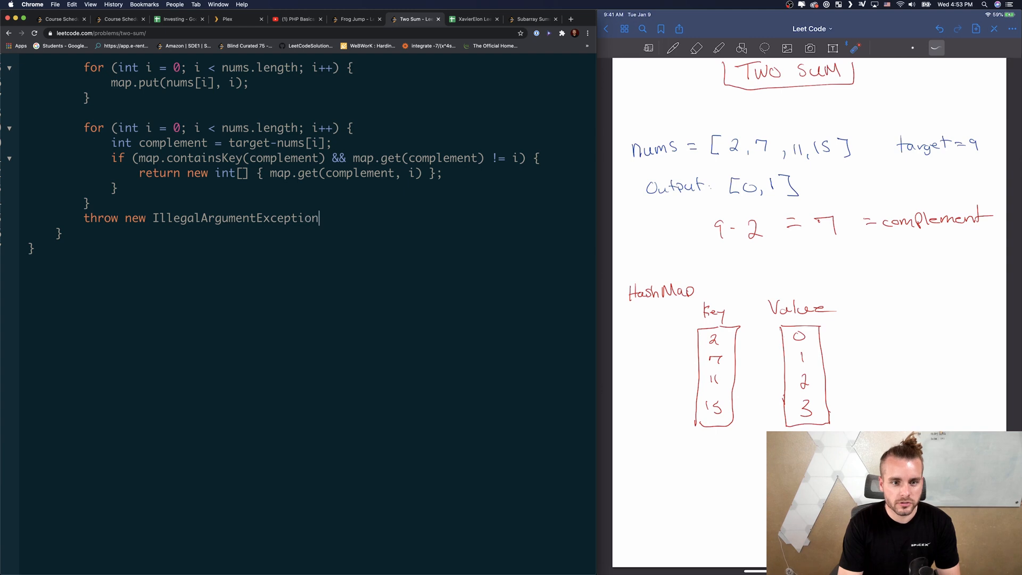
text(())
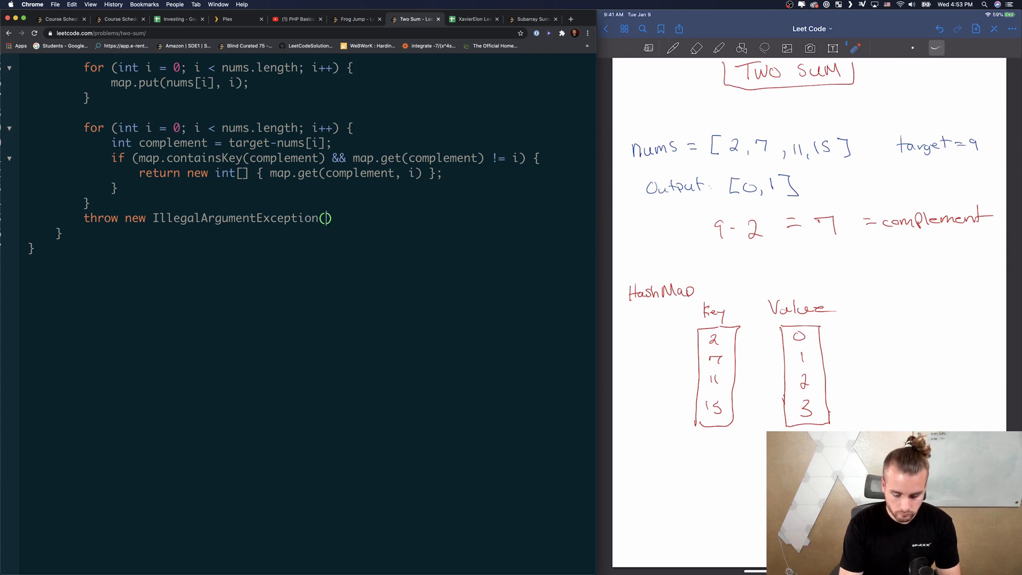
text("No soluti)
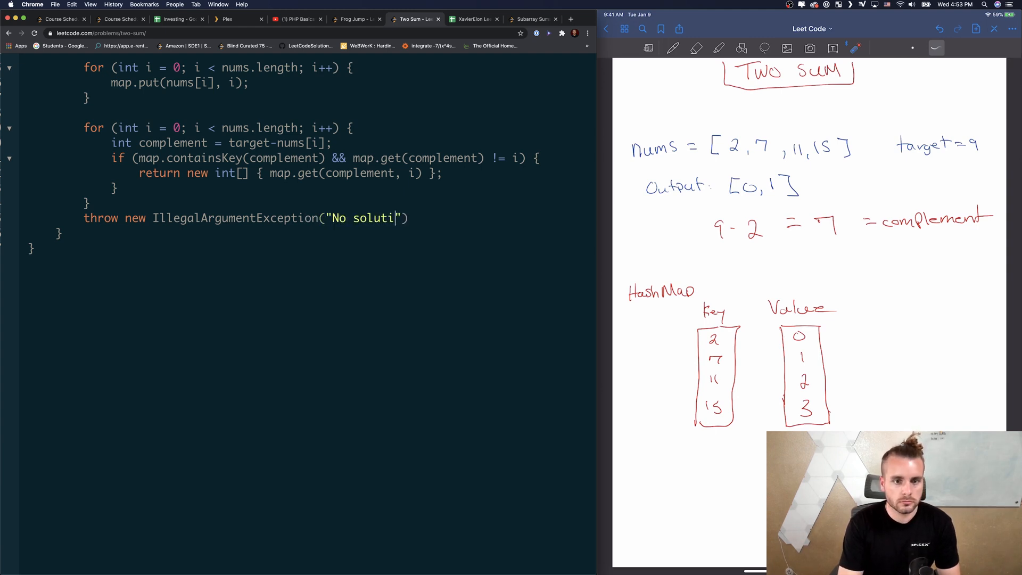
text(on");)
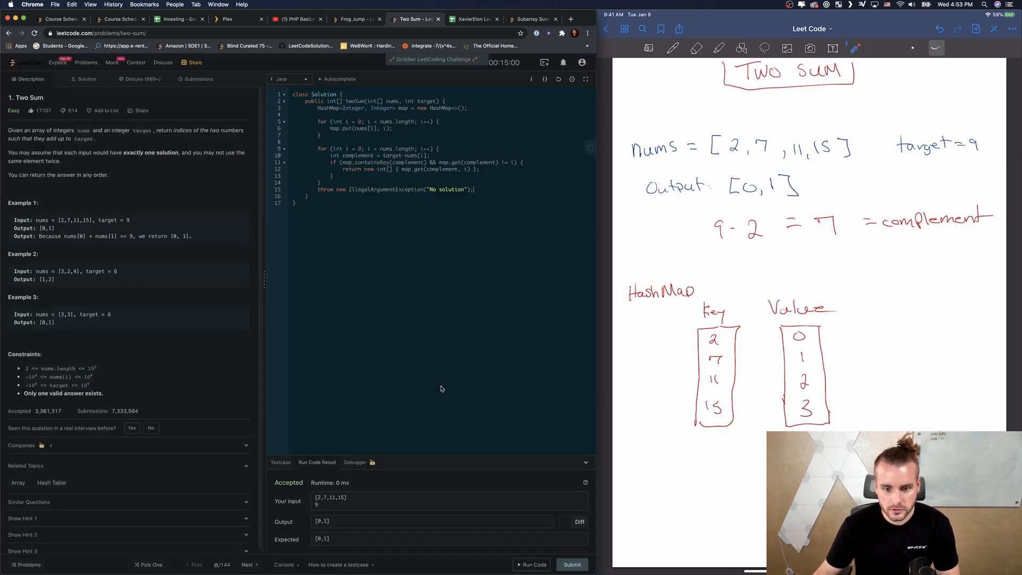
Step: Run the code against the sample test and hit a compile error on the return line
click(532, 565)
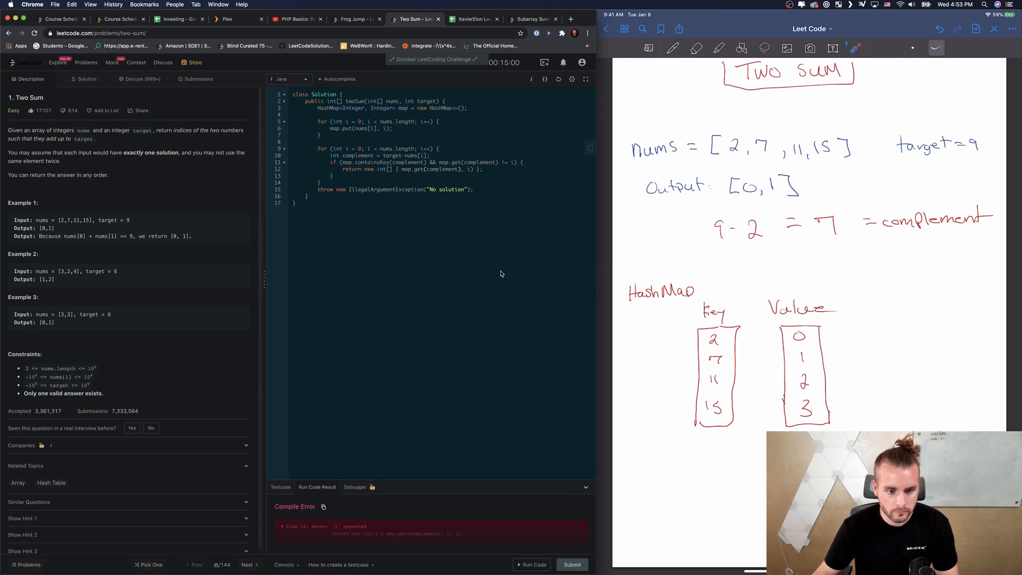
mouse_move(411, 254)
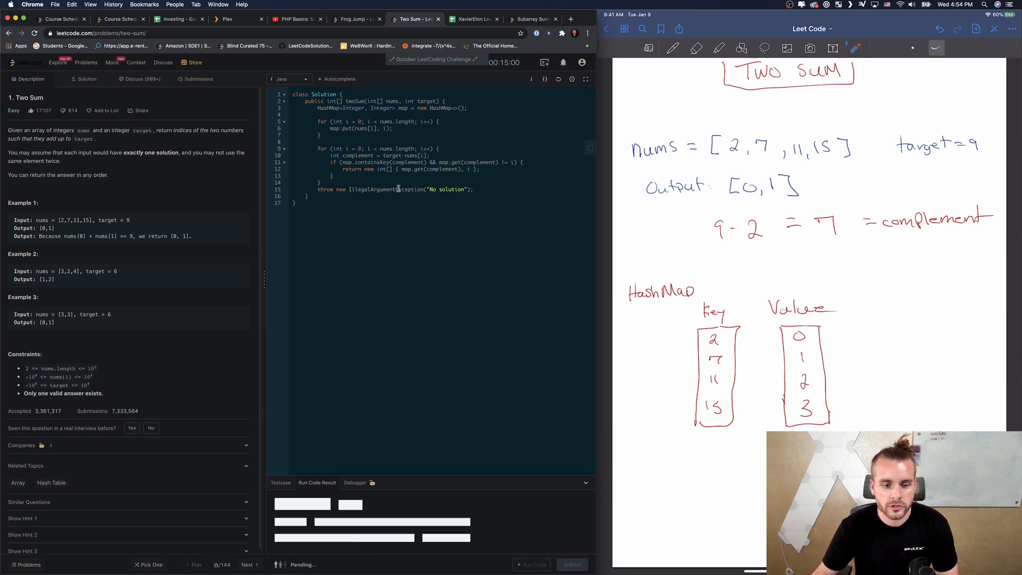
Step: Rerun the sample test, then submit the two-pass HashMap solution for a 2 ms Success
click(532, 564)
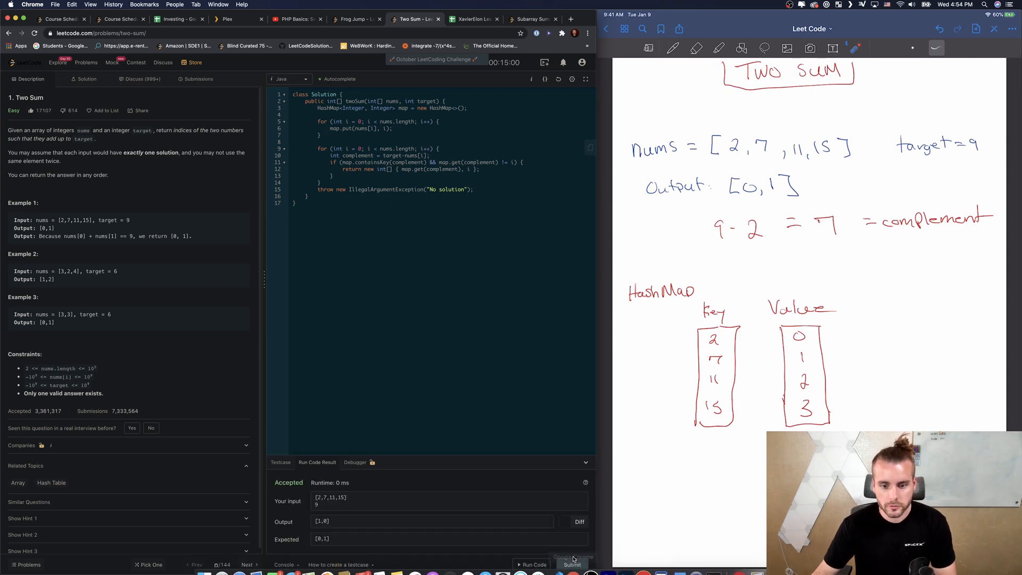
click(572, 564)
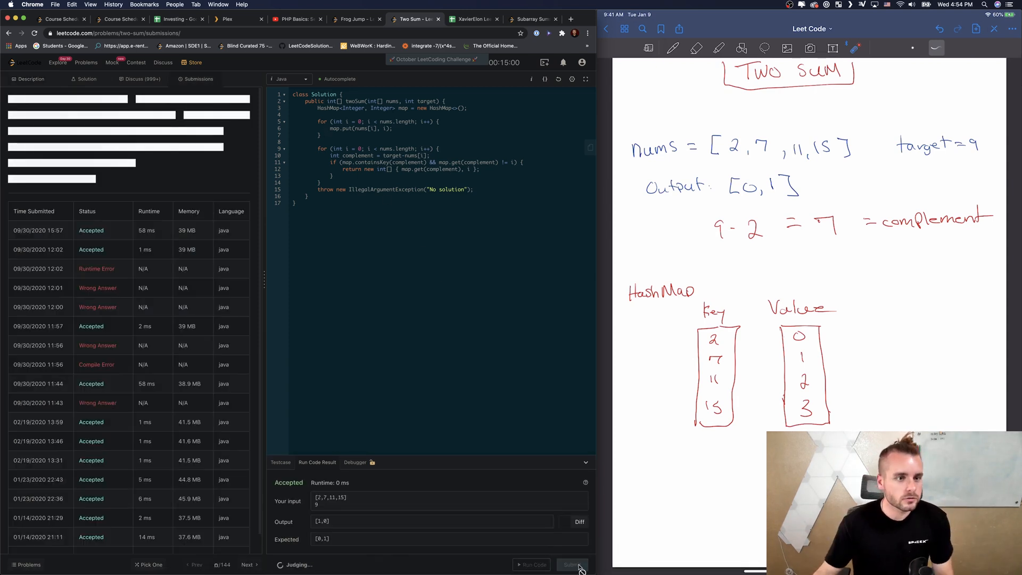
click(573, 565)
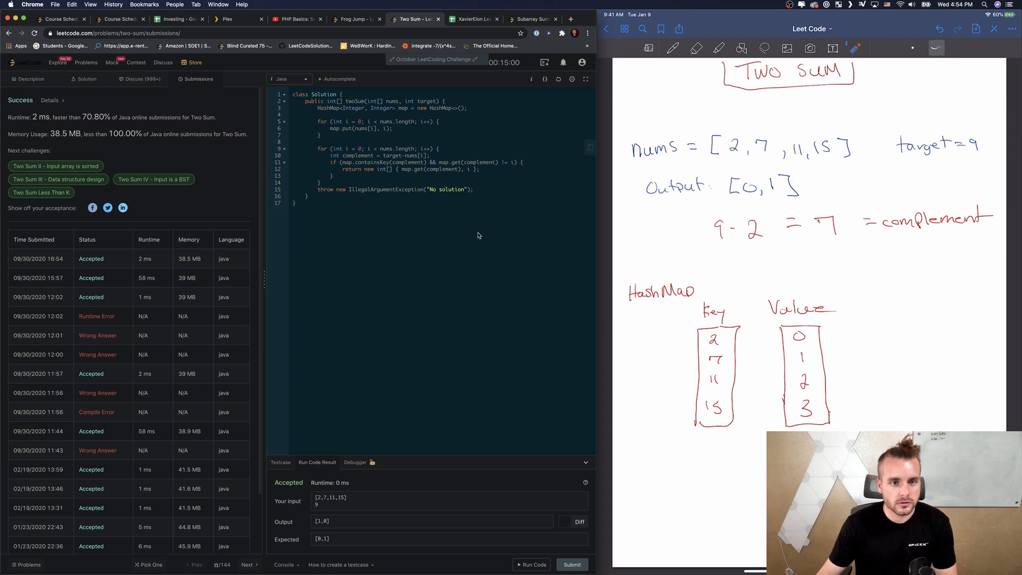
Step: Reset the editor to the default twoSum template and start a HashMap declaration
click(558, 79)
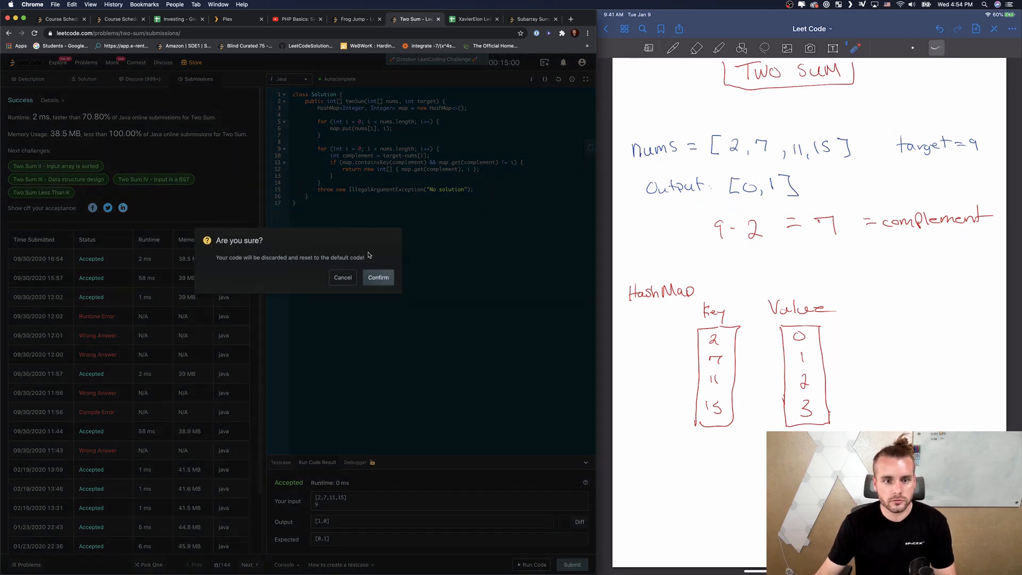
click(378, 276)
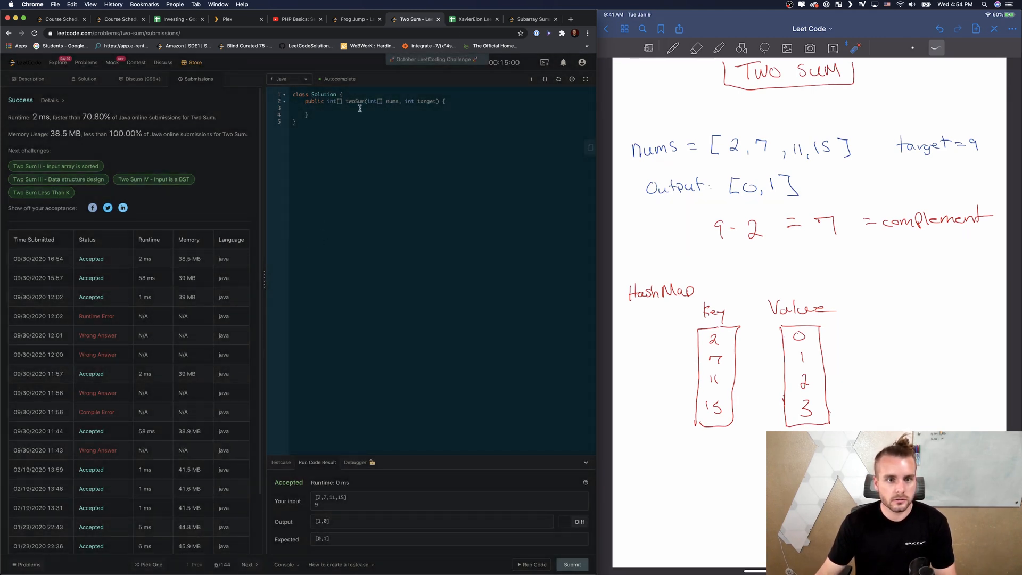
text(HashMap<In)
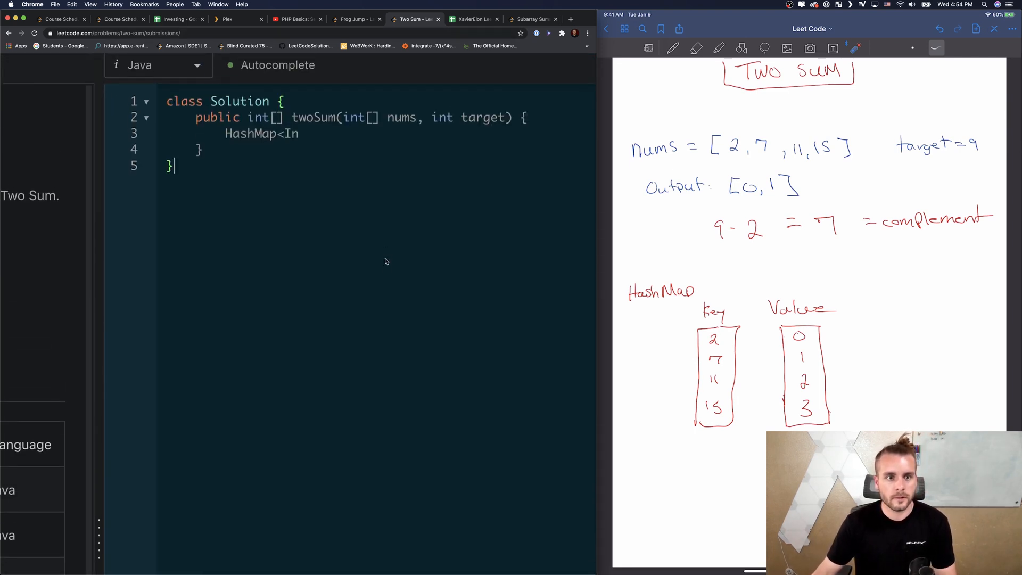
Step: Declare HashMap<Integer, Integer> map = new HashMap<>(); inside twoSum
text(te)
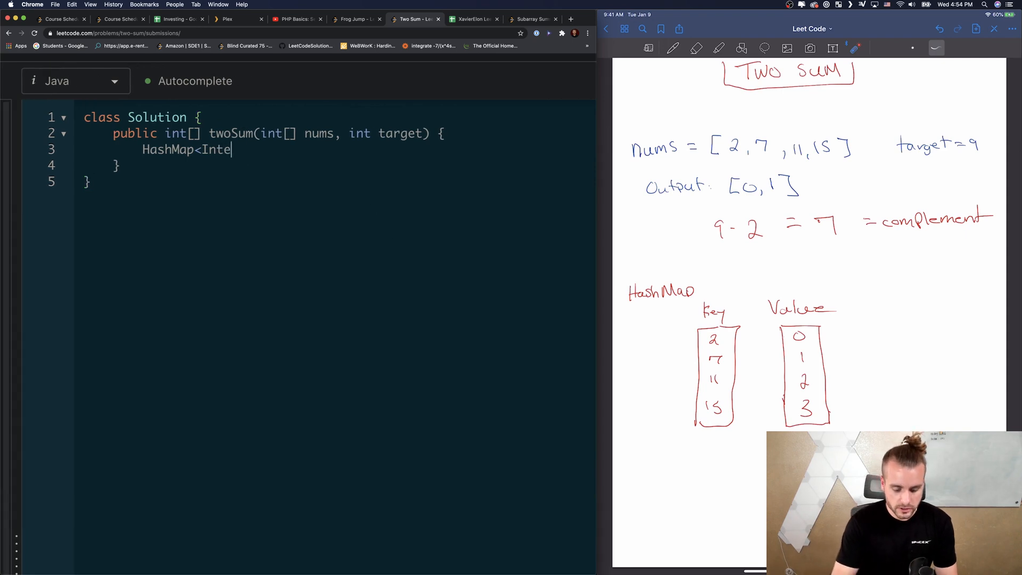
text(ger, Inte)
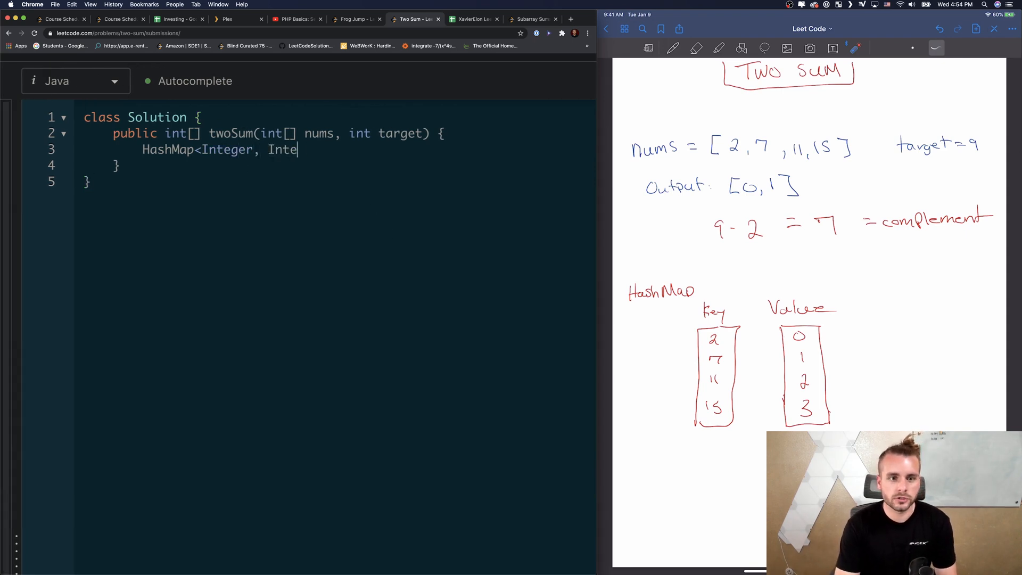
text(ger> map =)
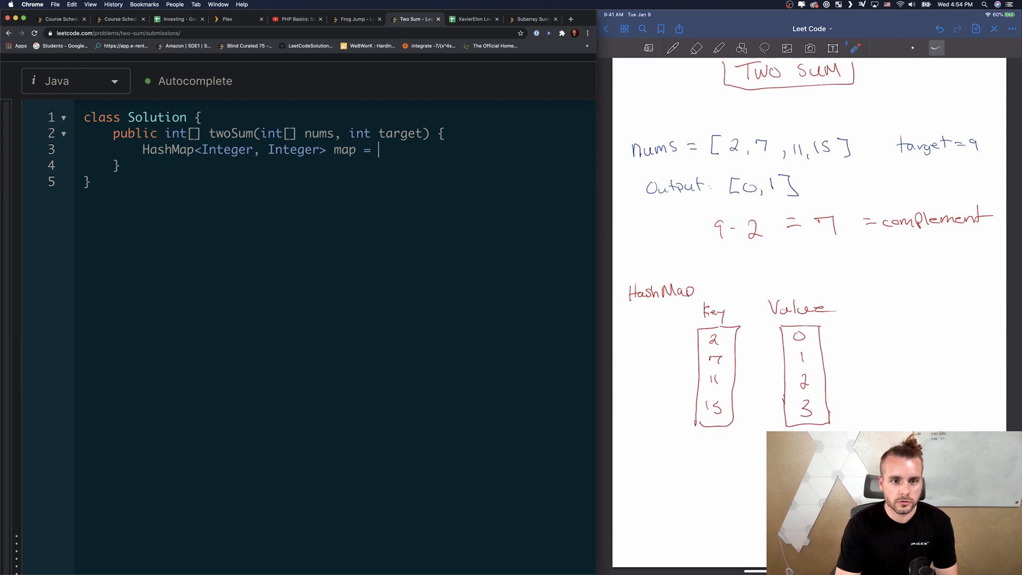
text(new HashMap)
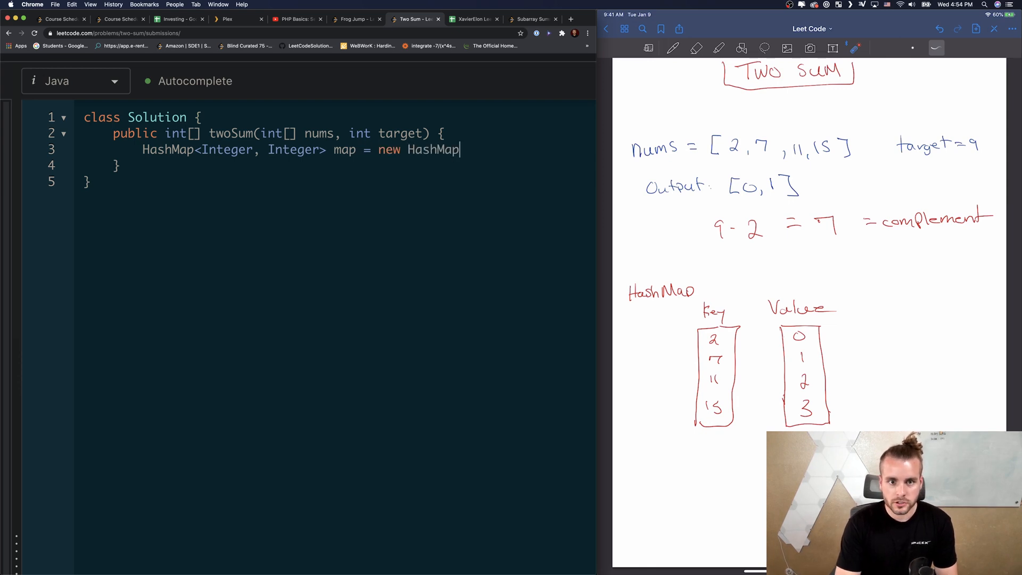
text(<>();)
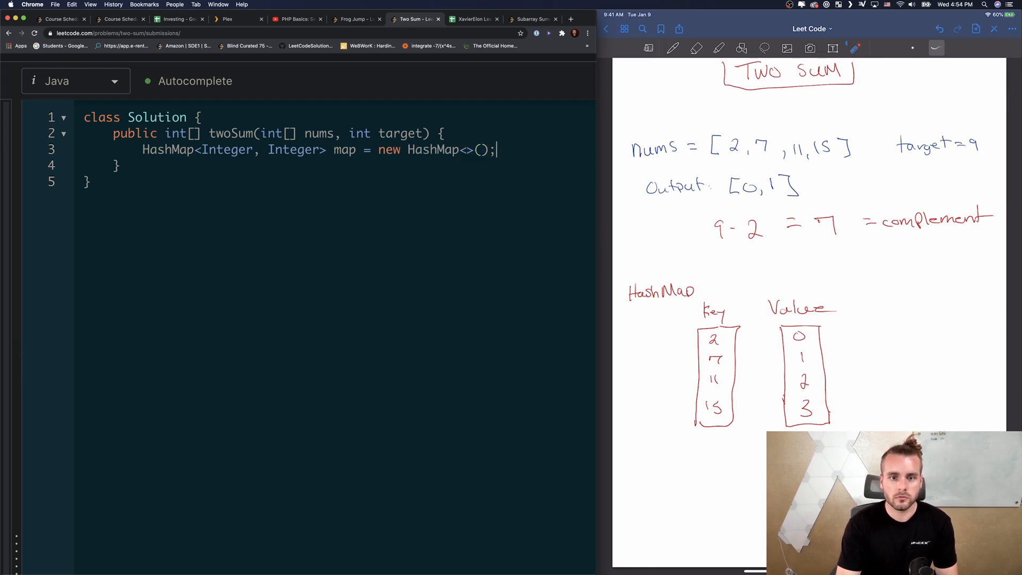
Step: Loop i from 0 to nums.length and compute int complement = target - nums[i];
text(for (int i =)
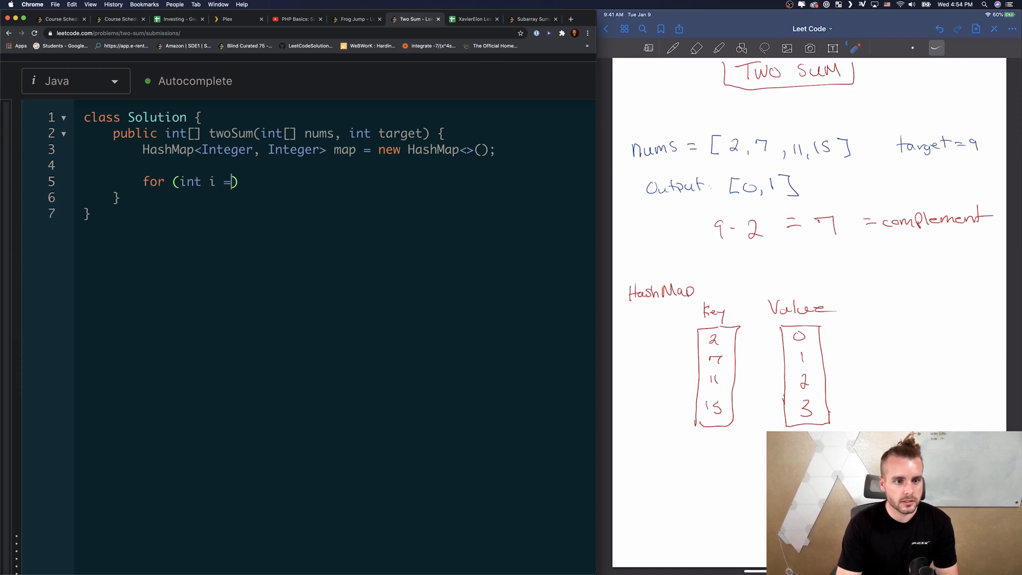
text(0;)
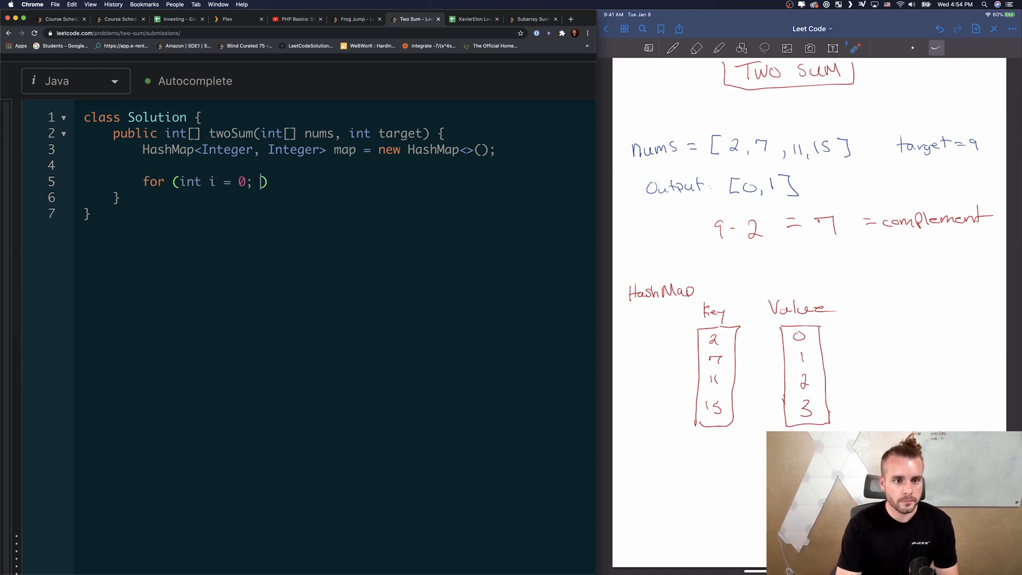
text(i < nums)
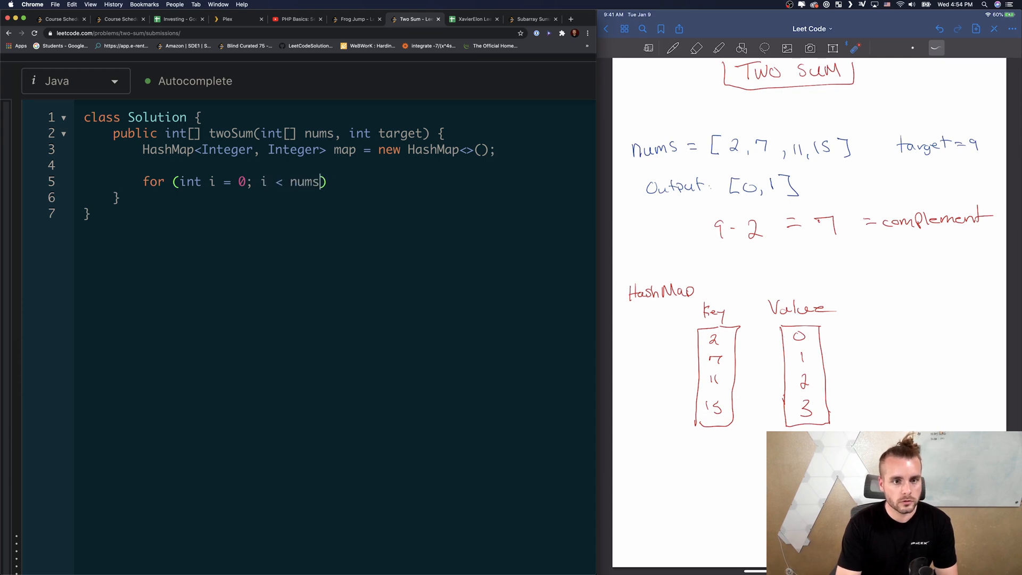
text(.length; i++))
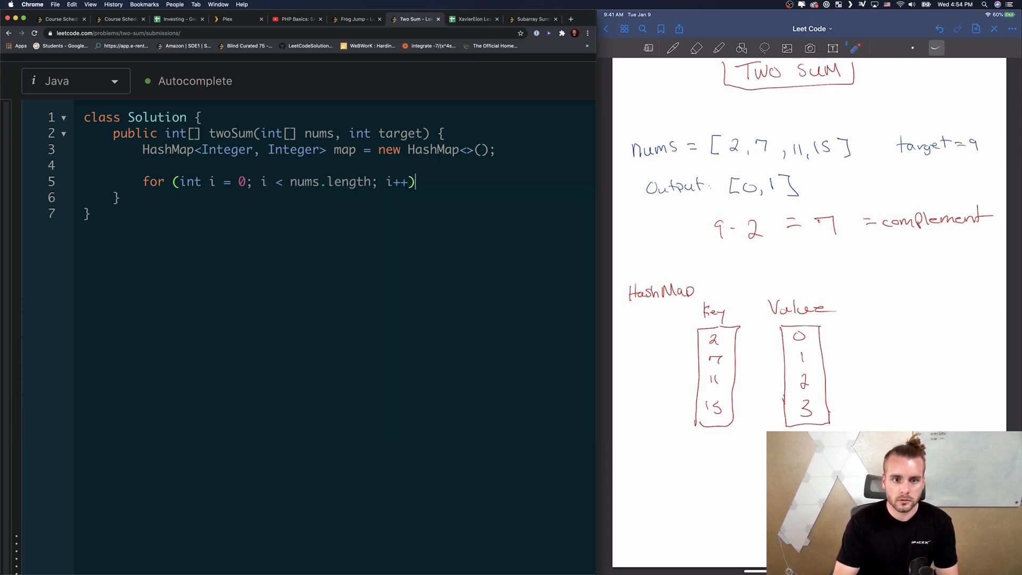
text(map)
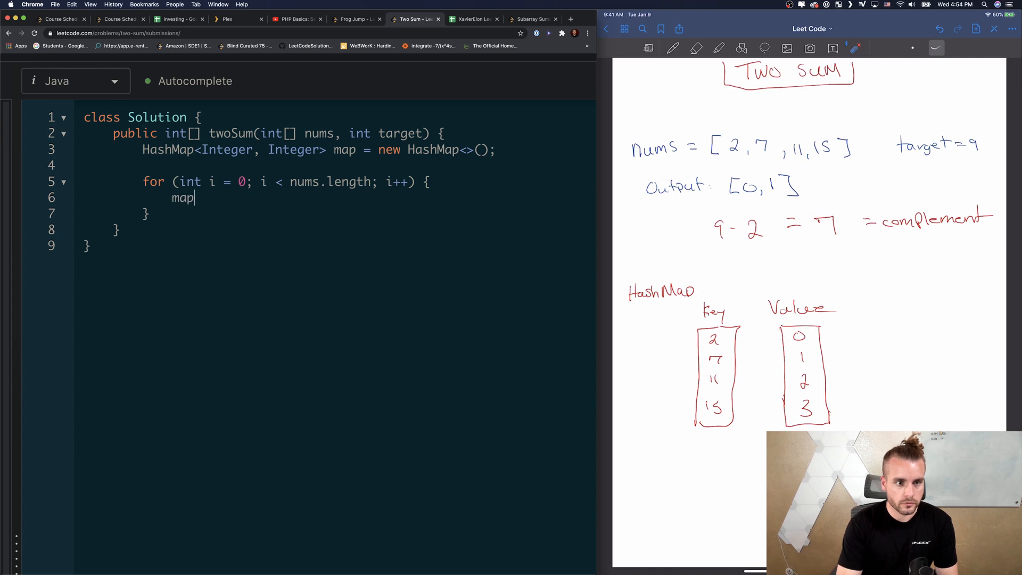
key(Backspace)
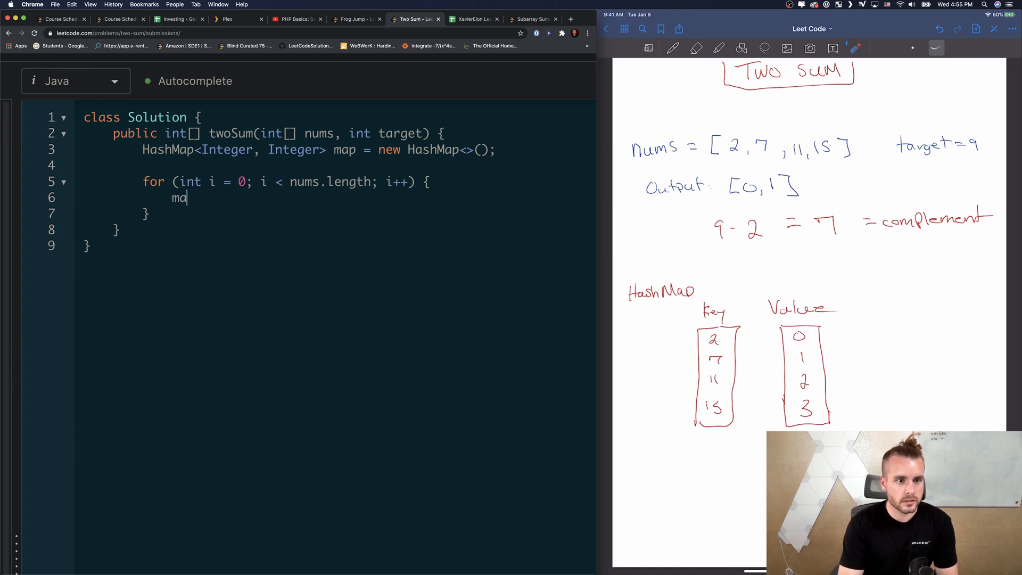
text(int complement =)
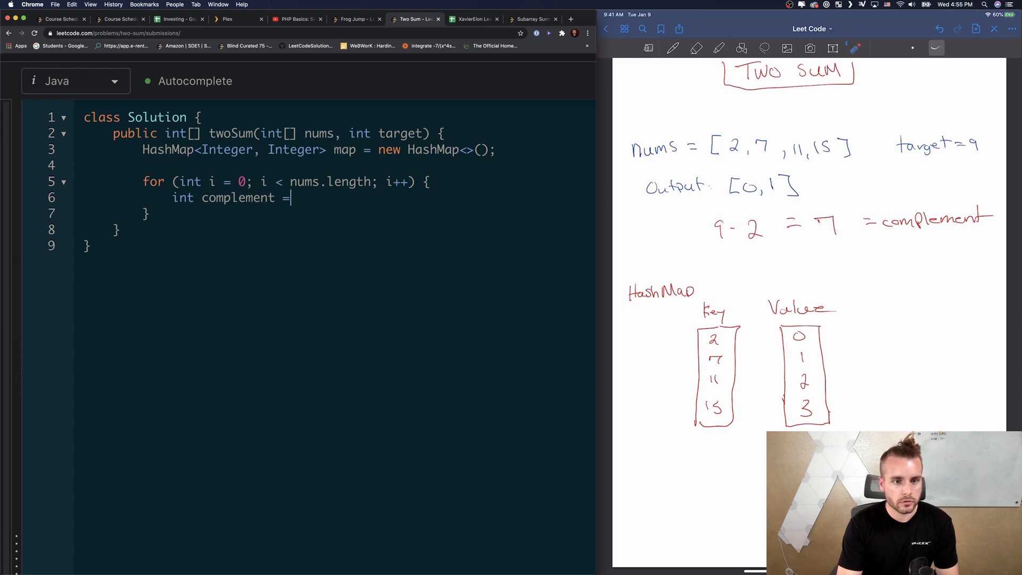
text(target - nu)
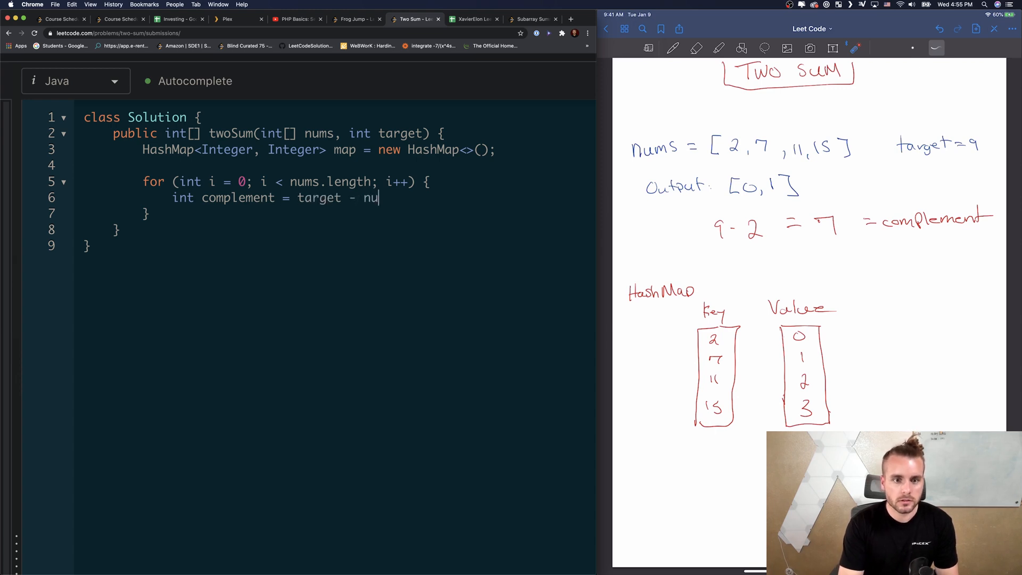
text(ms[i])
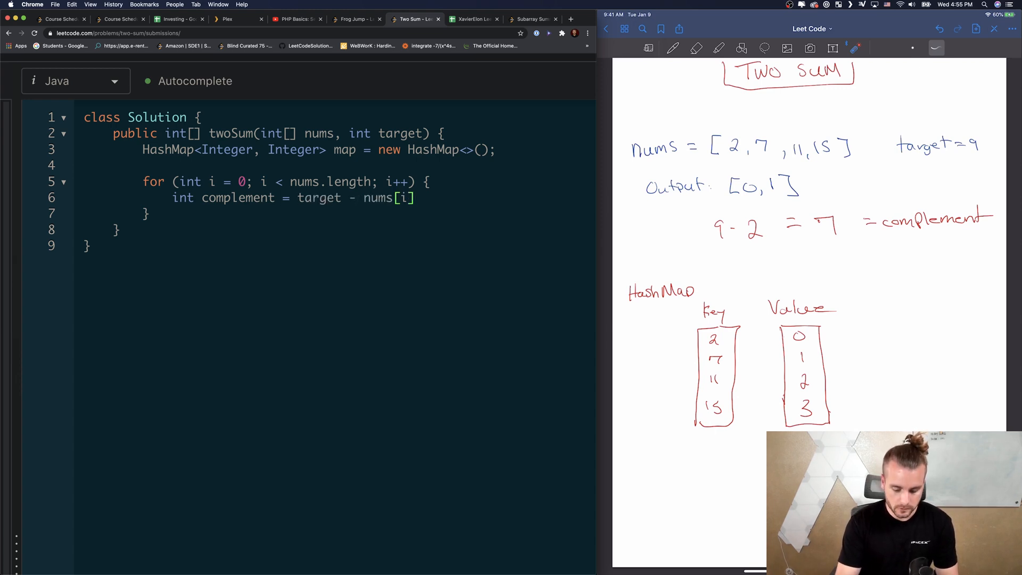
text(;)
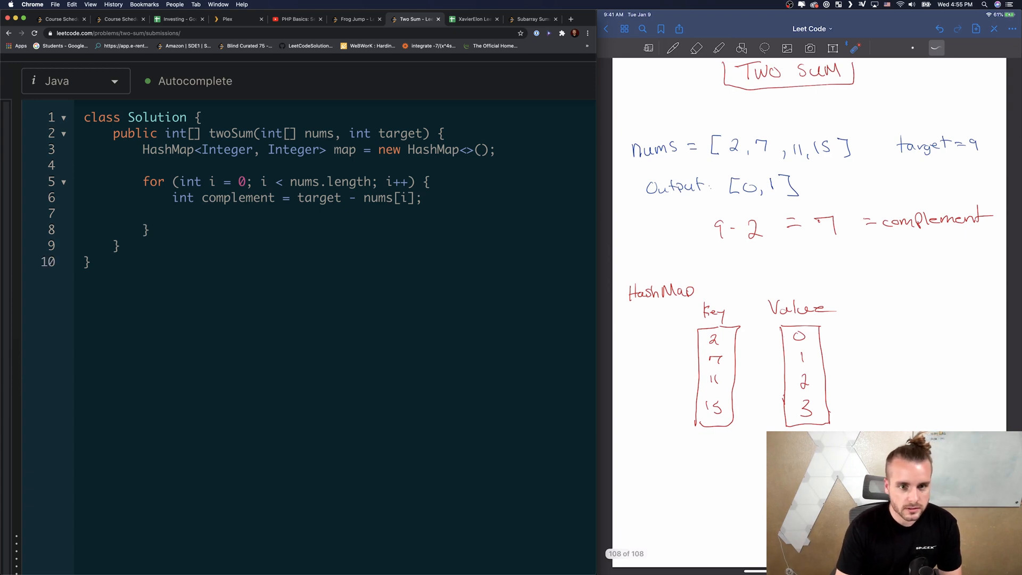
Step: If map.containsKey(complement), return new int[] { map.get(complement), i }
text(if ()
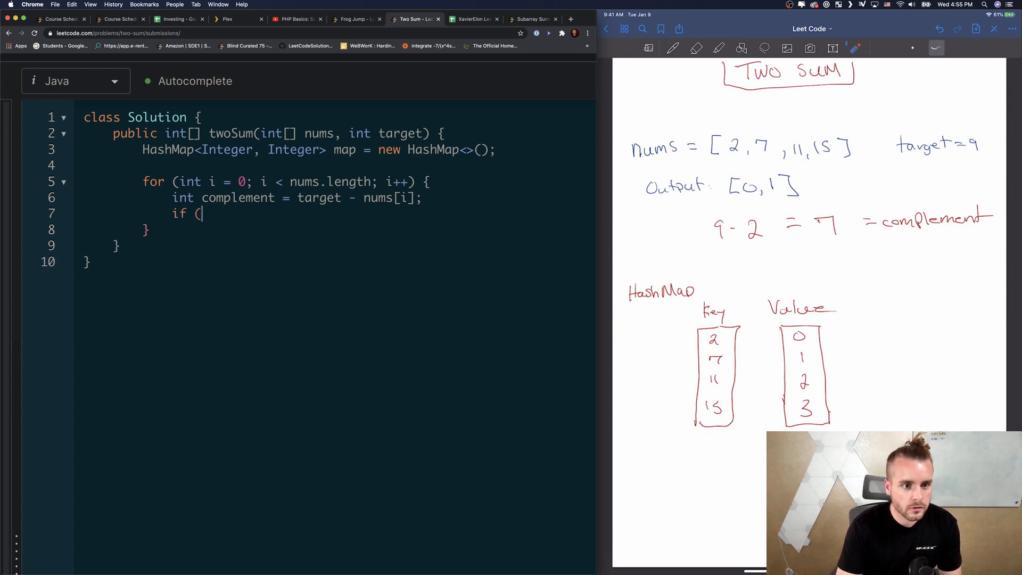
text(map.containsKey)
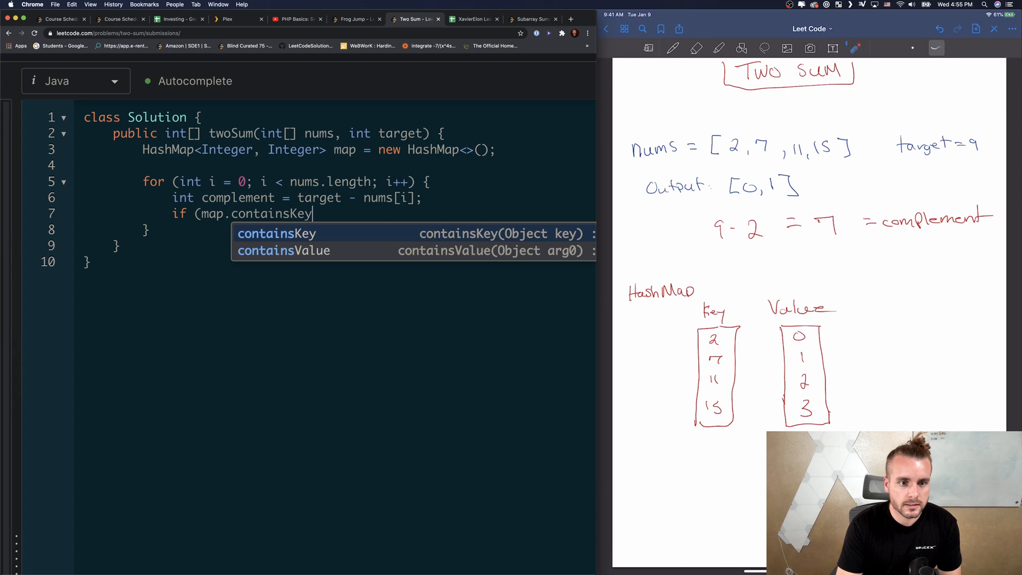
text((complement))
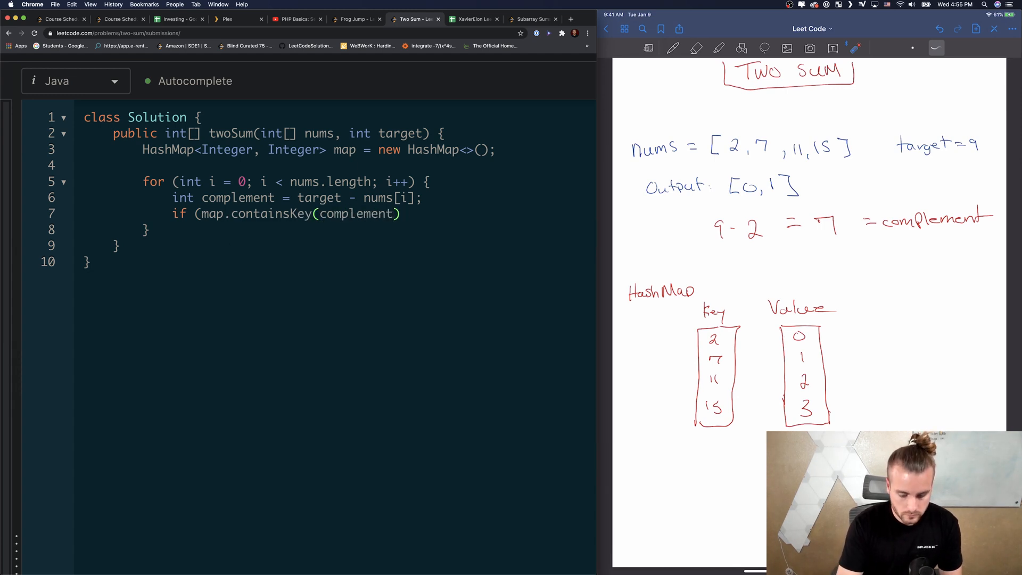
text(return)
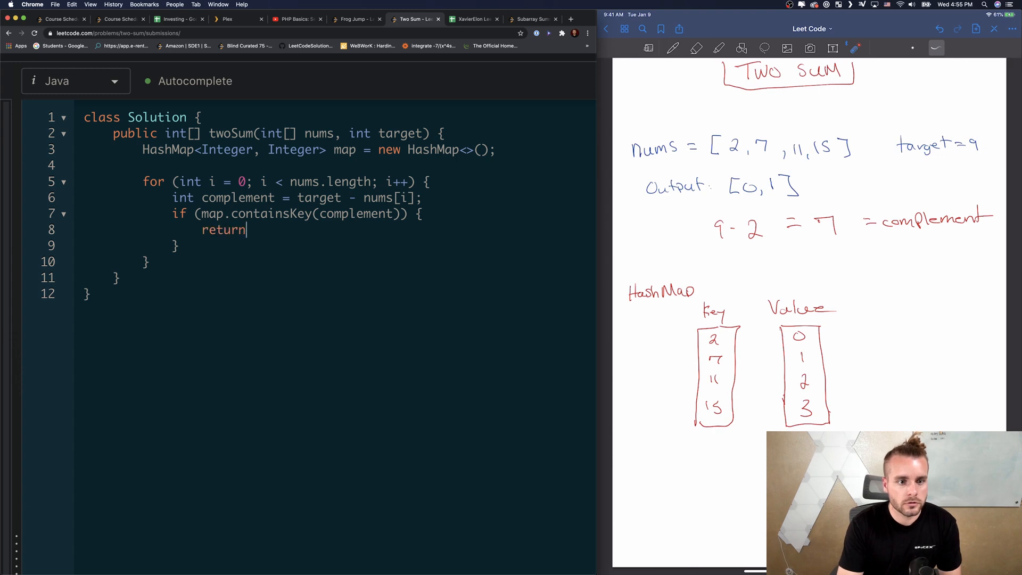
text(new int[])
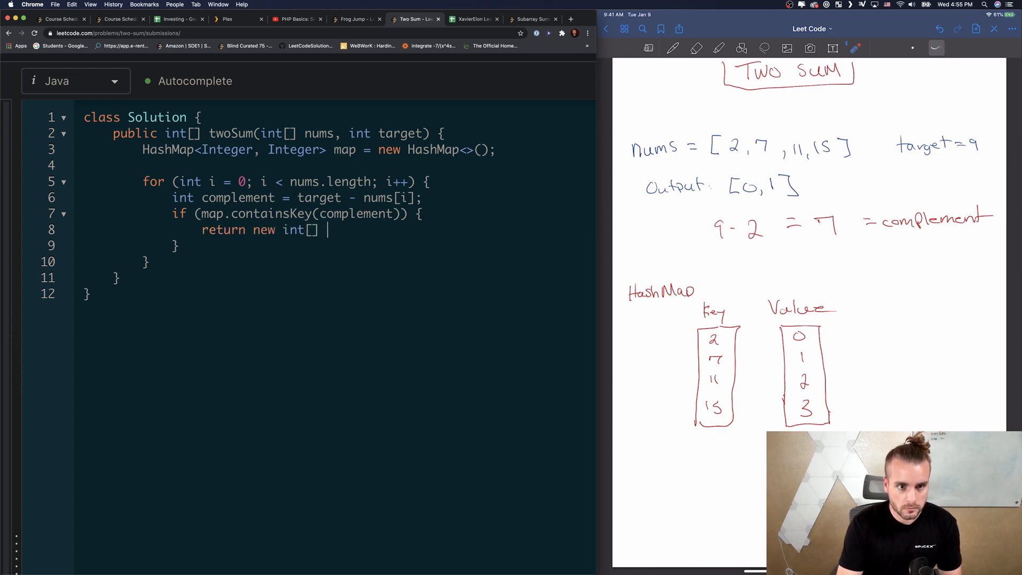
text({map.)
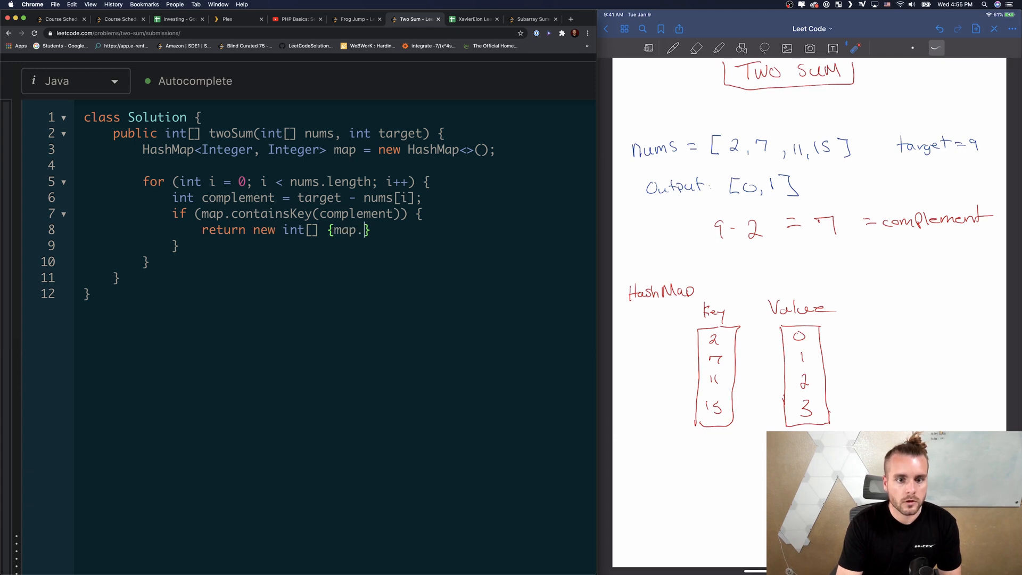
text(get(complement),)
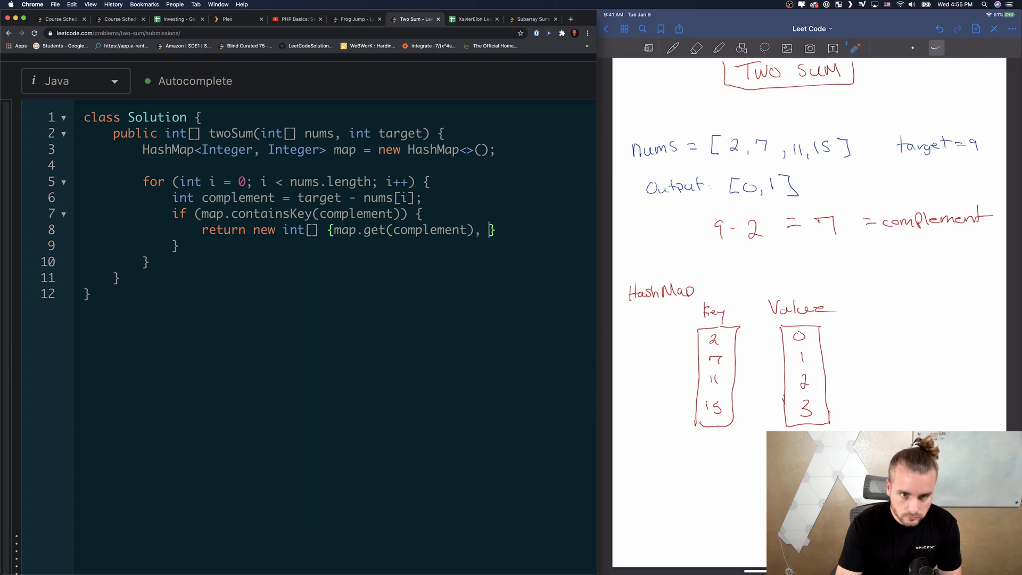
text(i)
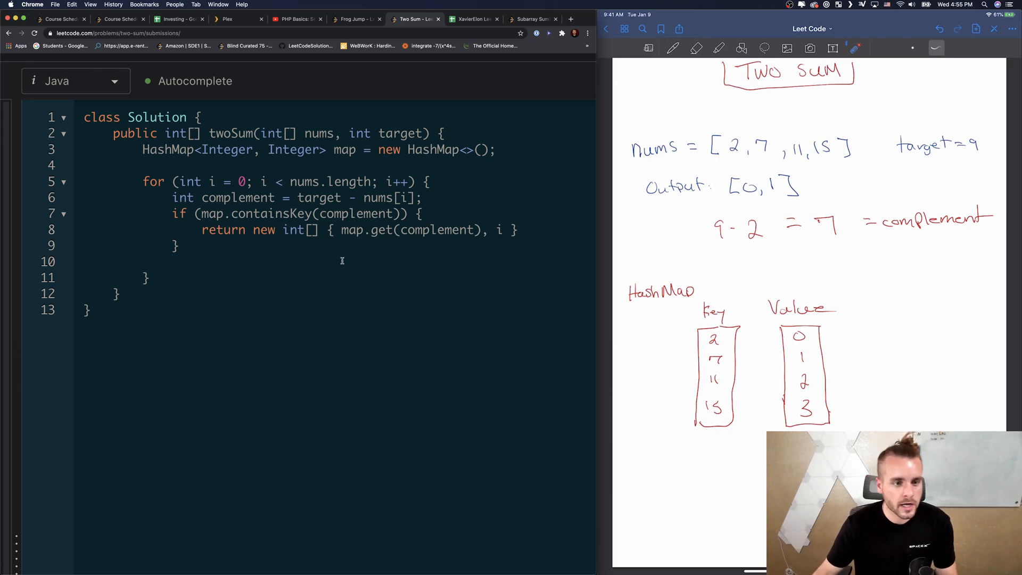
Step: Store each number with map.put(nums[i], i); after the check
text(map.put())
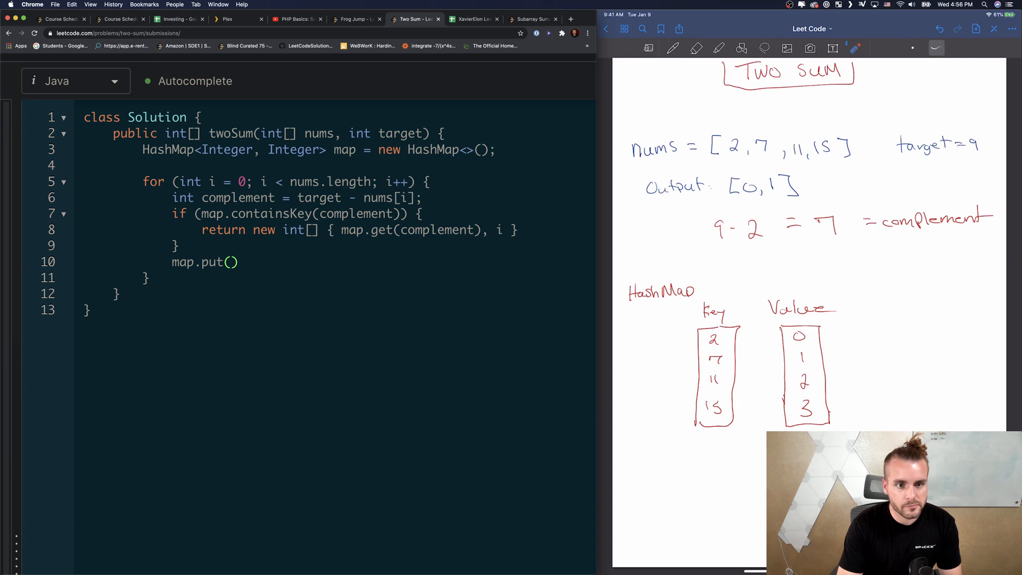
text(n)
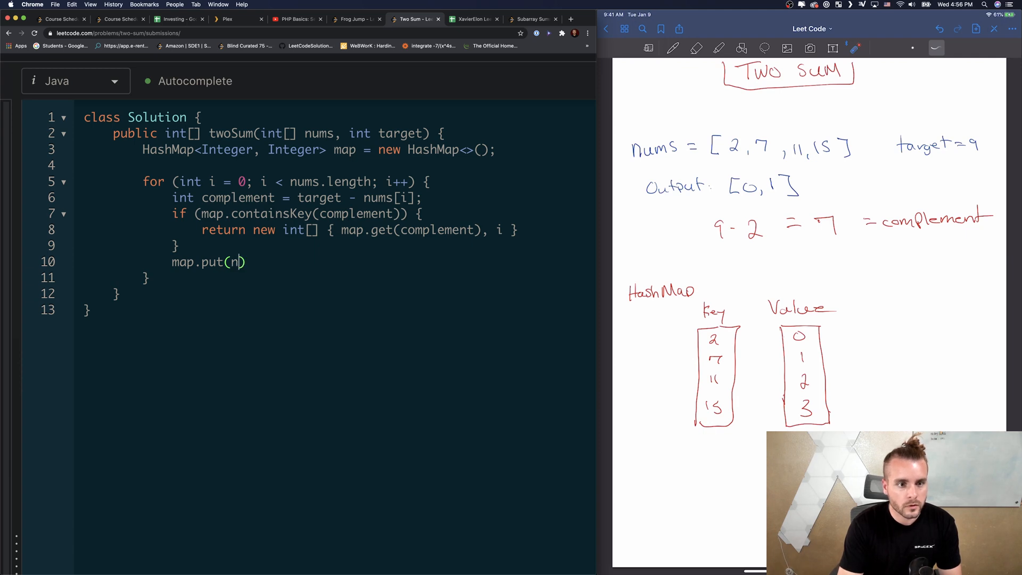
text(ums[i])
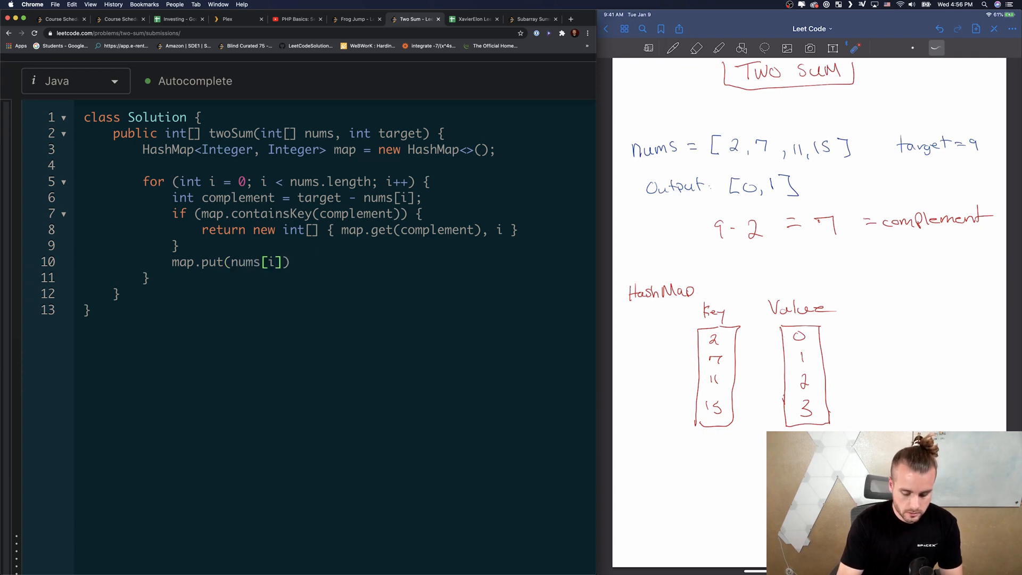
text(, o)
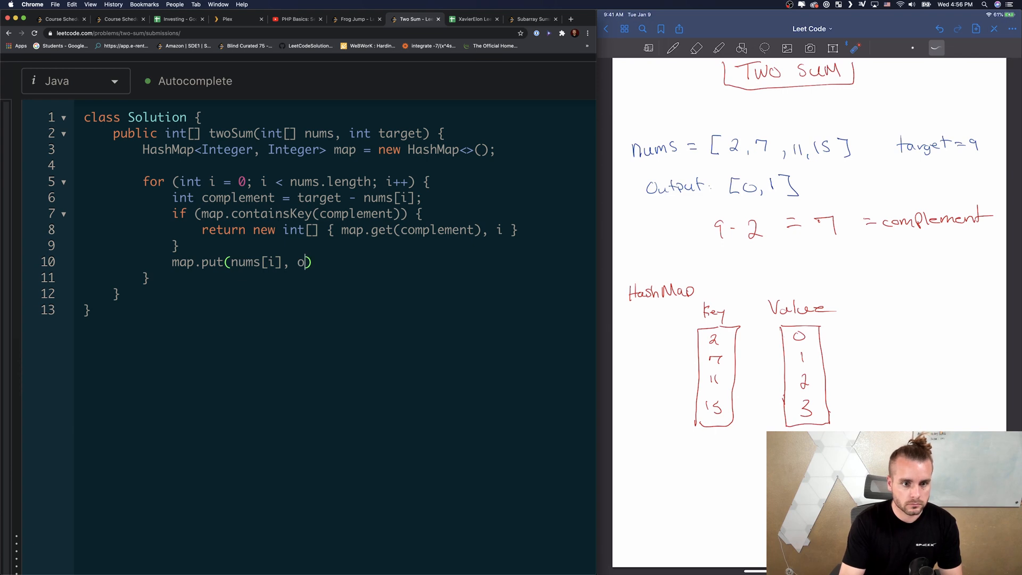
text(u)
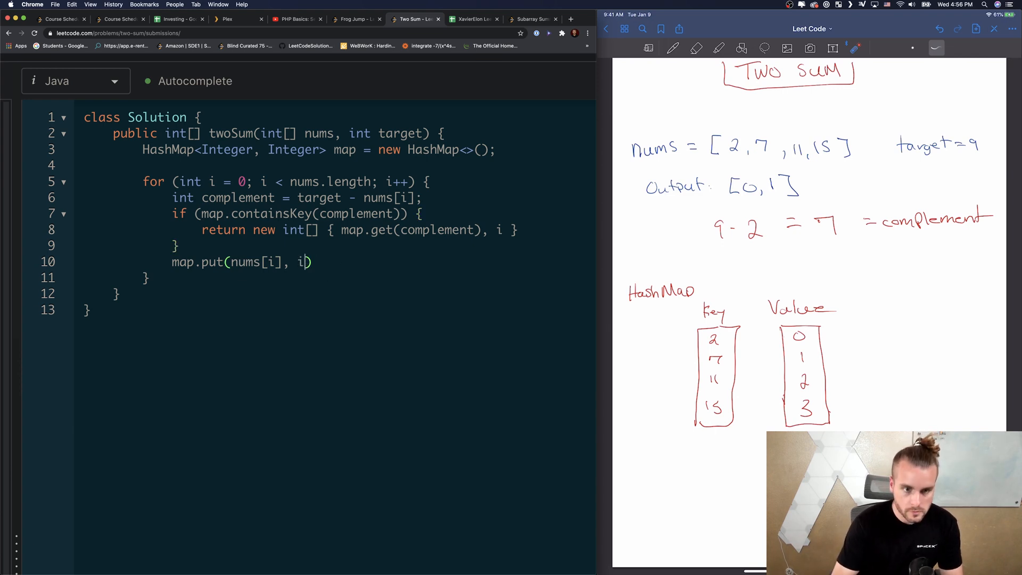
text(;)
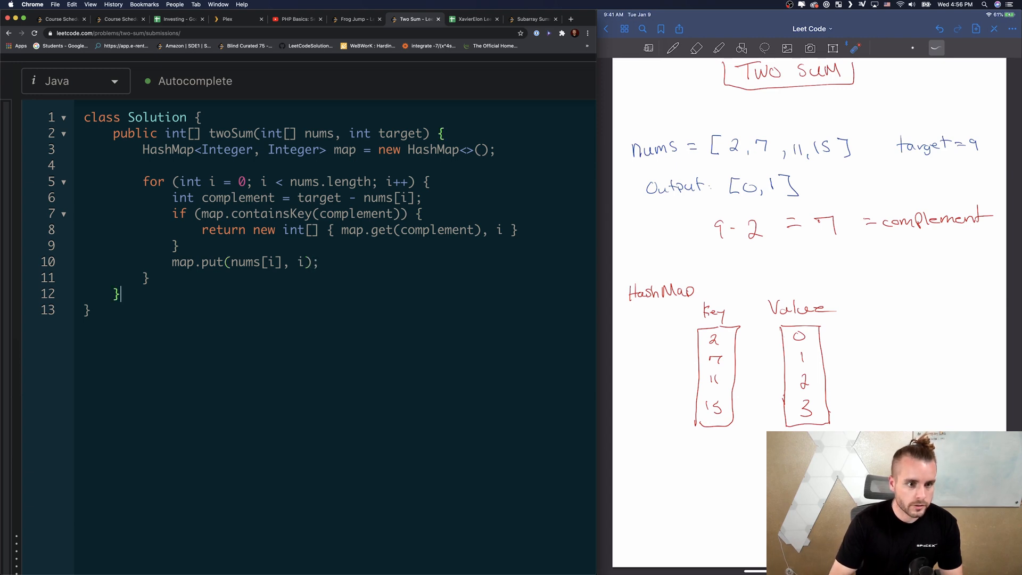
Step: After the loop, throw new IllegalArgumentException("No solution")
text(throw)
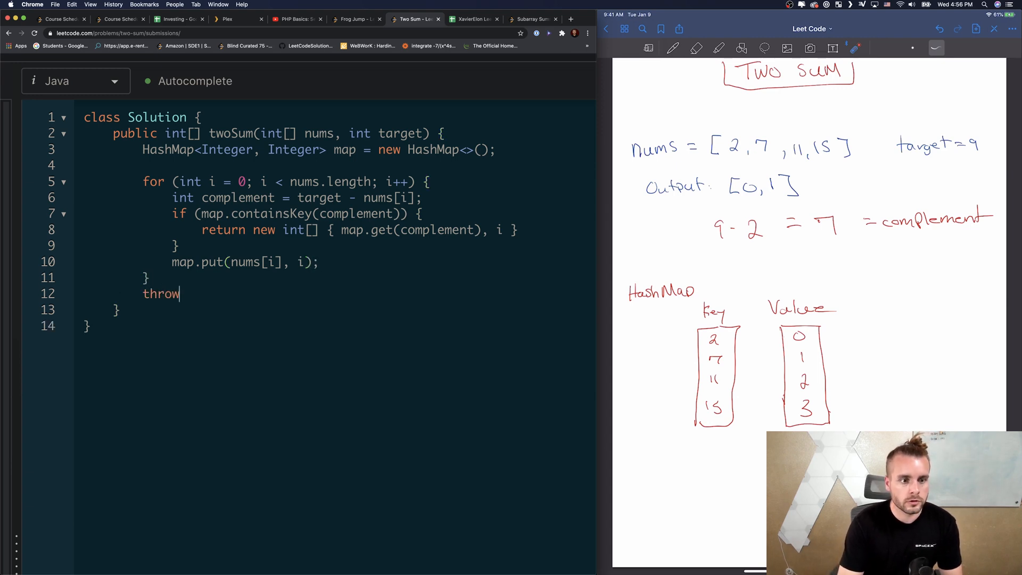
text(new Illegal)
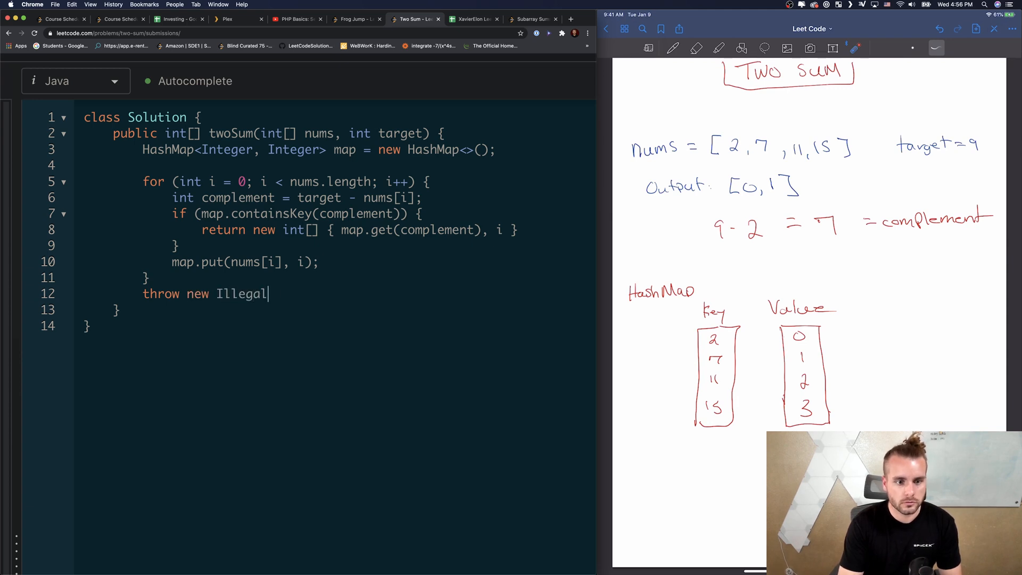
text(ArgumentExcept)
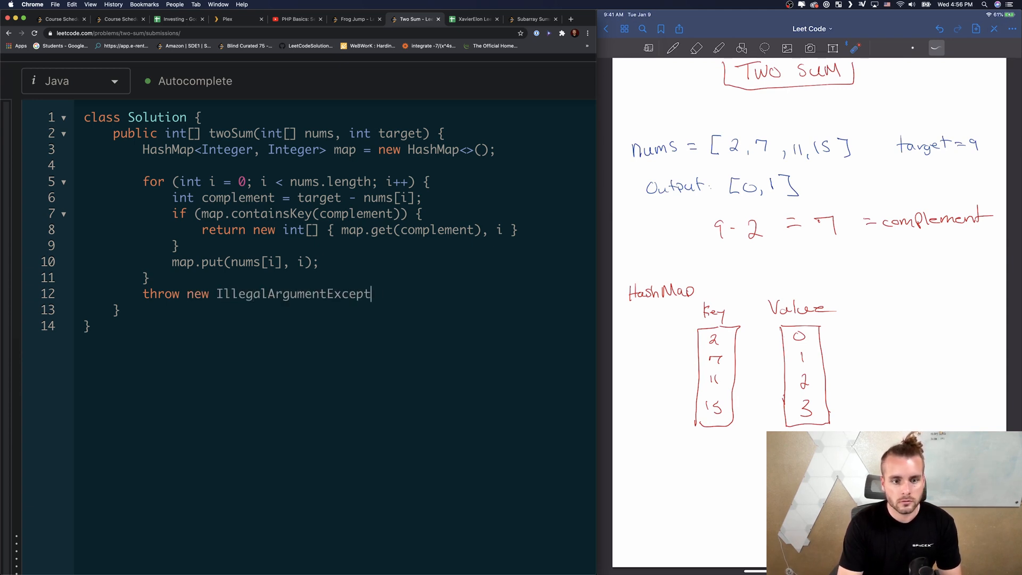
text(ion())
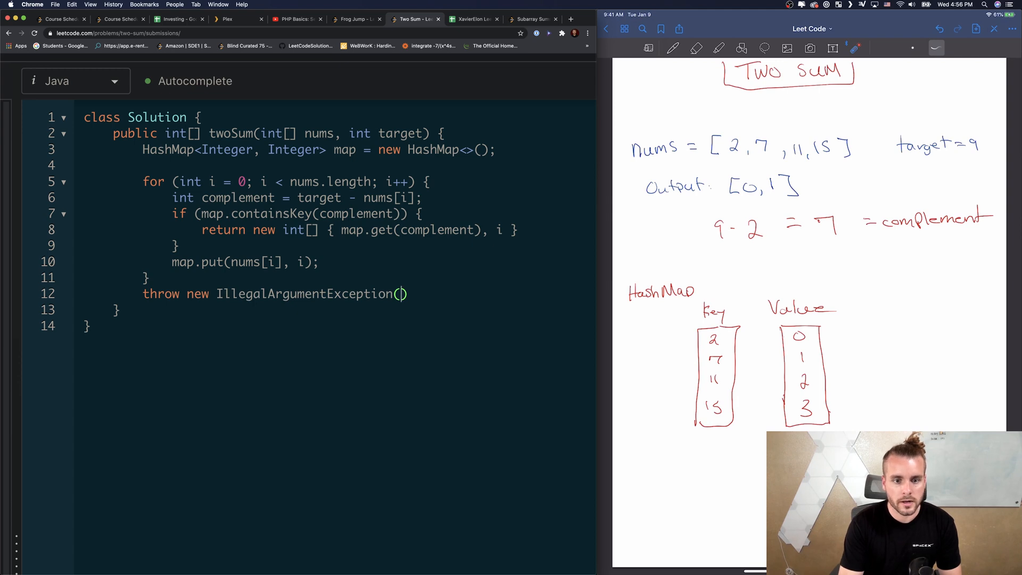
text("No s)
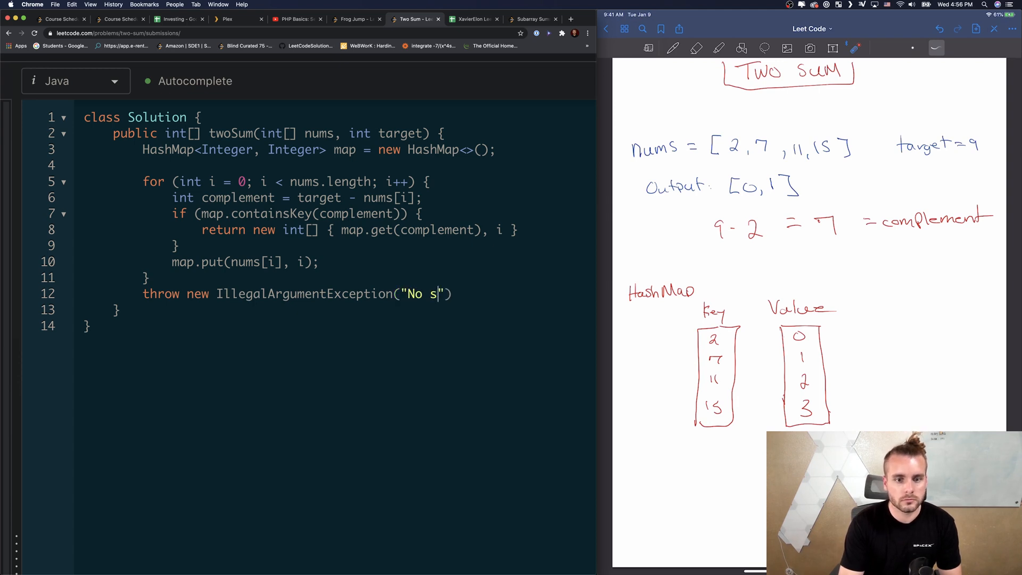
text(olution)
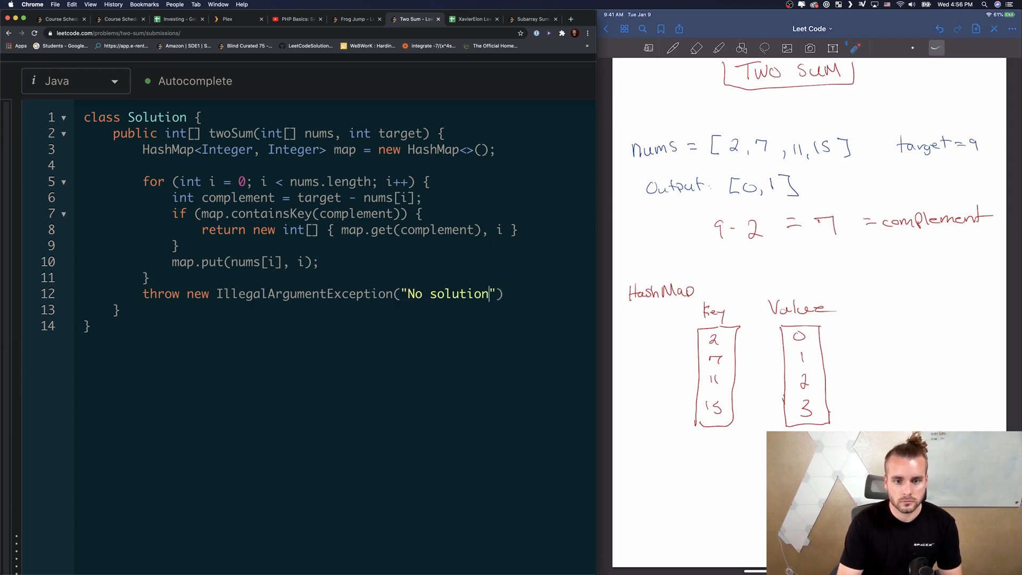